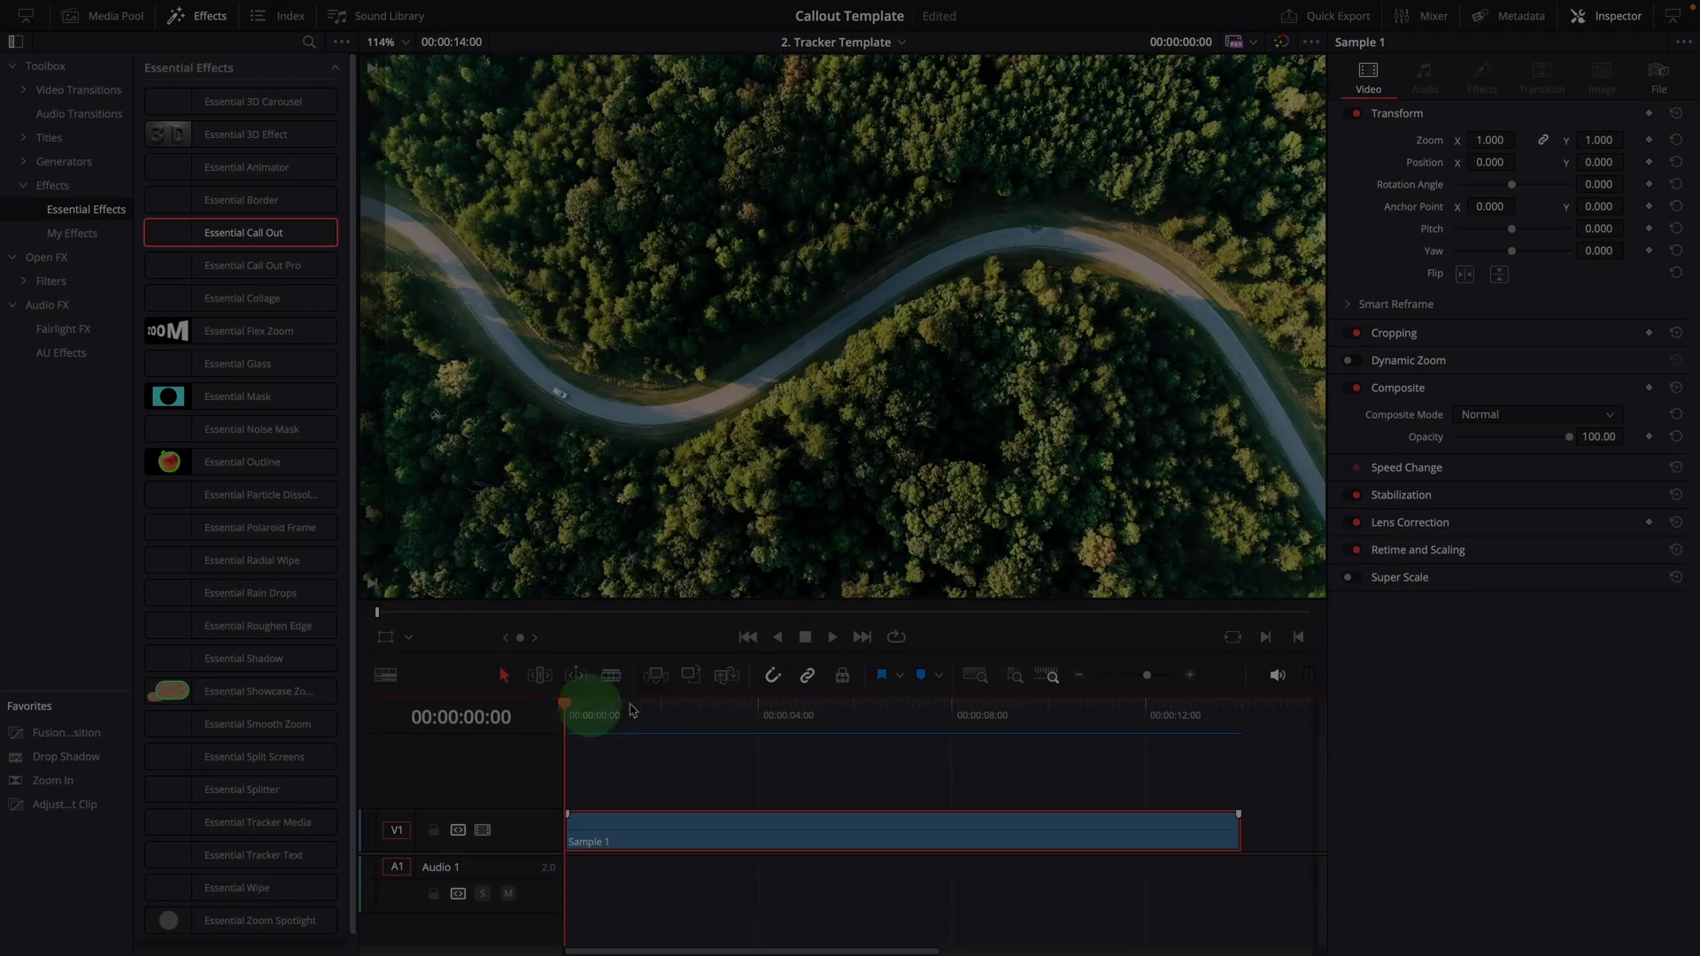
Step: Show the Essential Call Out effect settings for Sample 1 and play the clip to preview the callout
click(832, 637)
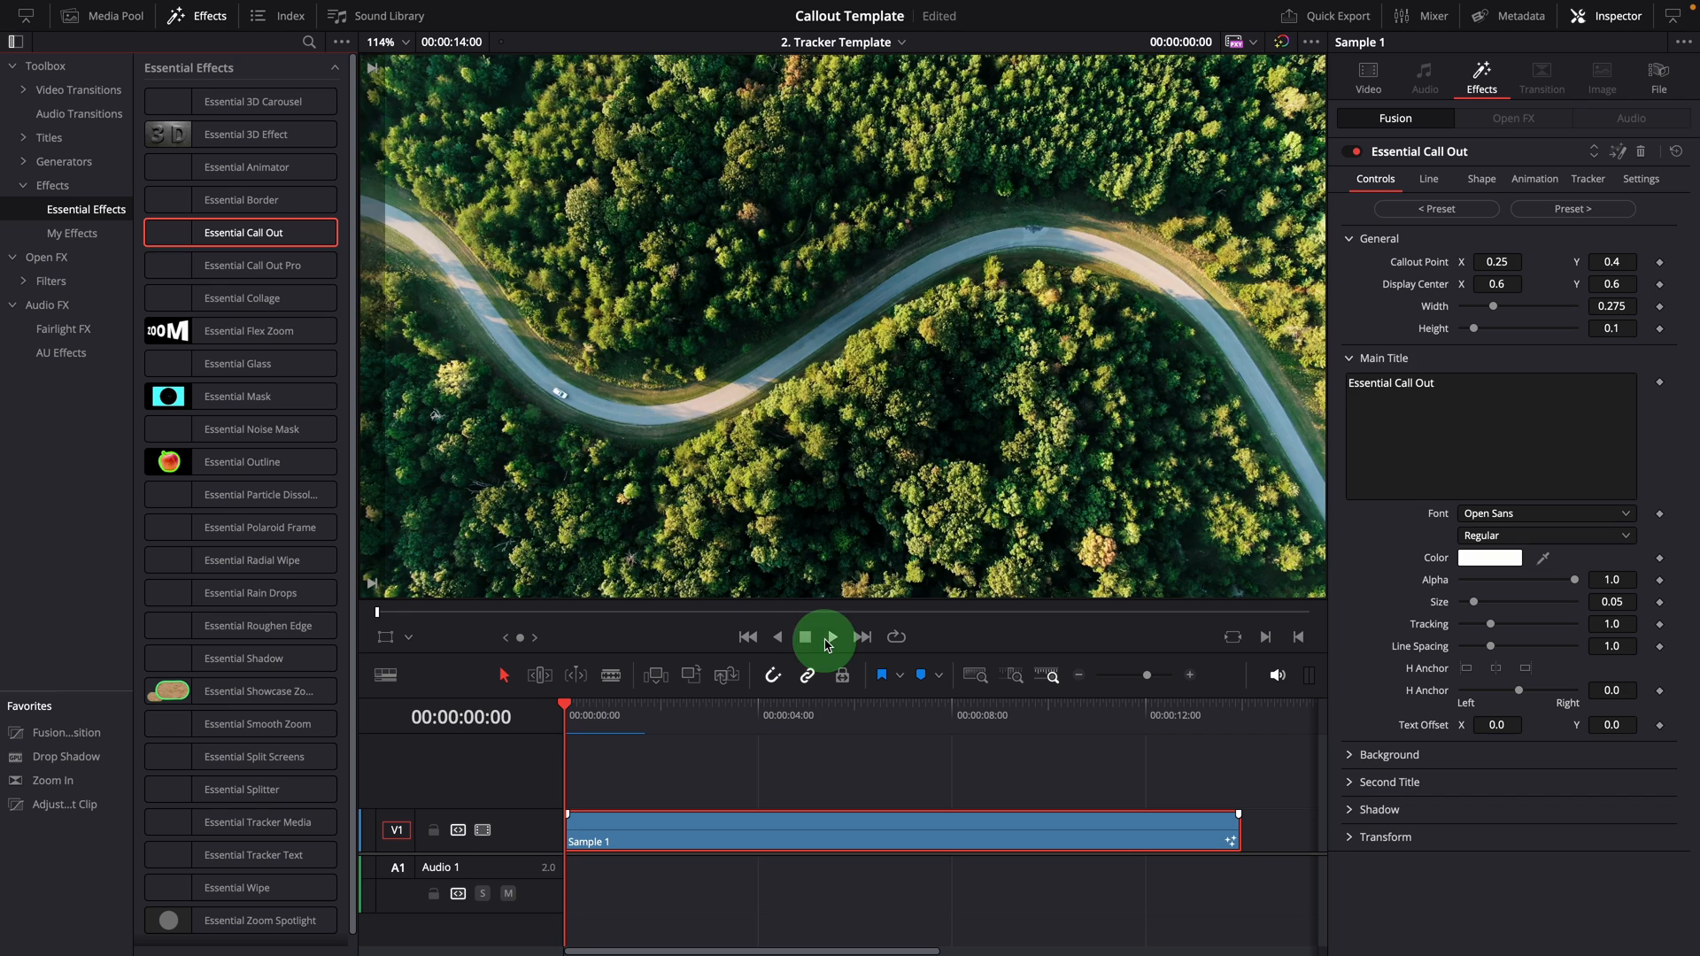
click(832, 638)
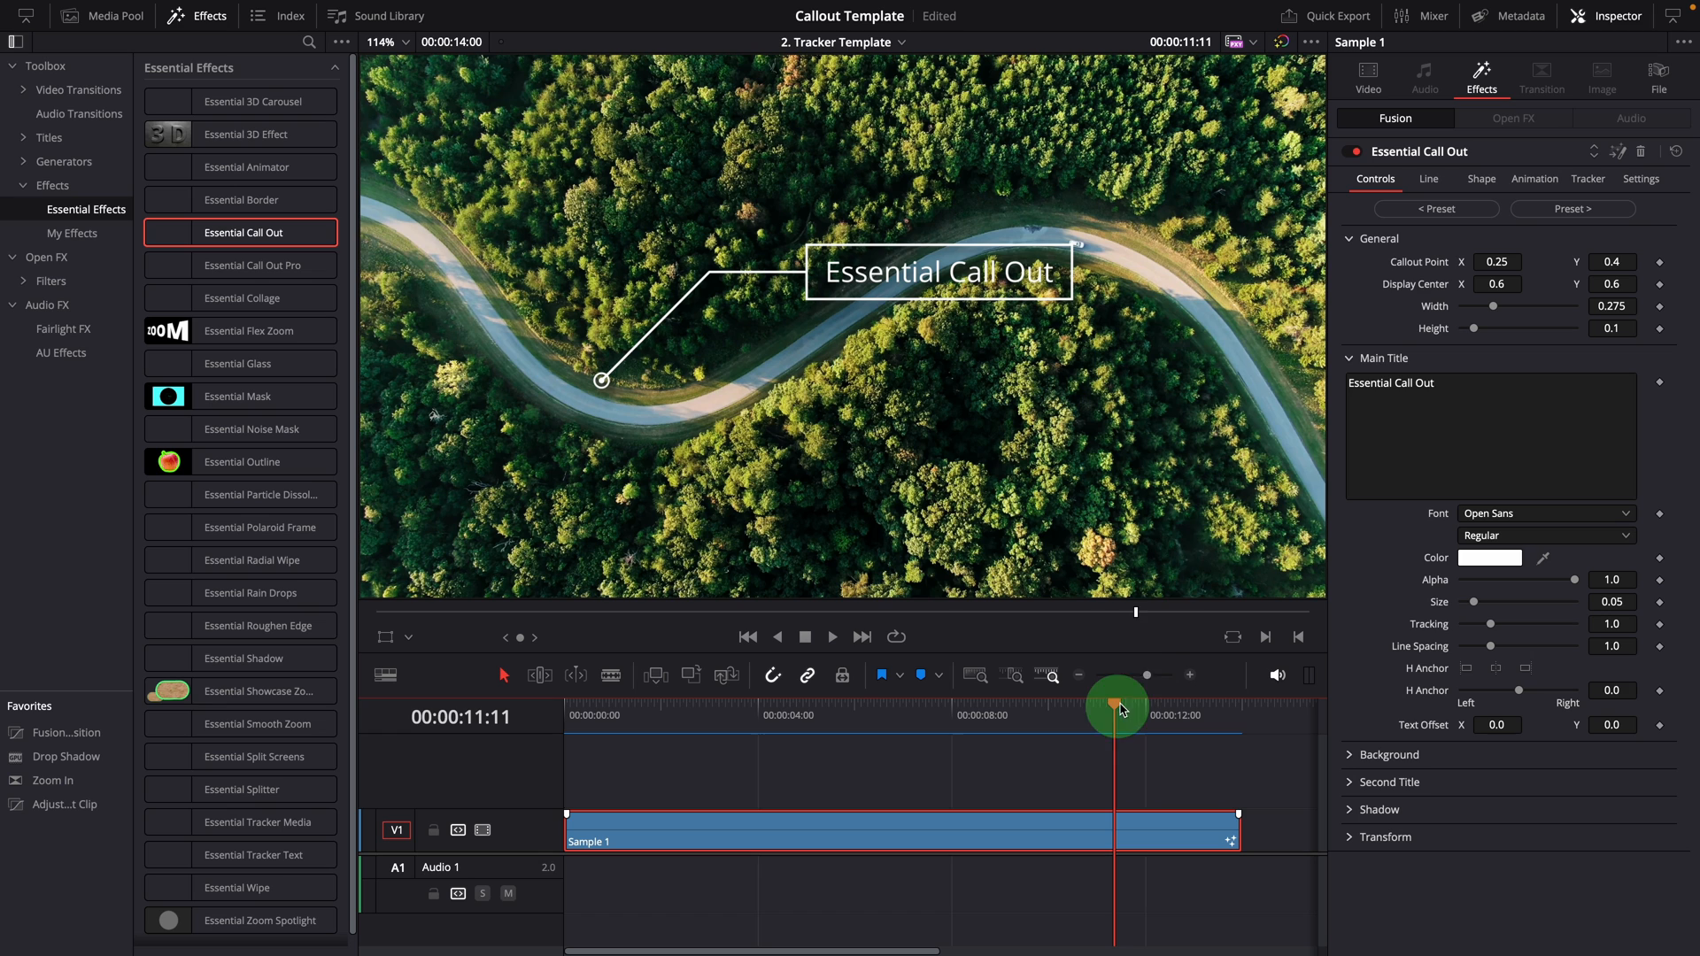
Step: Switch to the callout's Animation settings and scrub the clip back to its first frame
click(1533, 179)
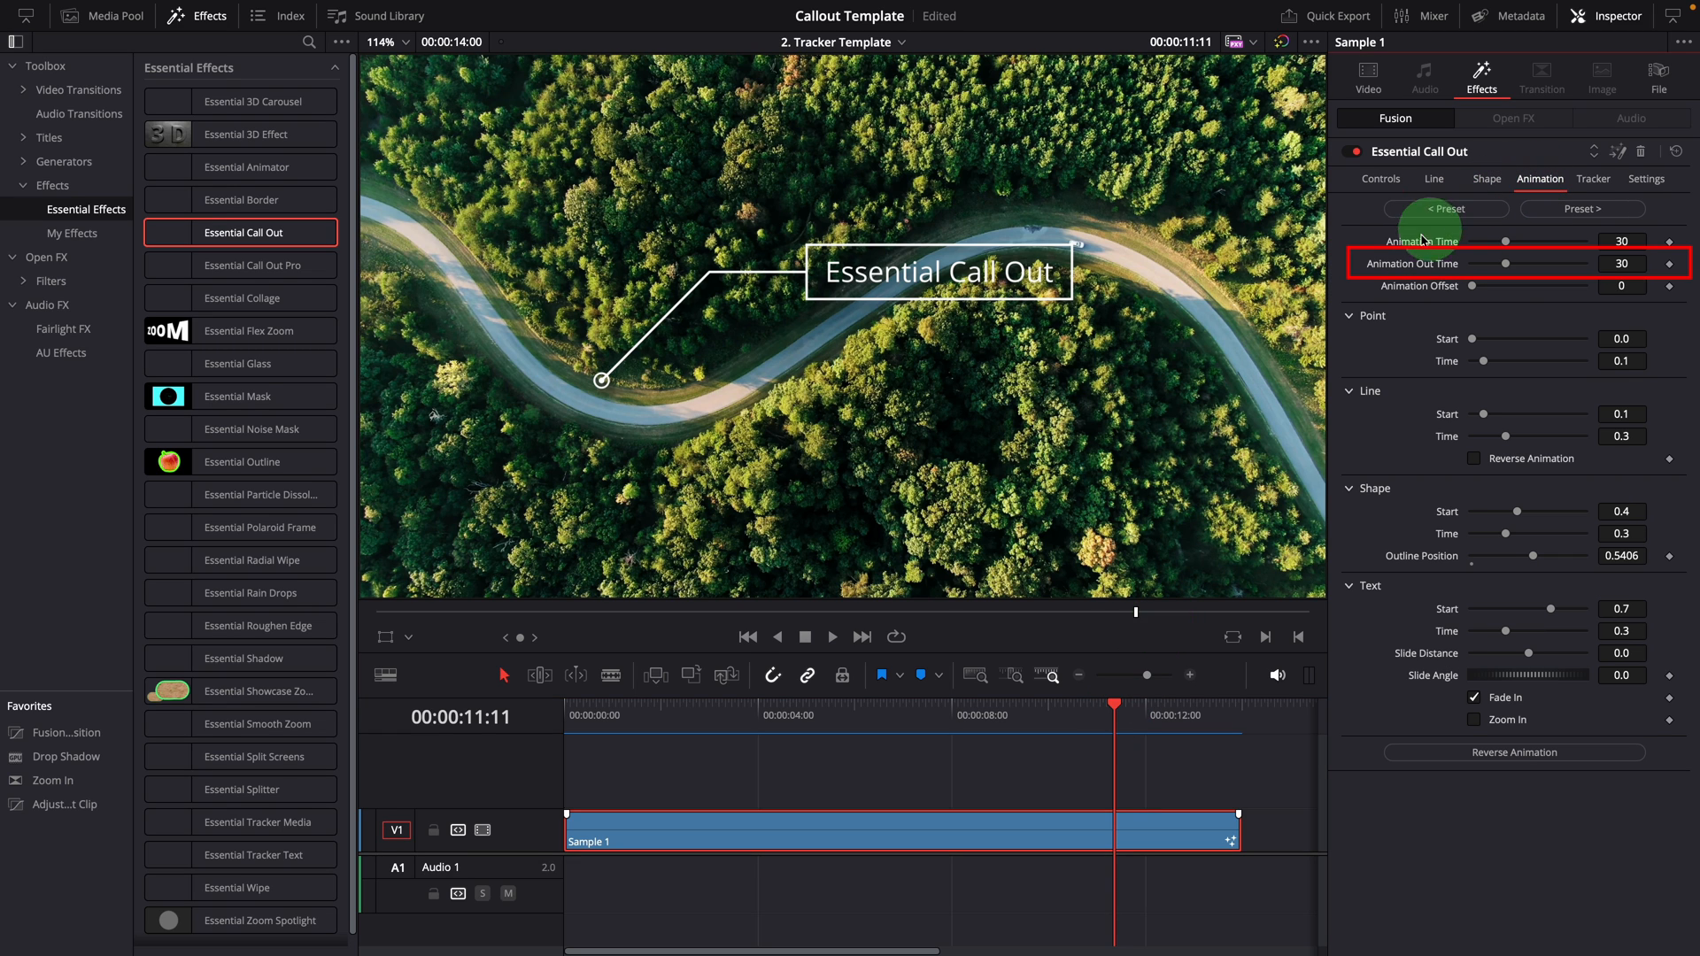
mouse_move(1509, 265)
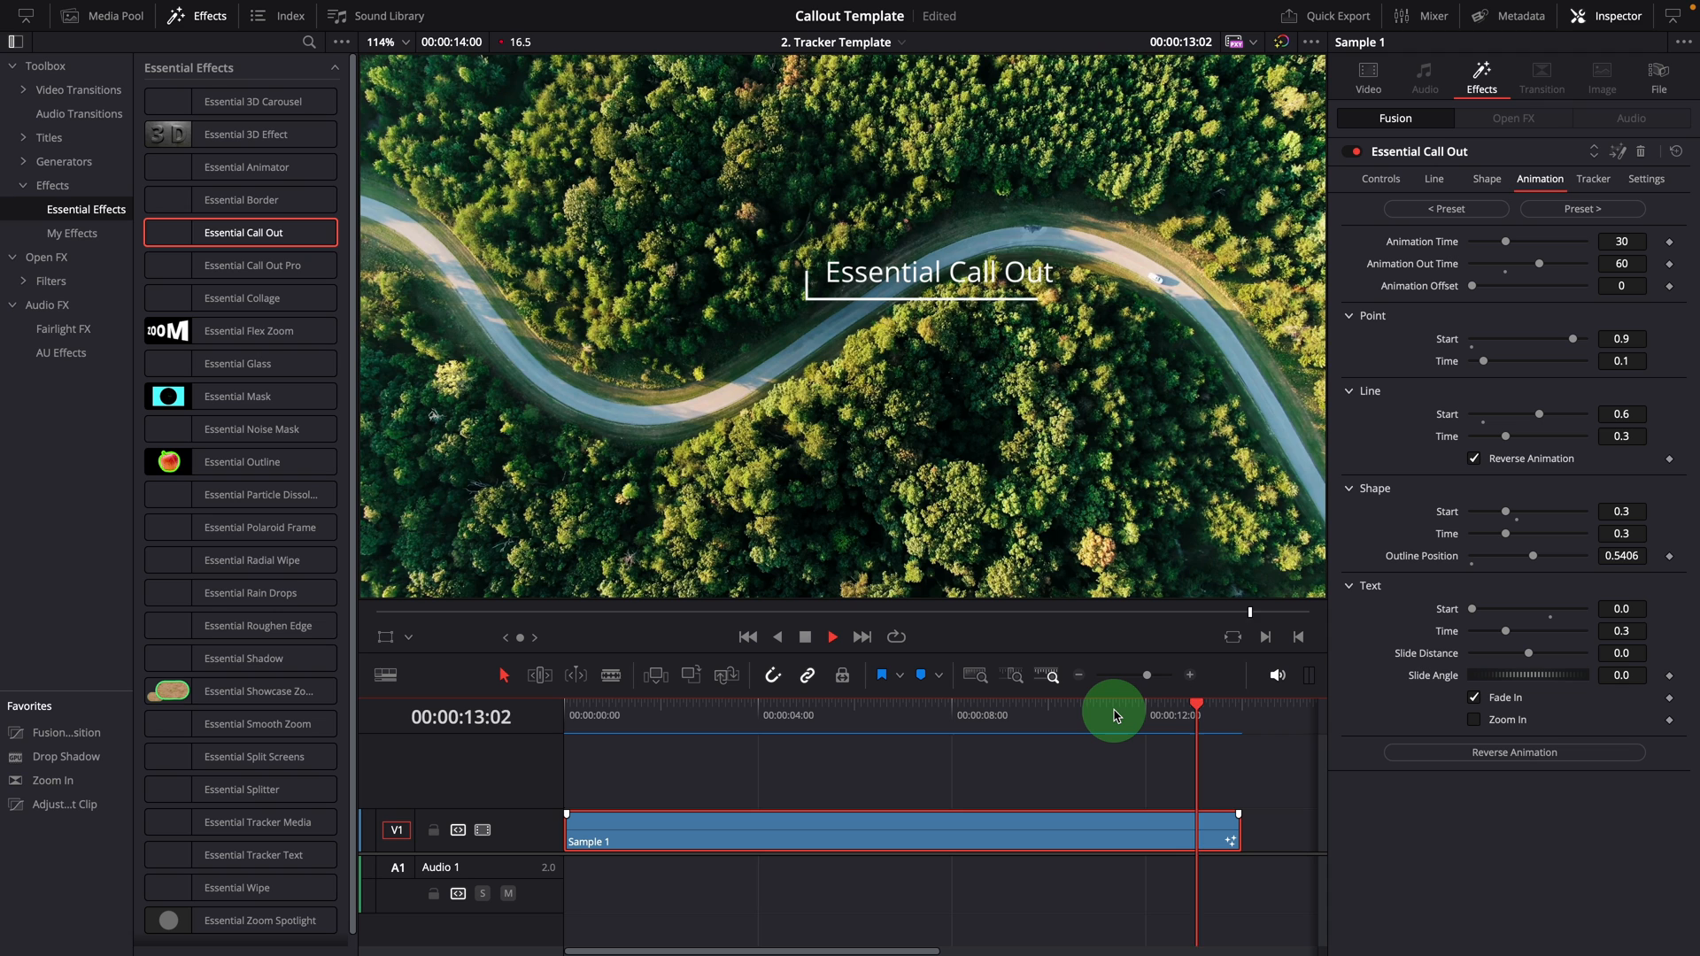
drag(1196, 706, 1105, 706)
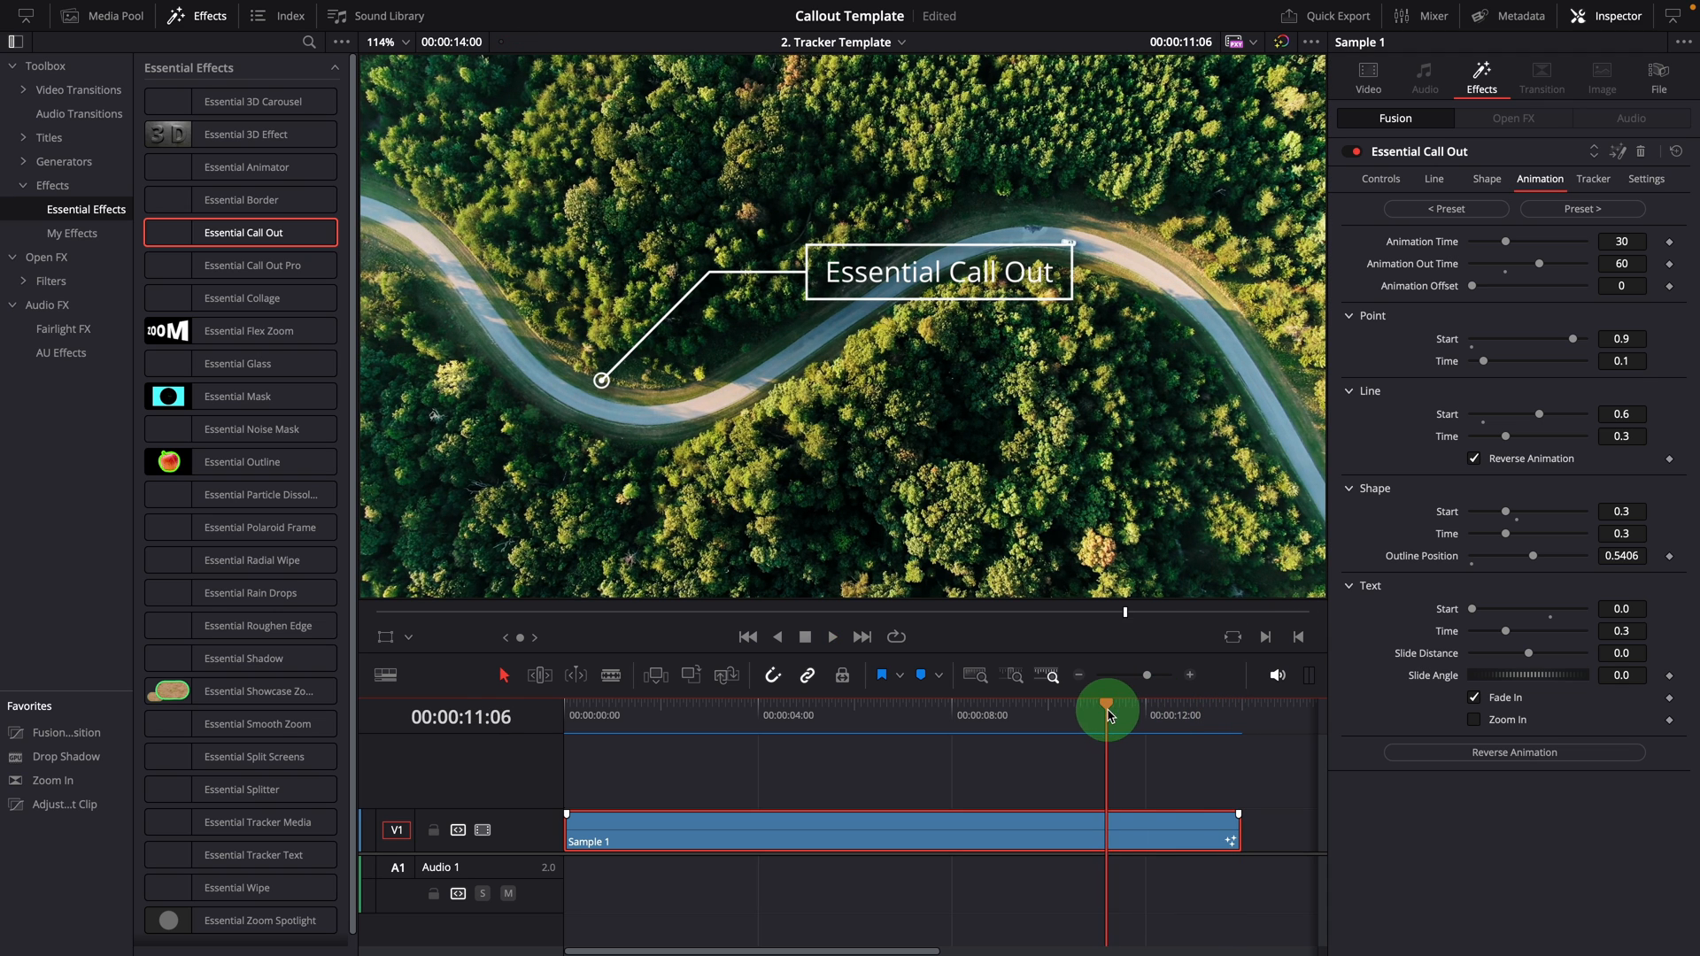
drag(1106, 706, 1142, 707)
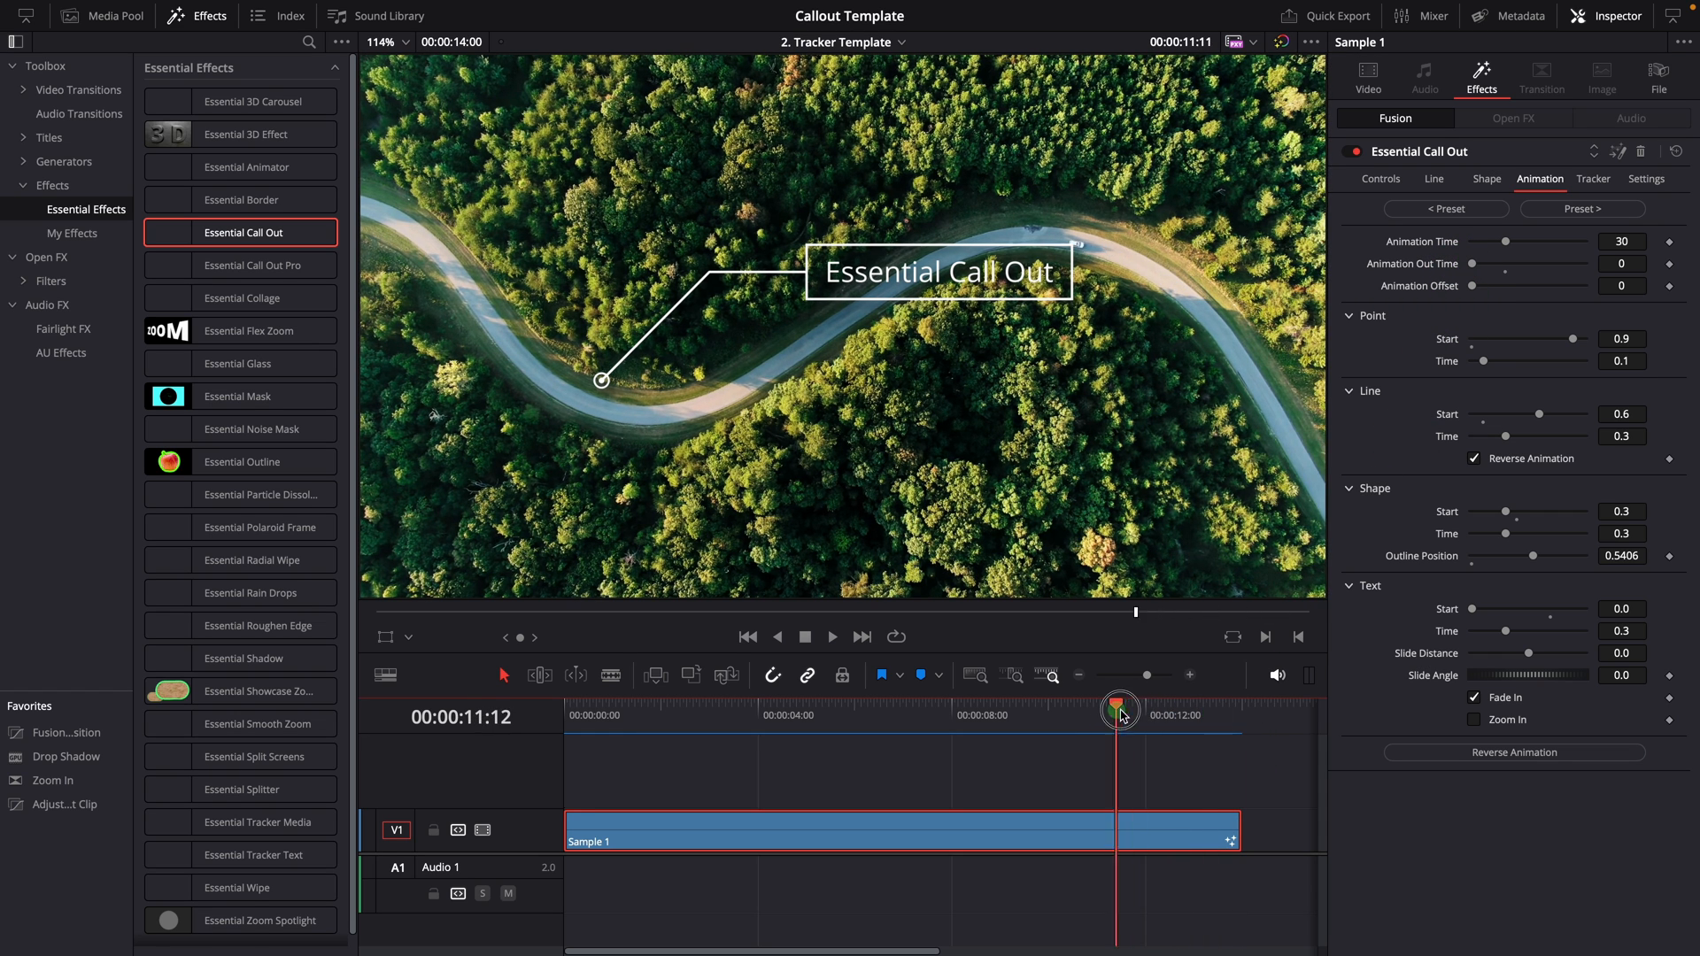
drag(1120, 706, 1061, 728)
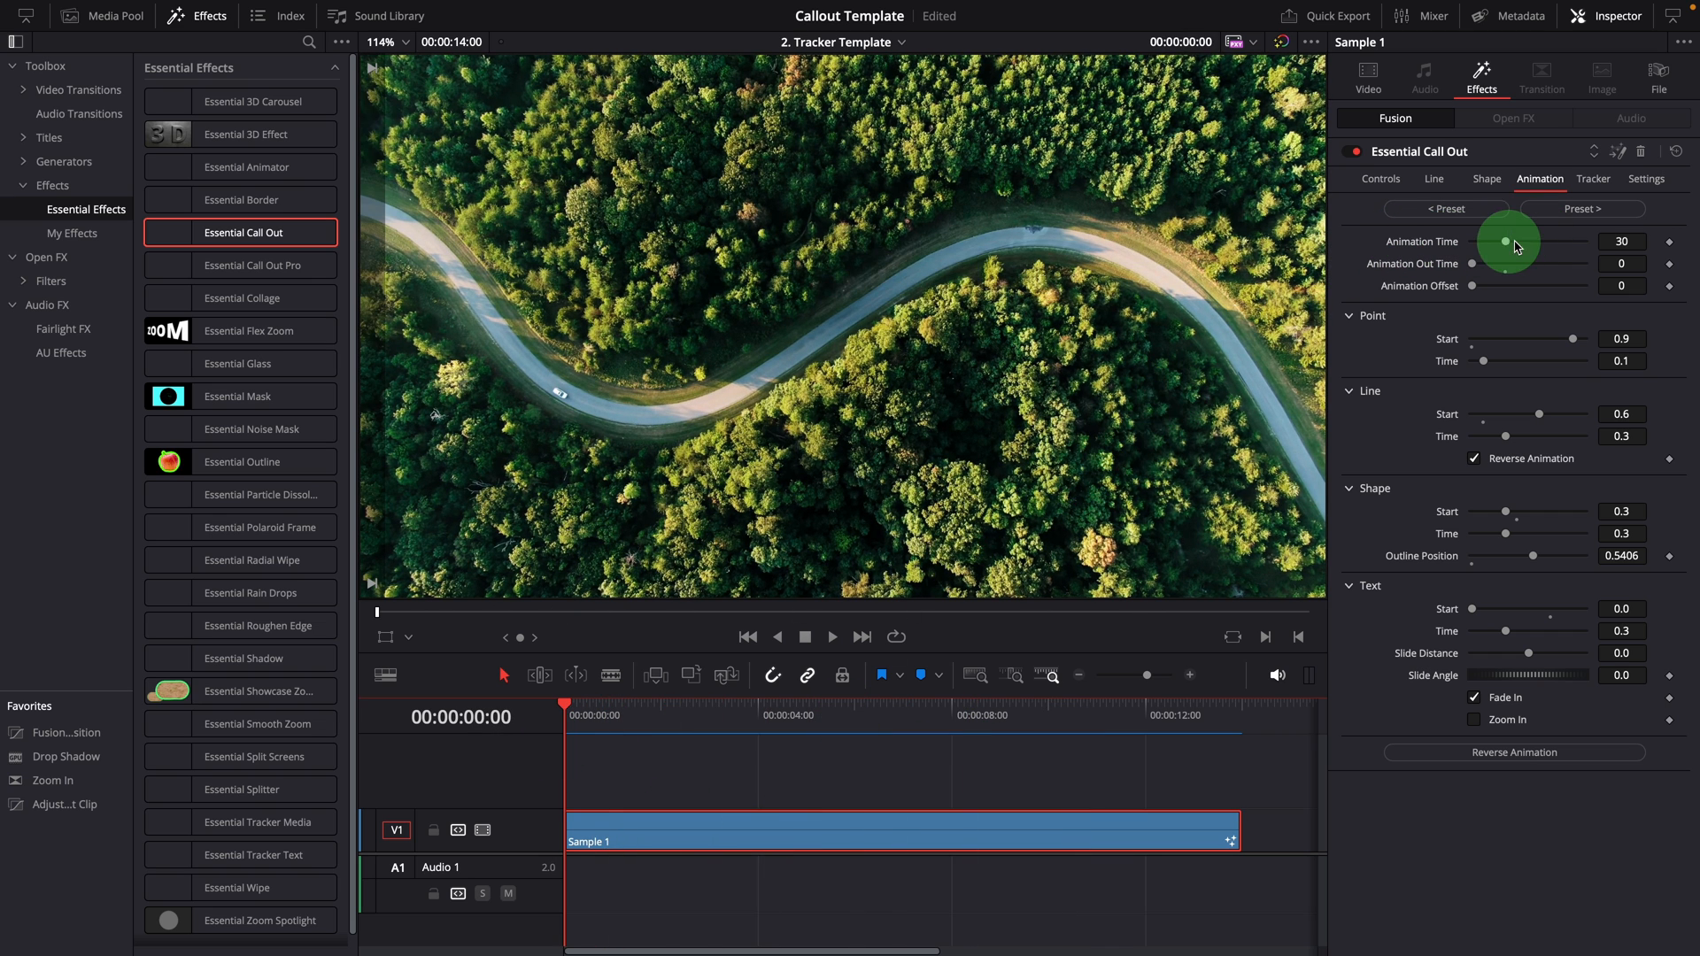
Step: Set Animation Time and Animation Out Time to 0 so the callout is fully drawn from frame one
drag(1506, 241, 1441, 240)
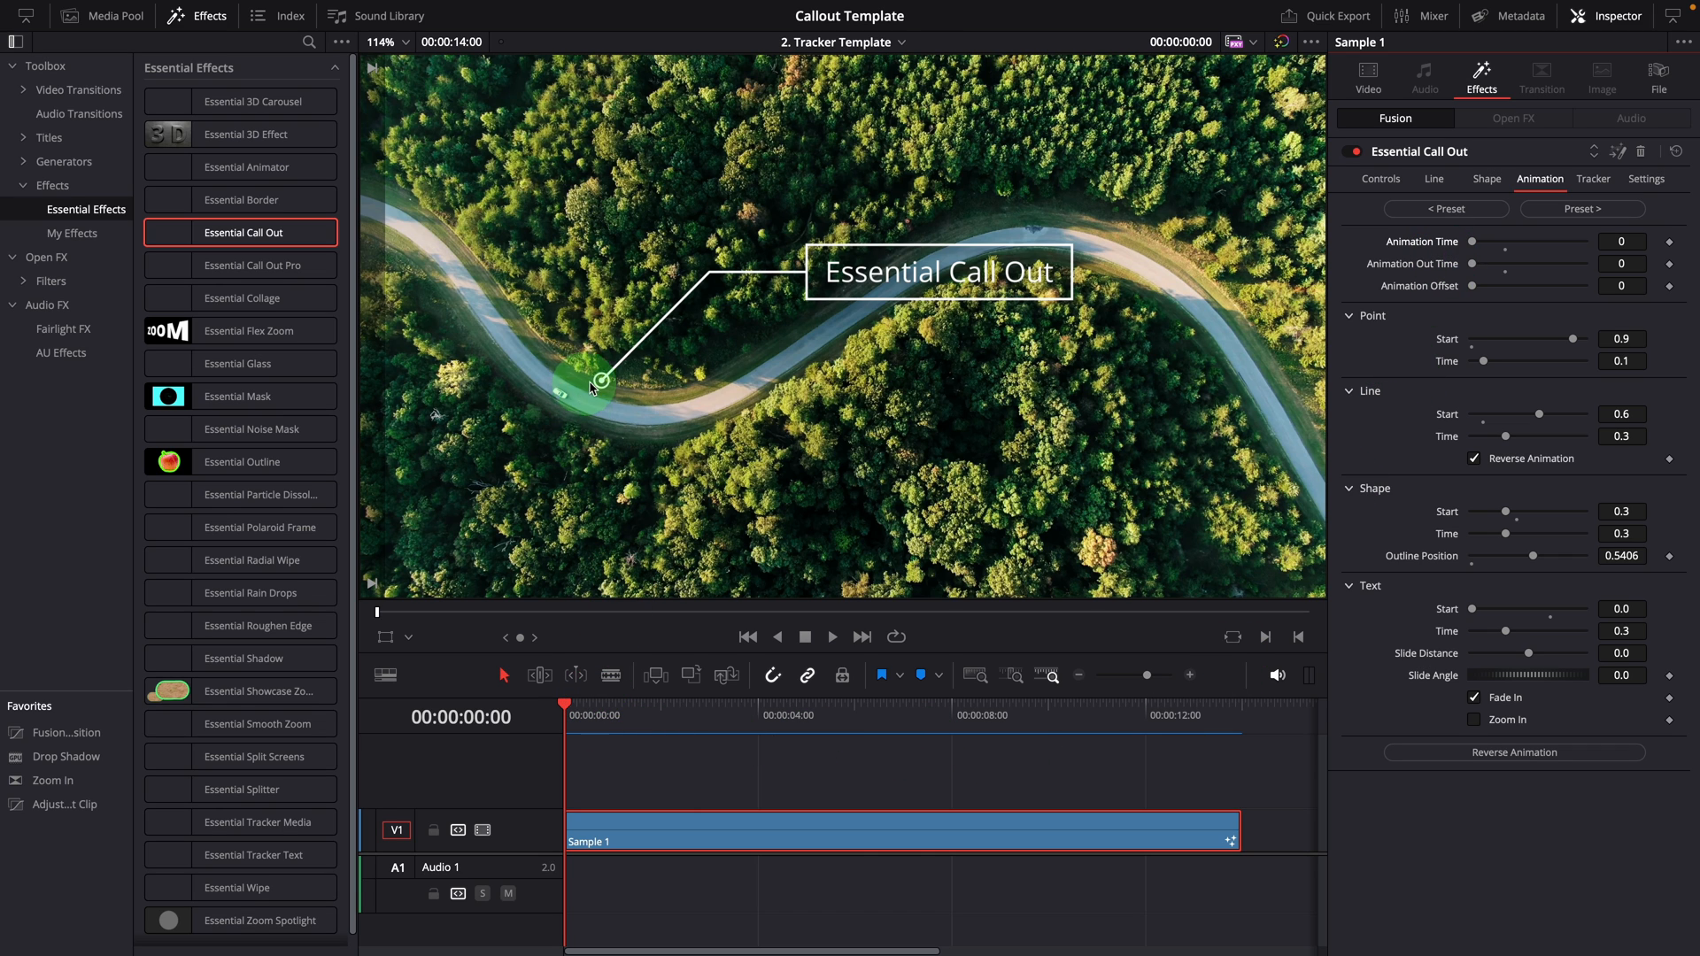
drag(586, 390, 953, 358)
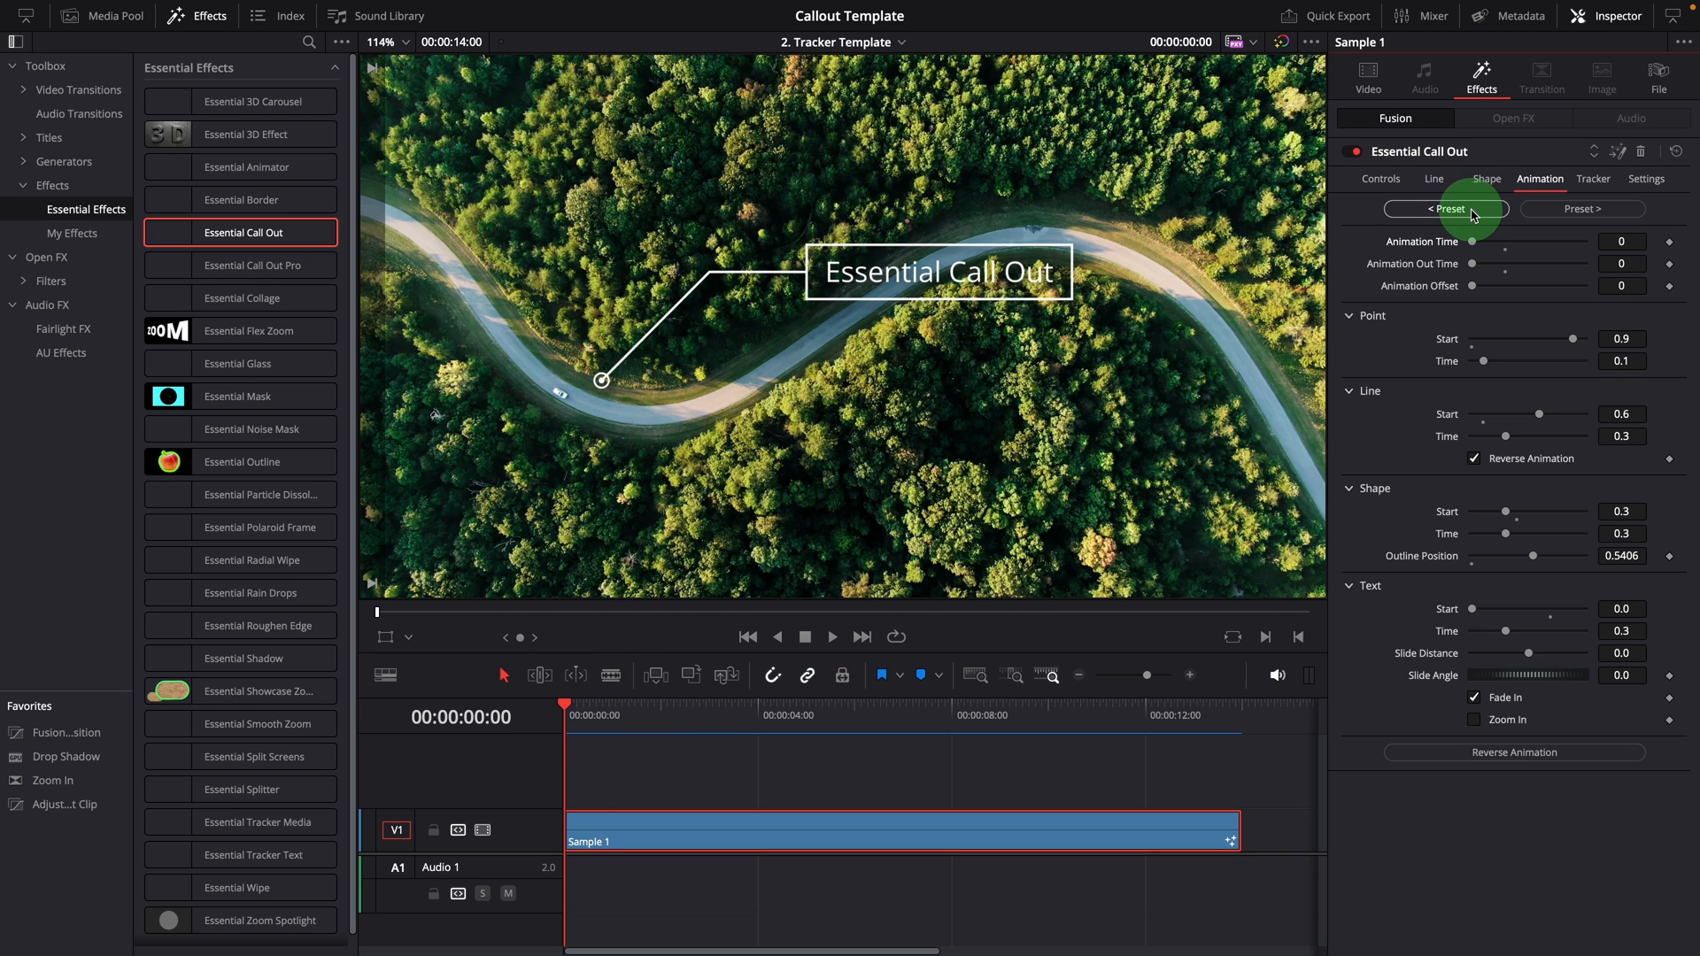
Step: Cycle the callout presets to a style with a solid white label box and dark text
click(1583, 209)
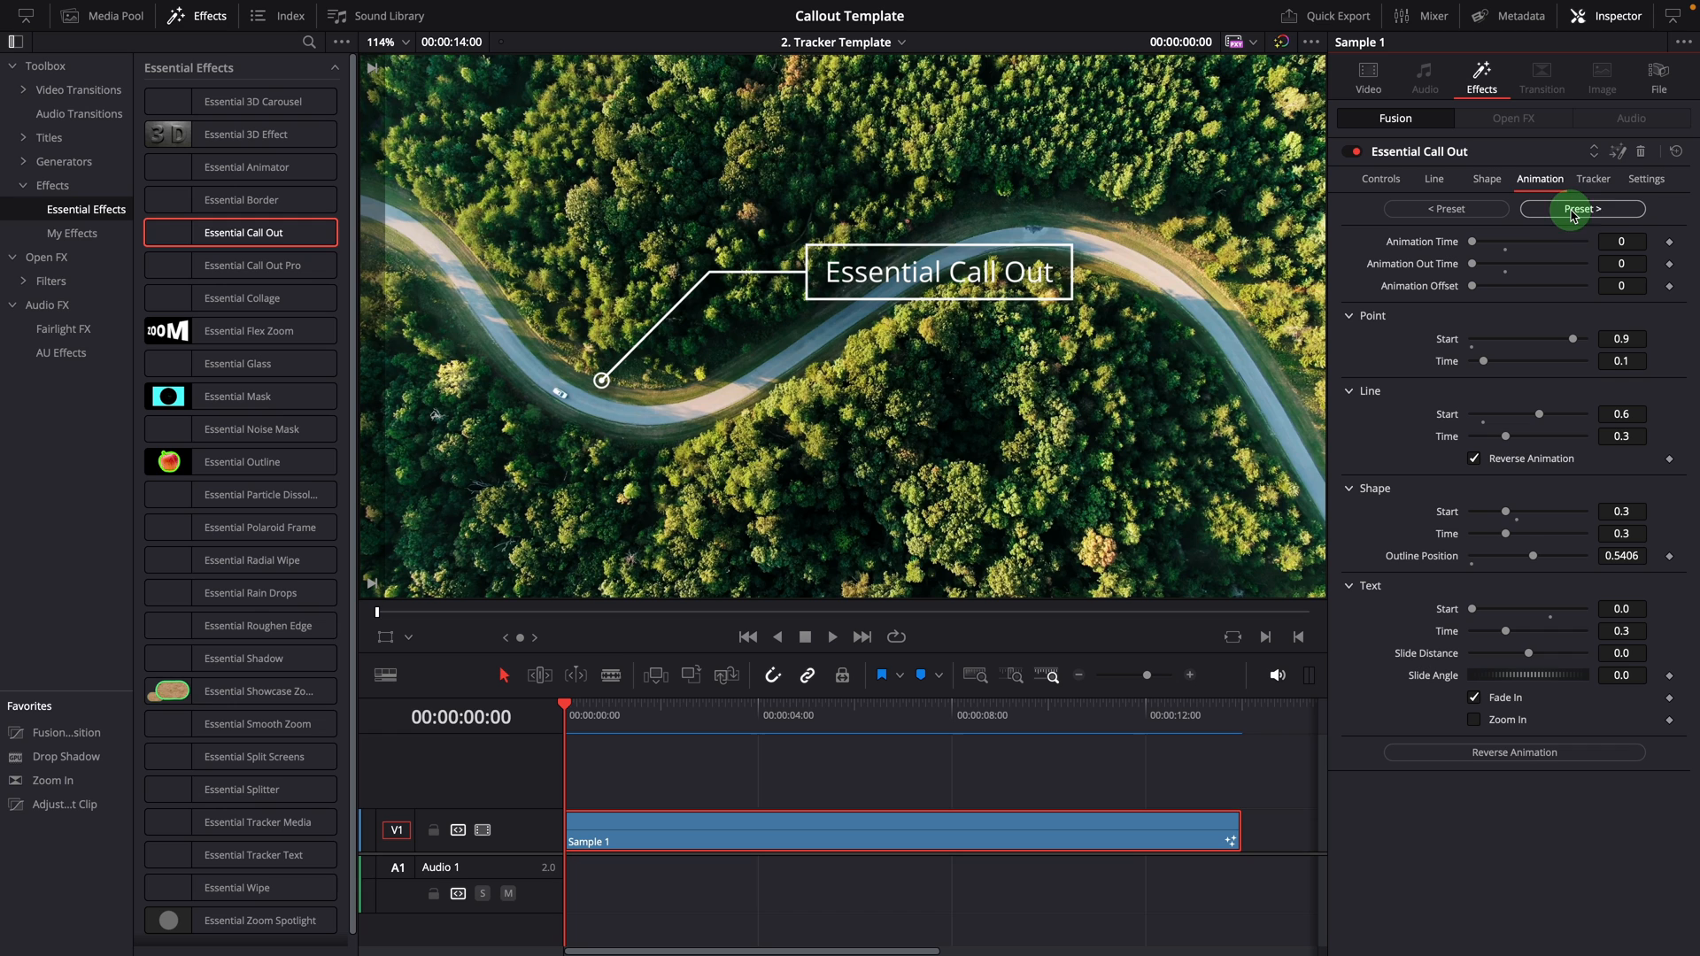
click(1583, 208)
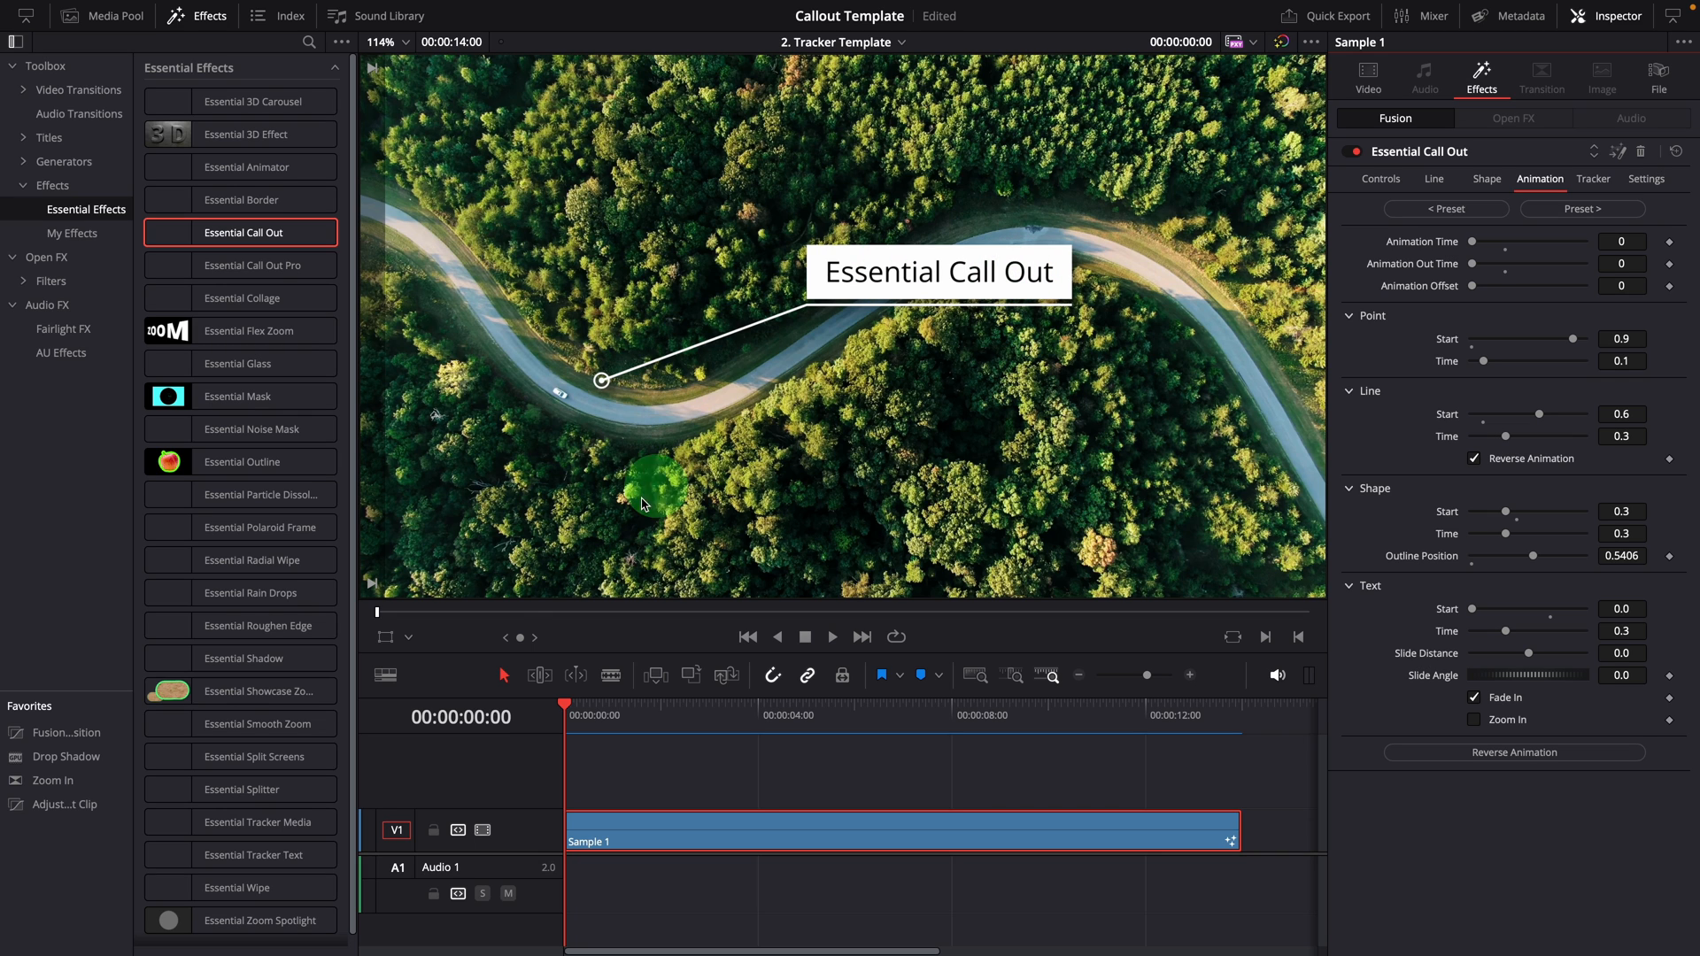
Step: Enable the viewer's Fusion overlay and drag the callout label box to the upper left above the road
click(407, 637)
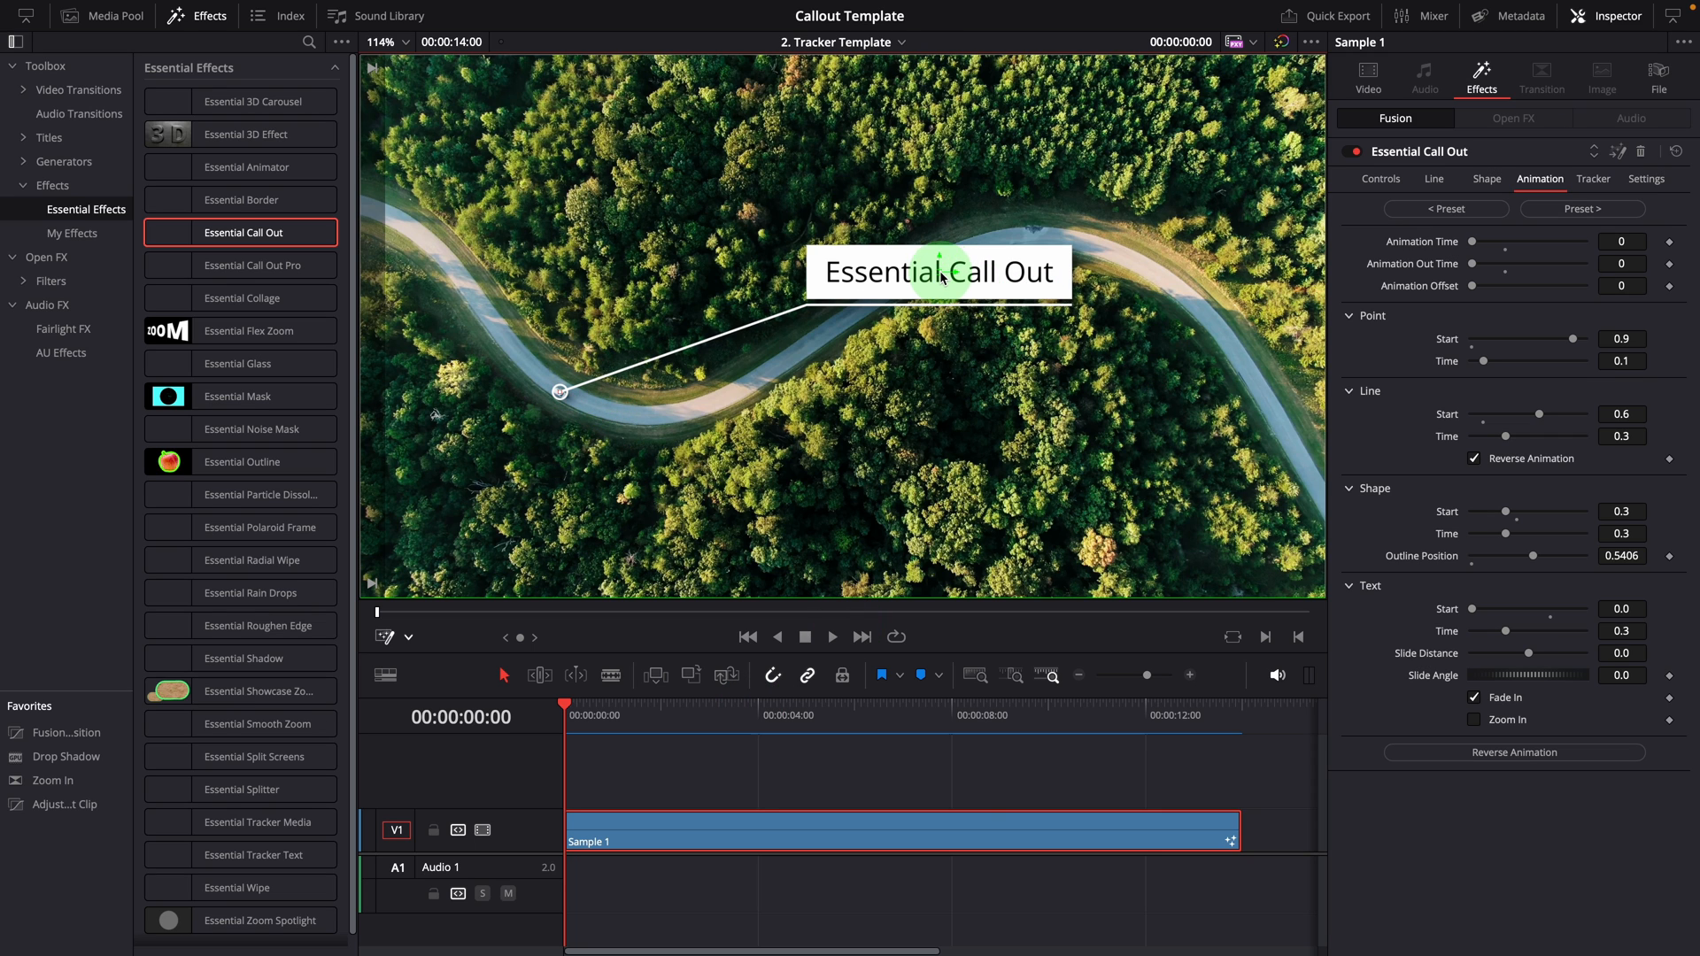
drag(939, 271, 591, 287)
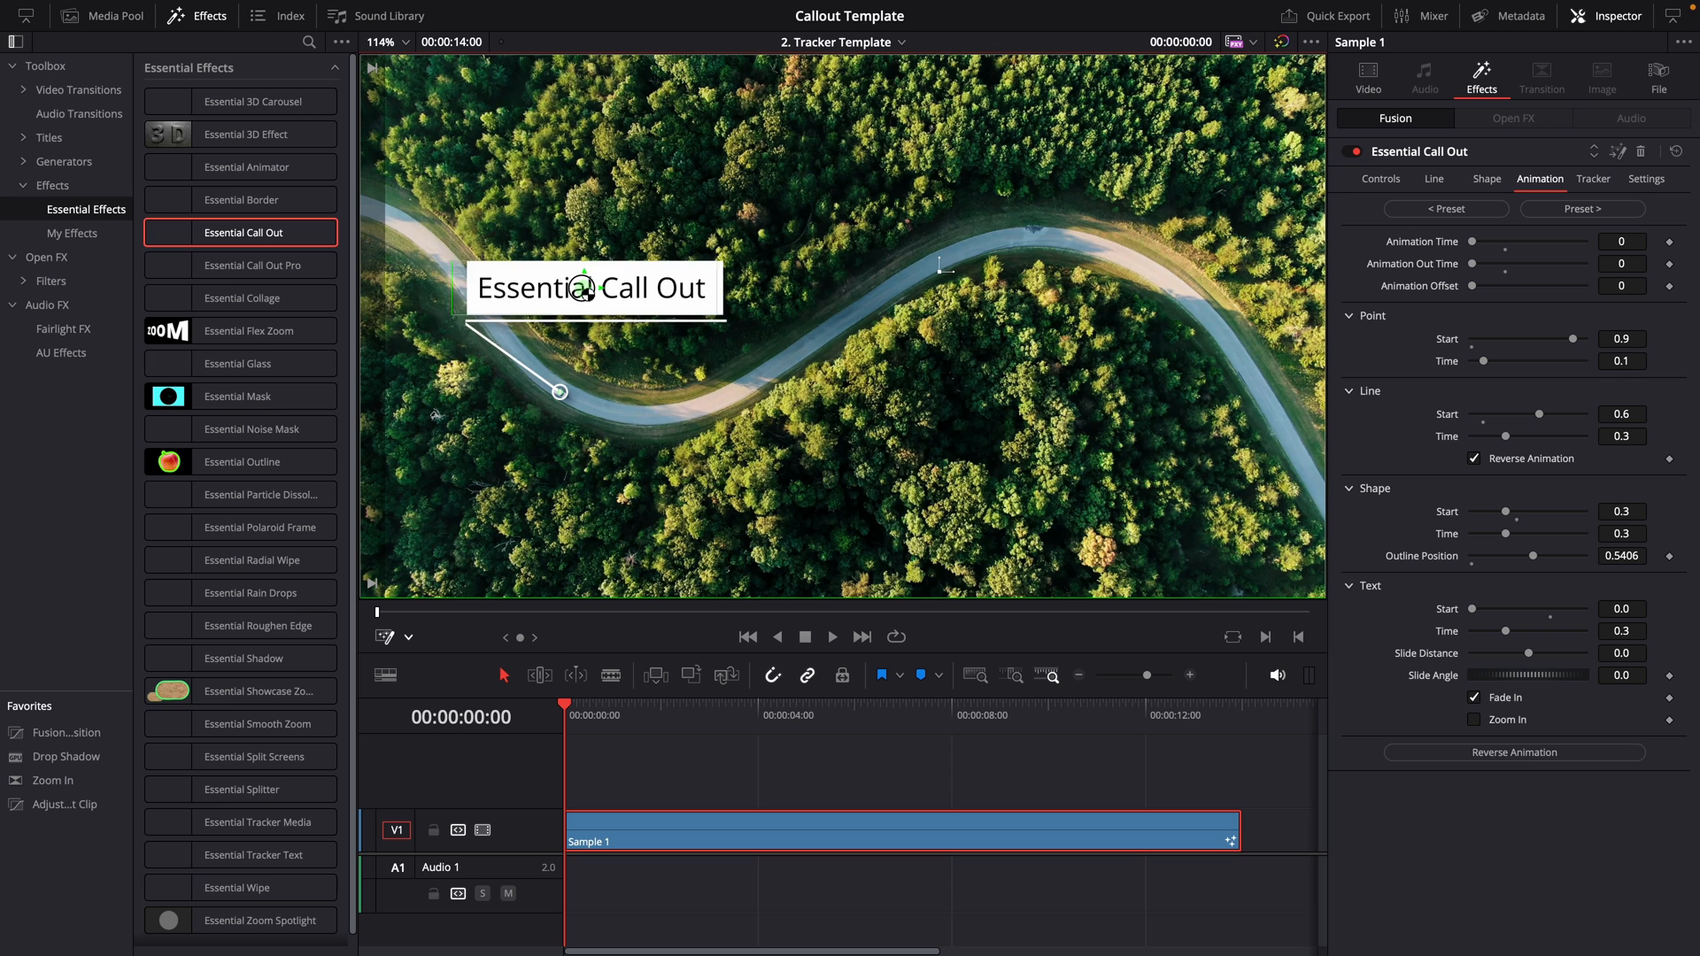
drag(591, 287, 551, 290)
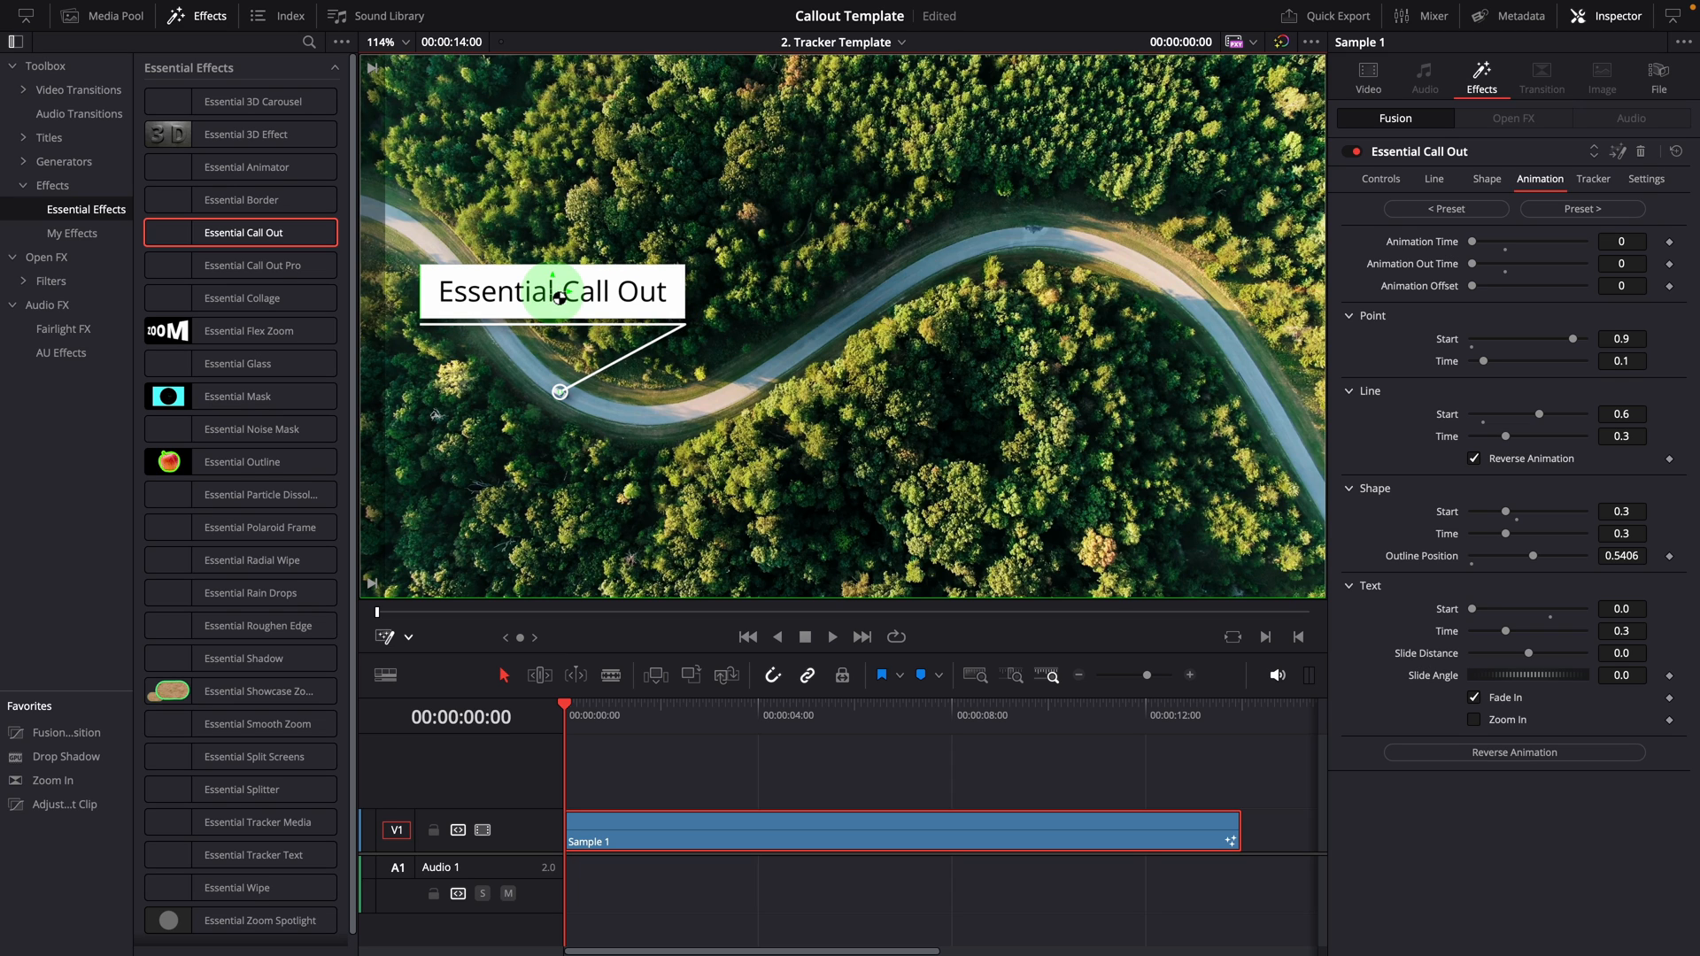
drag(559, 290, 714, 315)
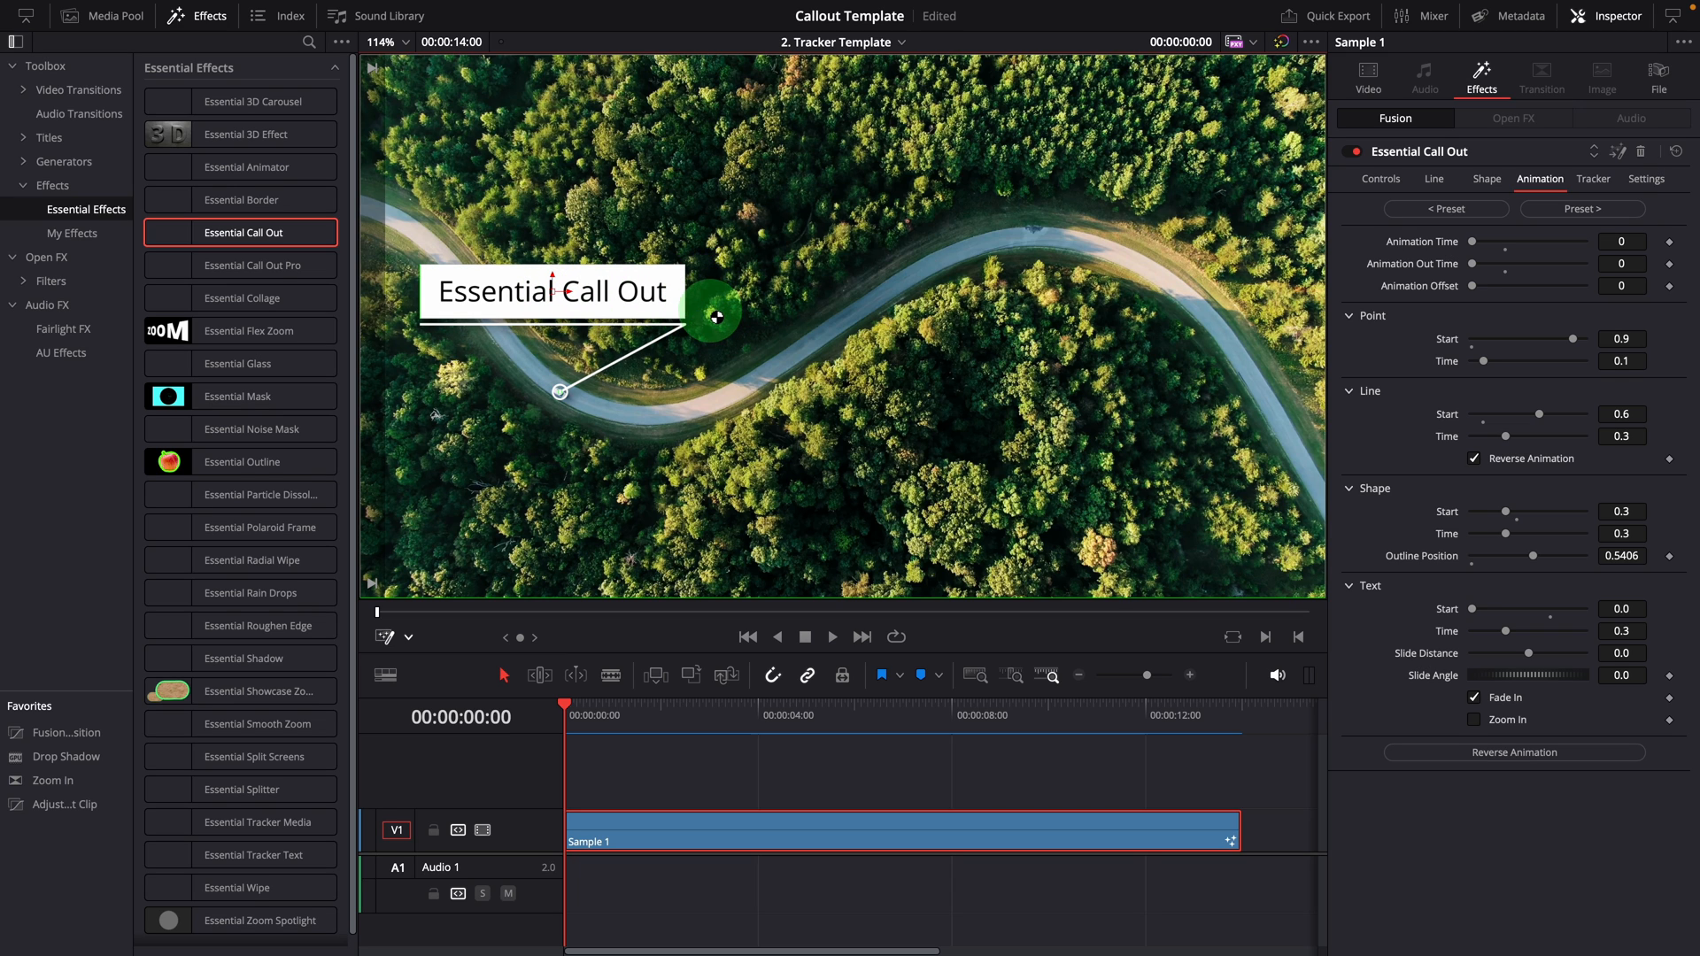
drag(716, 317, 873, 387)
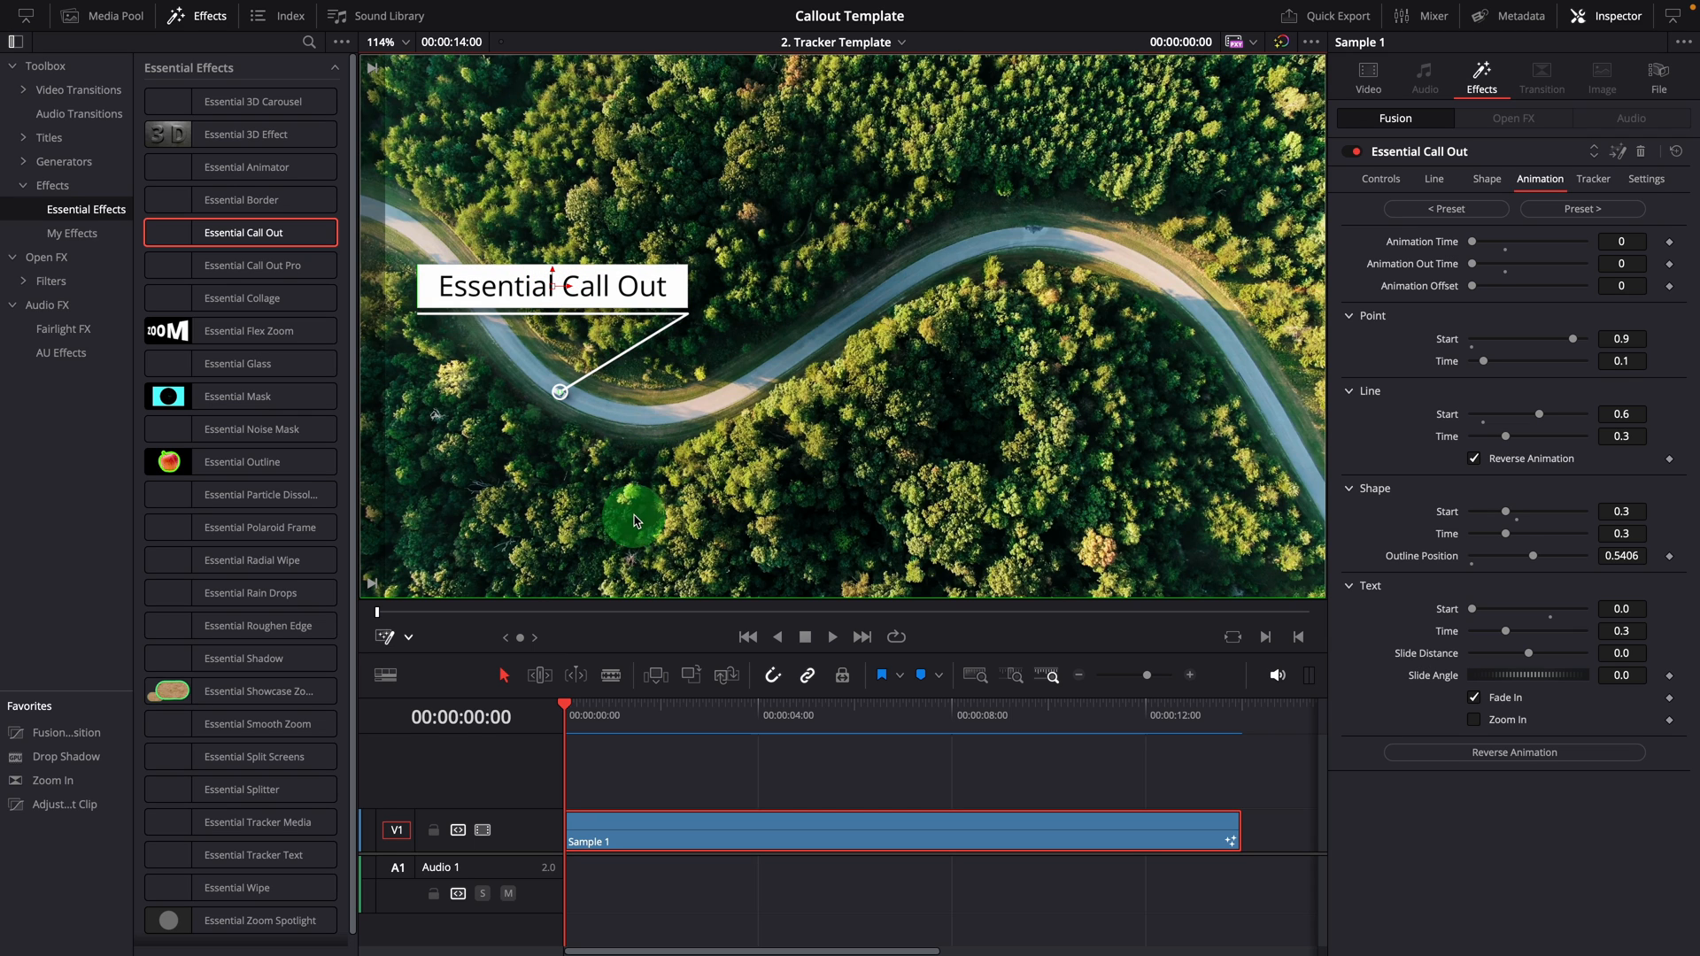
click(1594, 179)
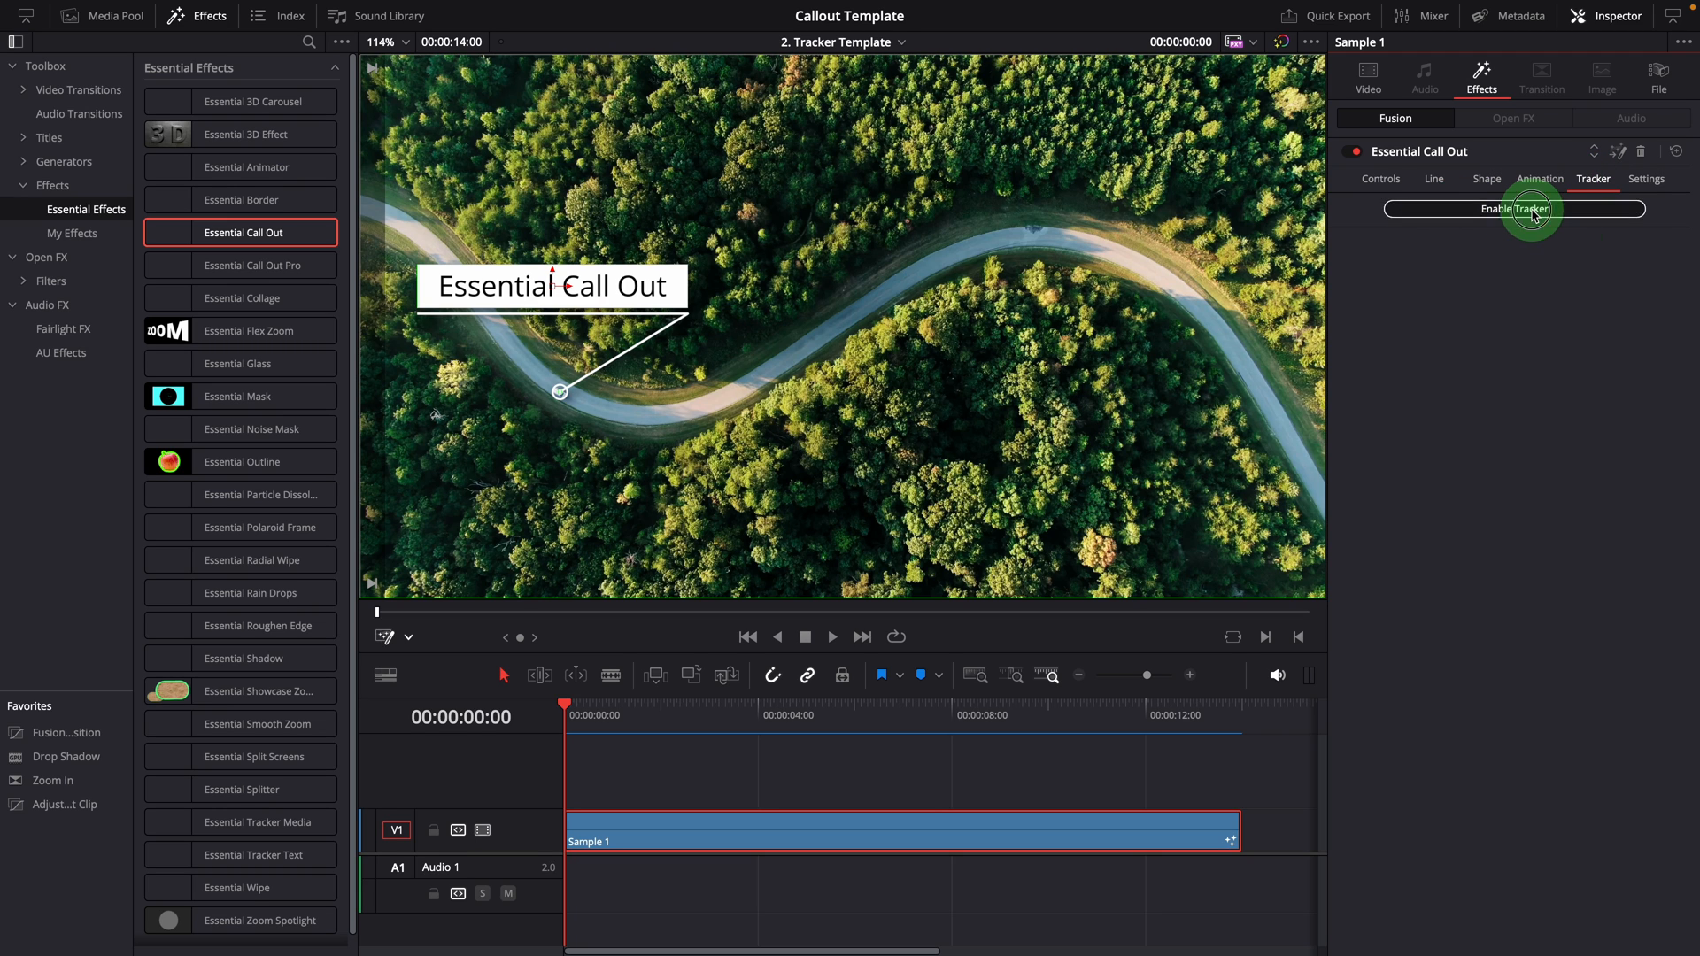
Step: Enable the tracker, place its point on the small car and tighten its pattern and search areas
click(1514, 209)
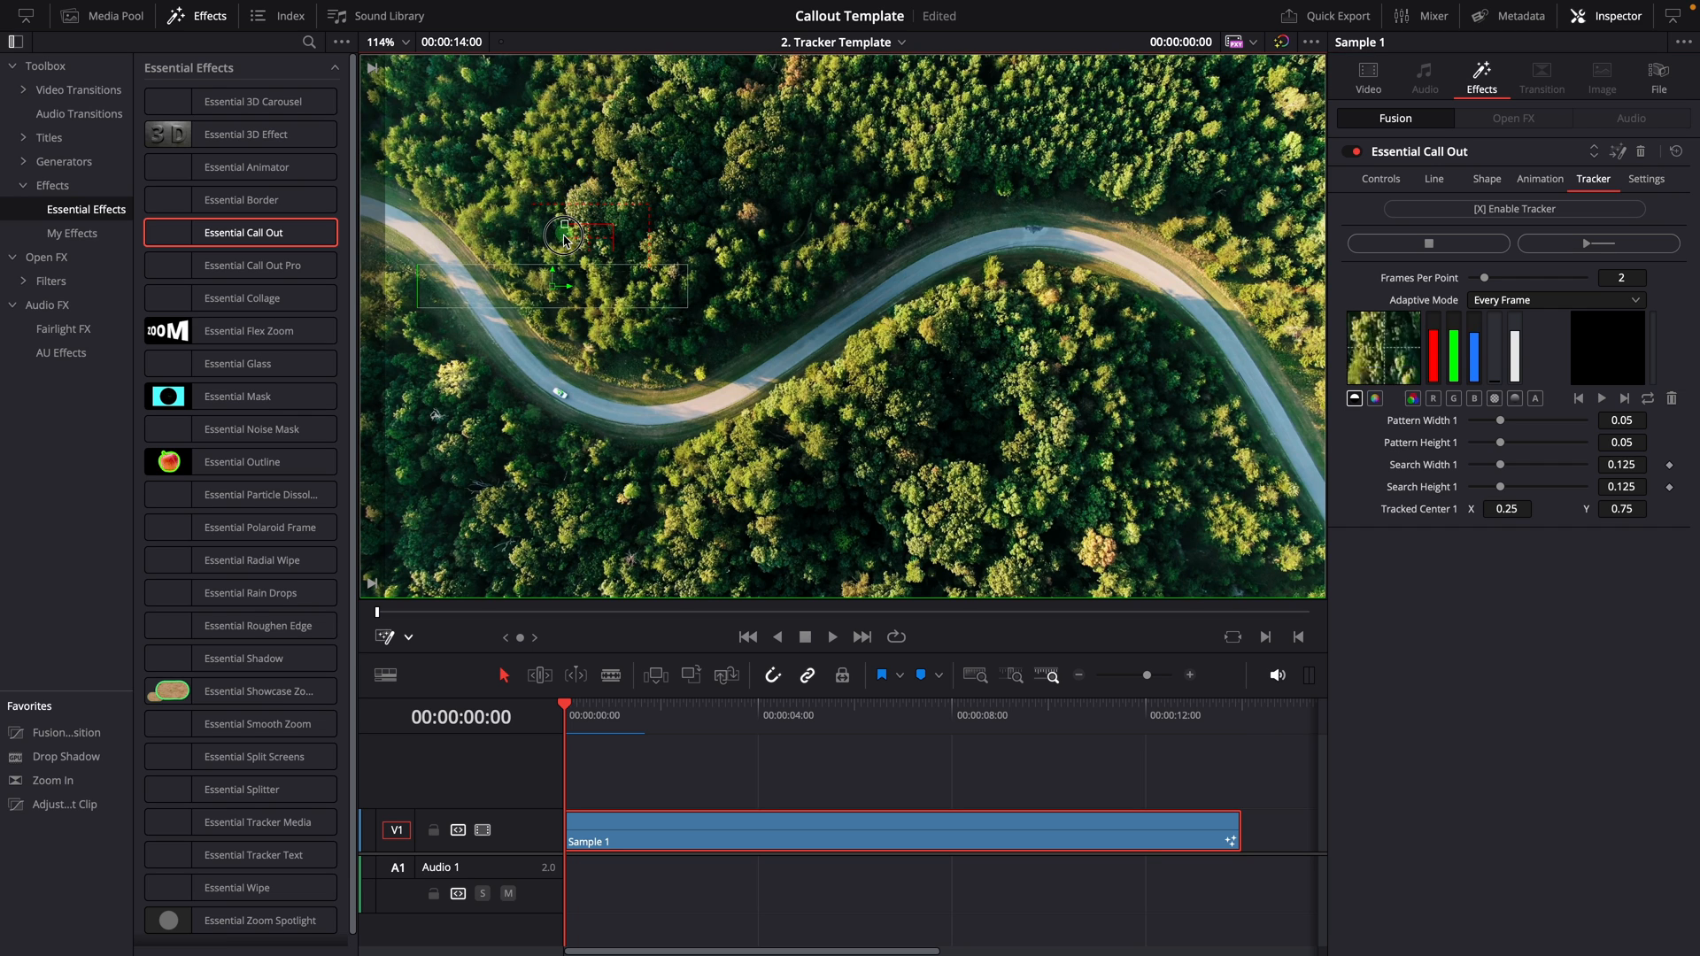
drag(563, 235, 537, 377)
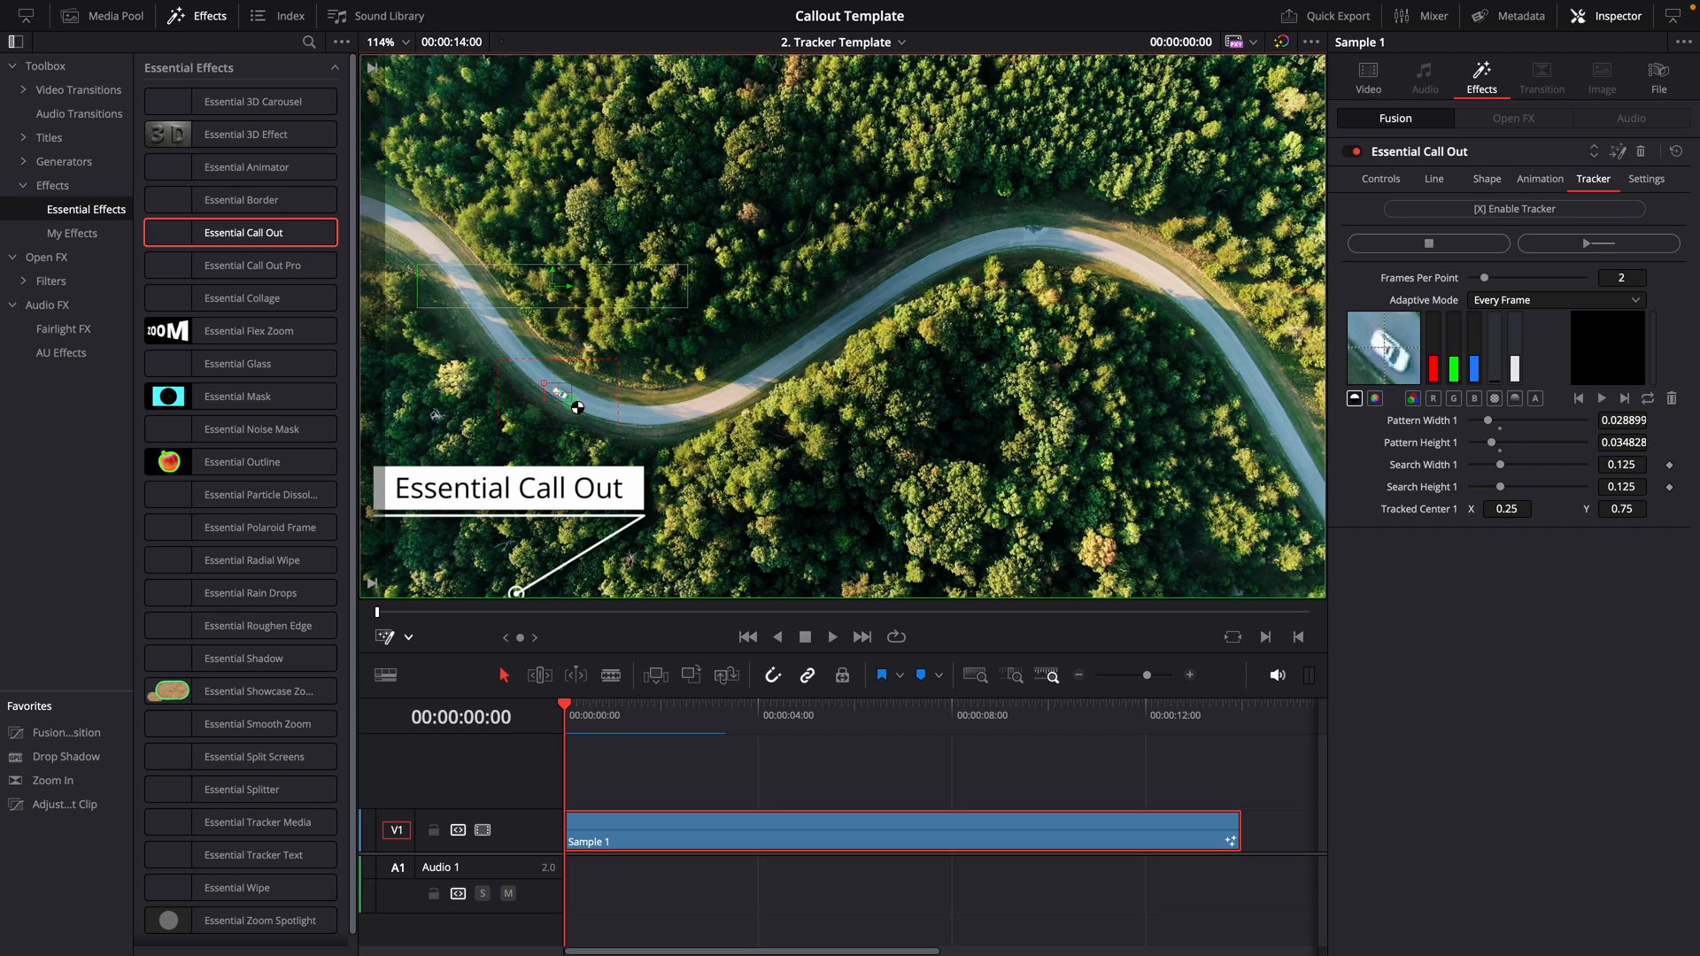
drag(577, 407, 607, 423)
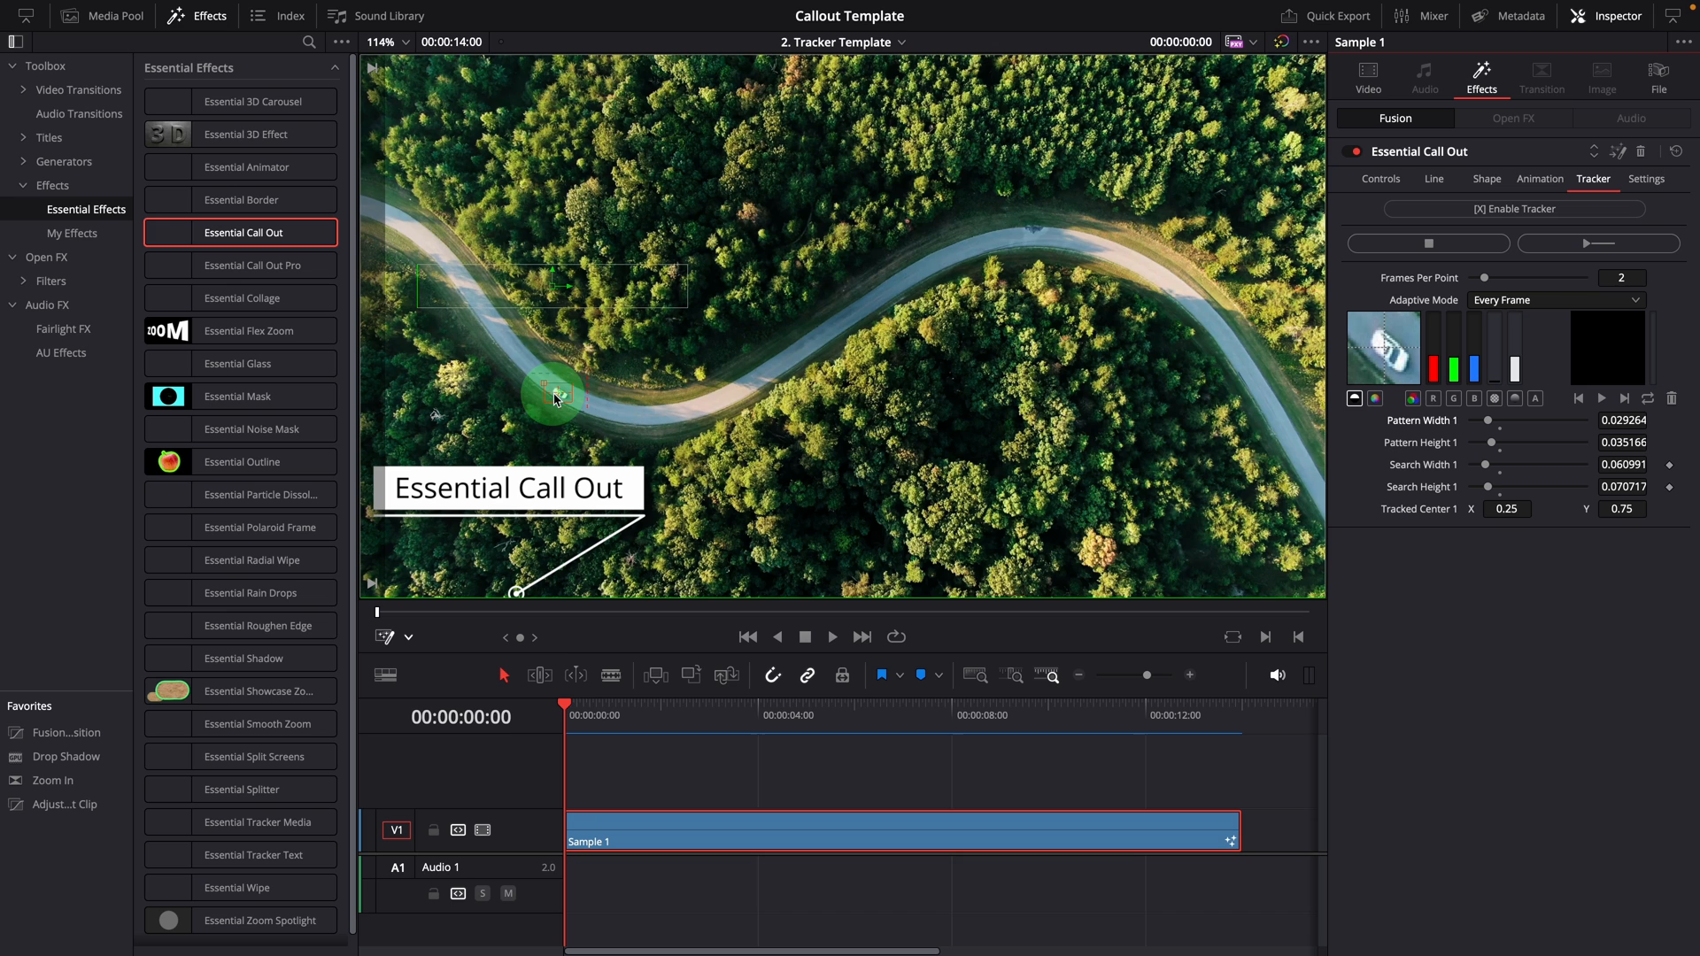
drag(553, 393, 581, 409)
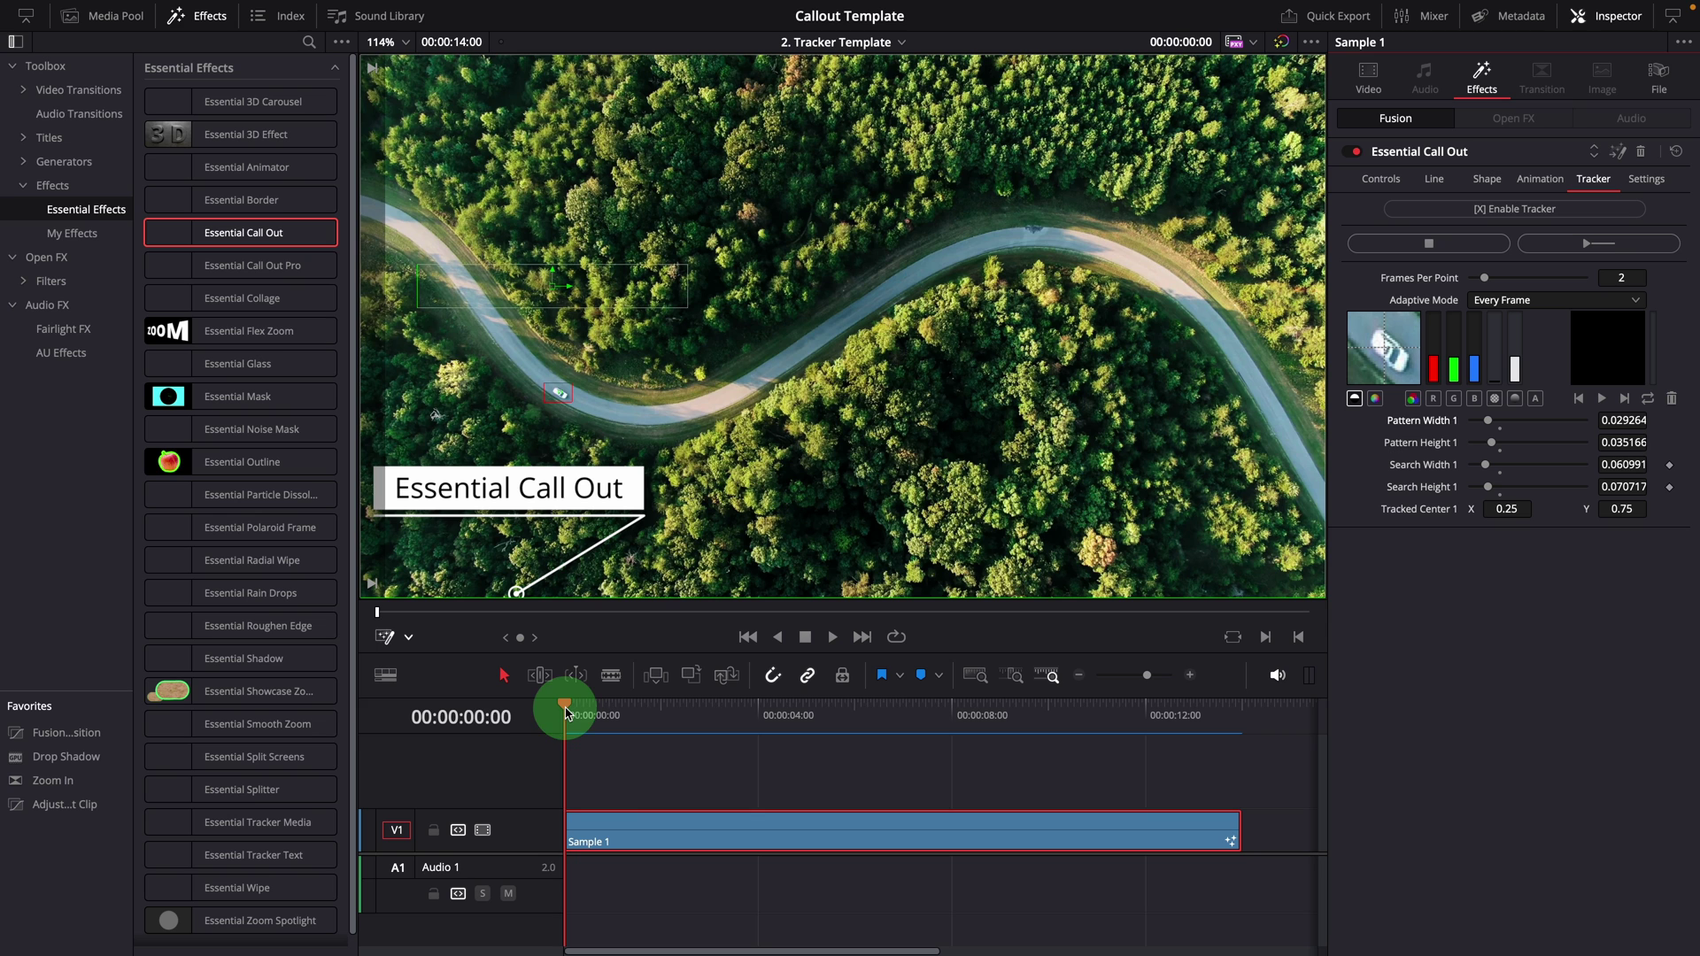
drag(563, 710, 600, 711)
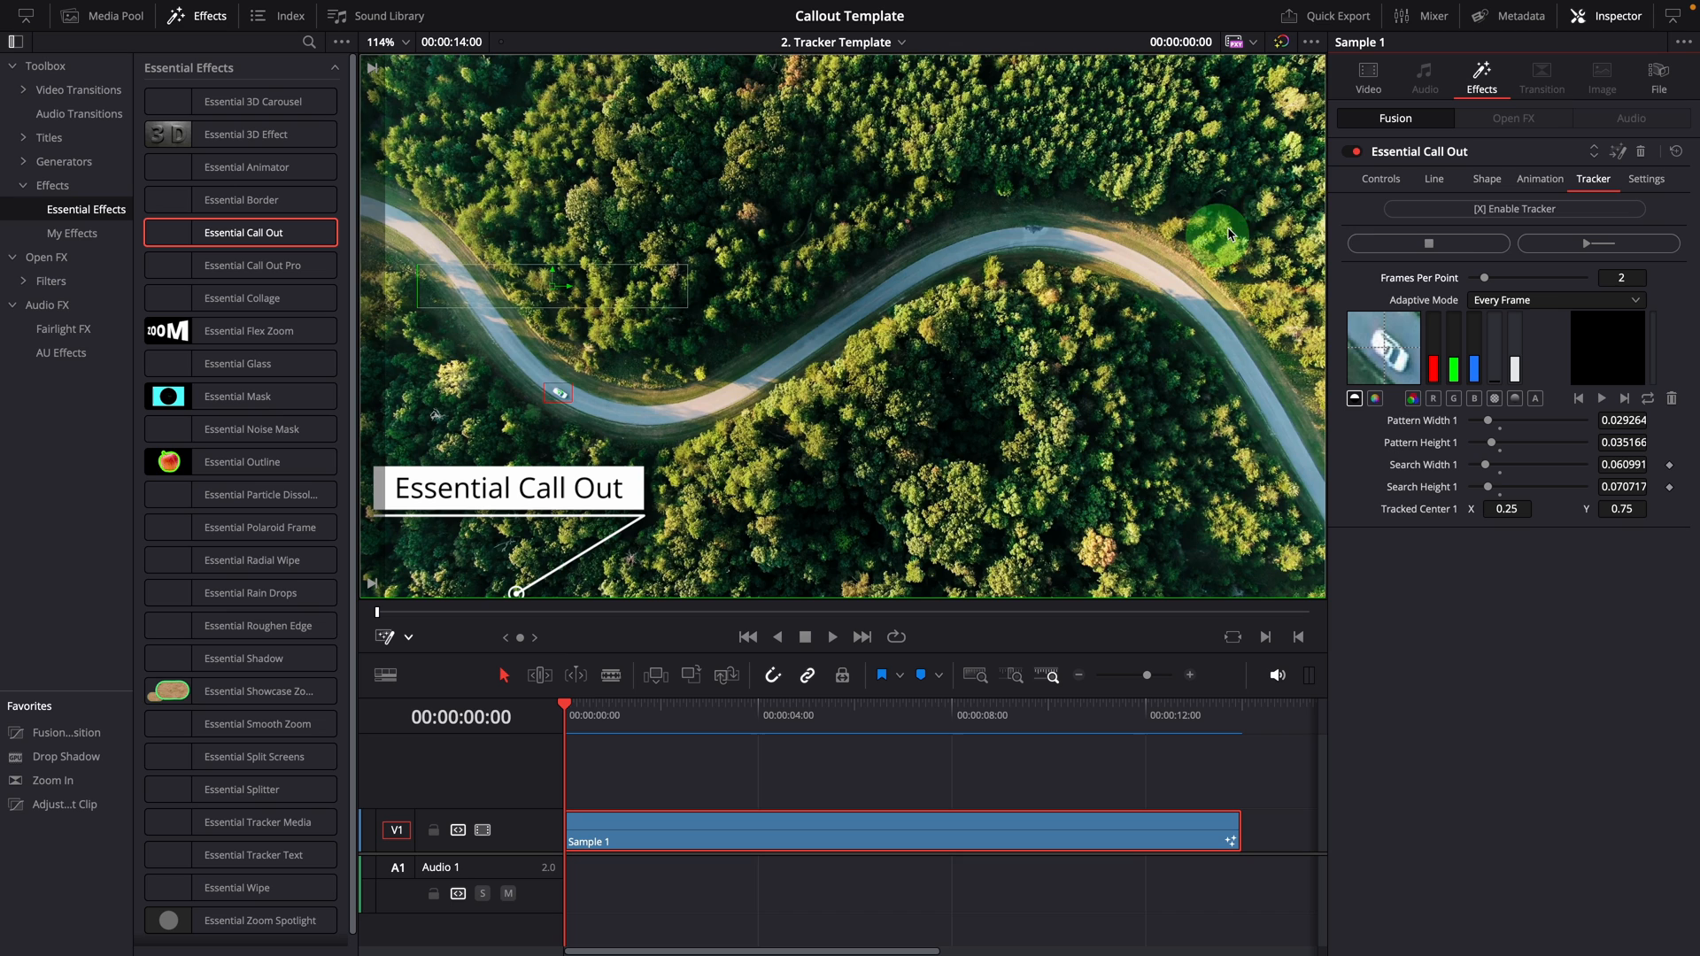
mouse_move(1491, 276)
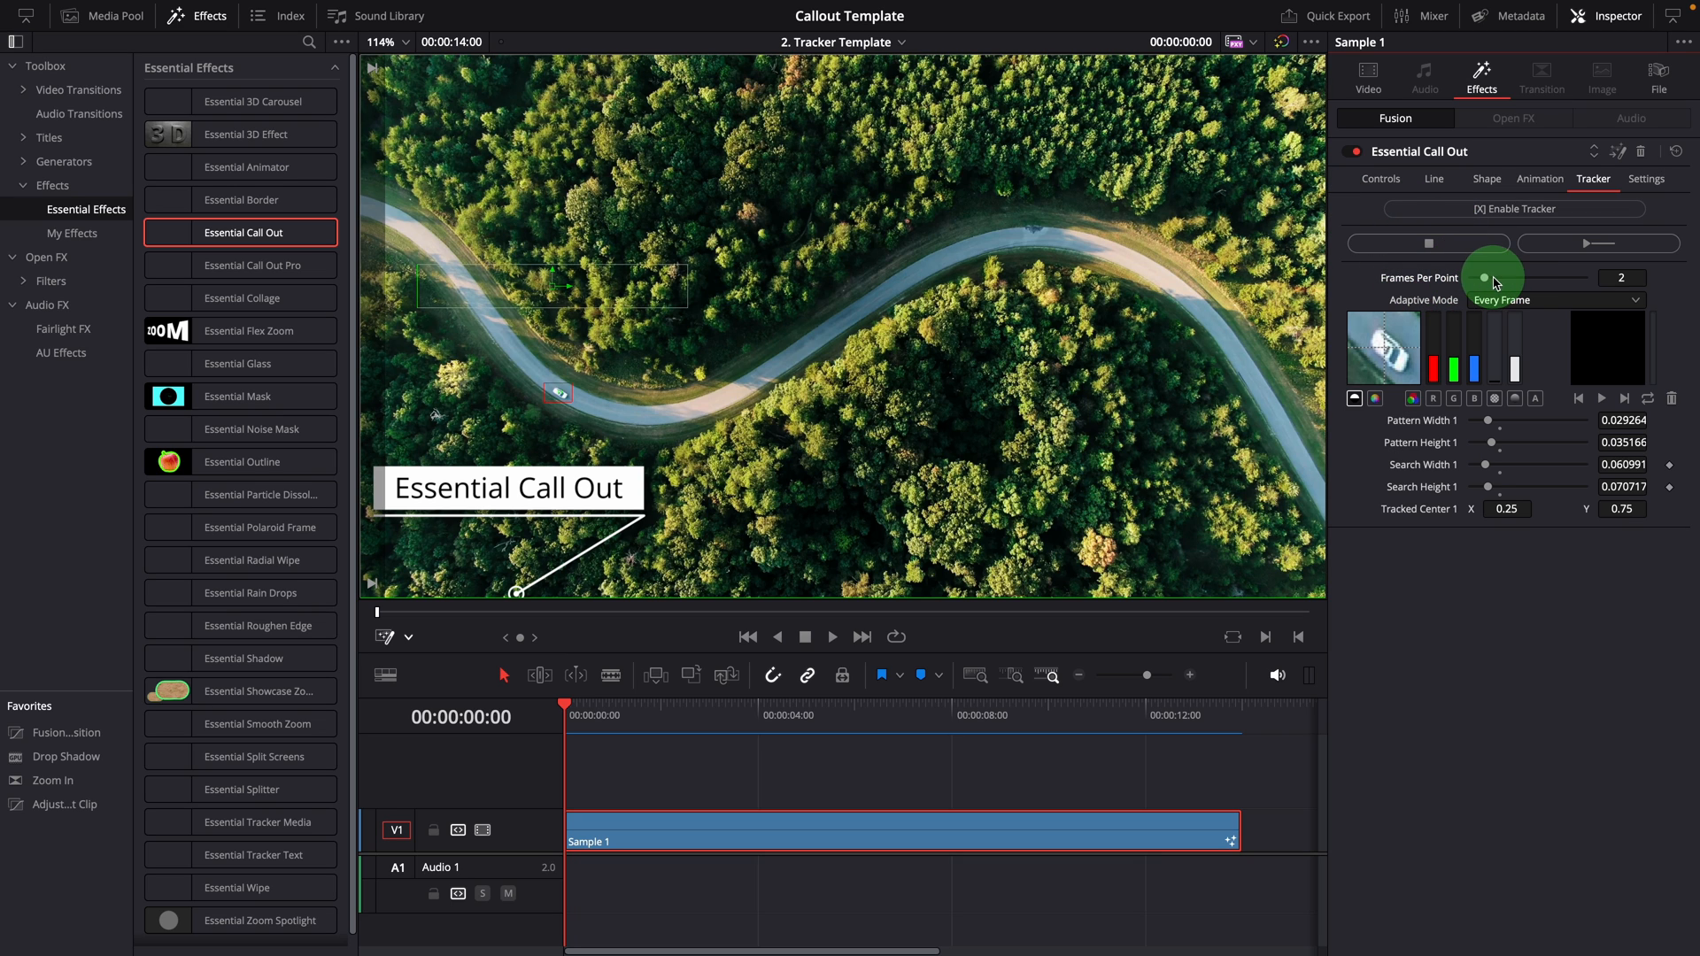
Step: Set Frames Per Point to 6 with Every Frame adaptive mode and track the car through the clip
drag(1491, 278, 1528, 278)
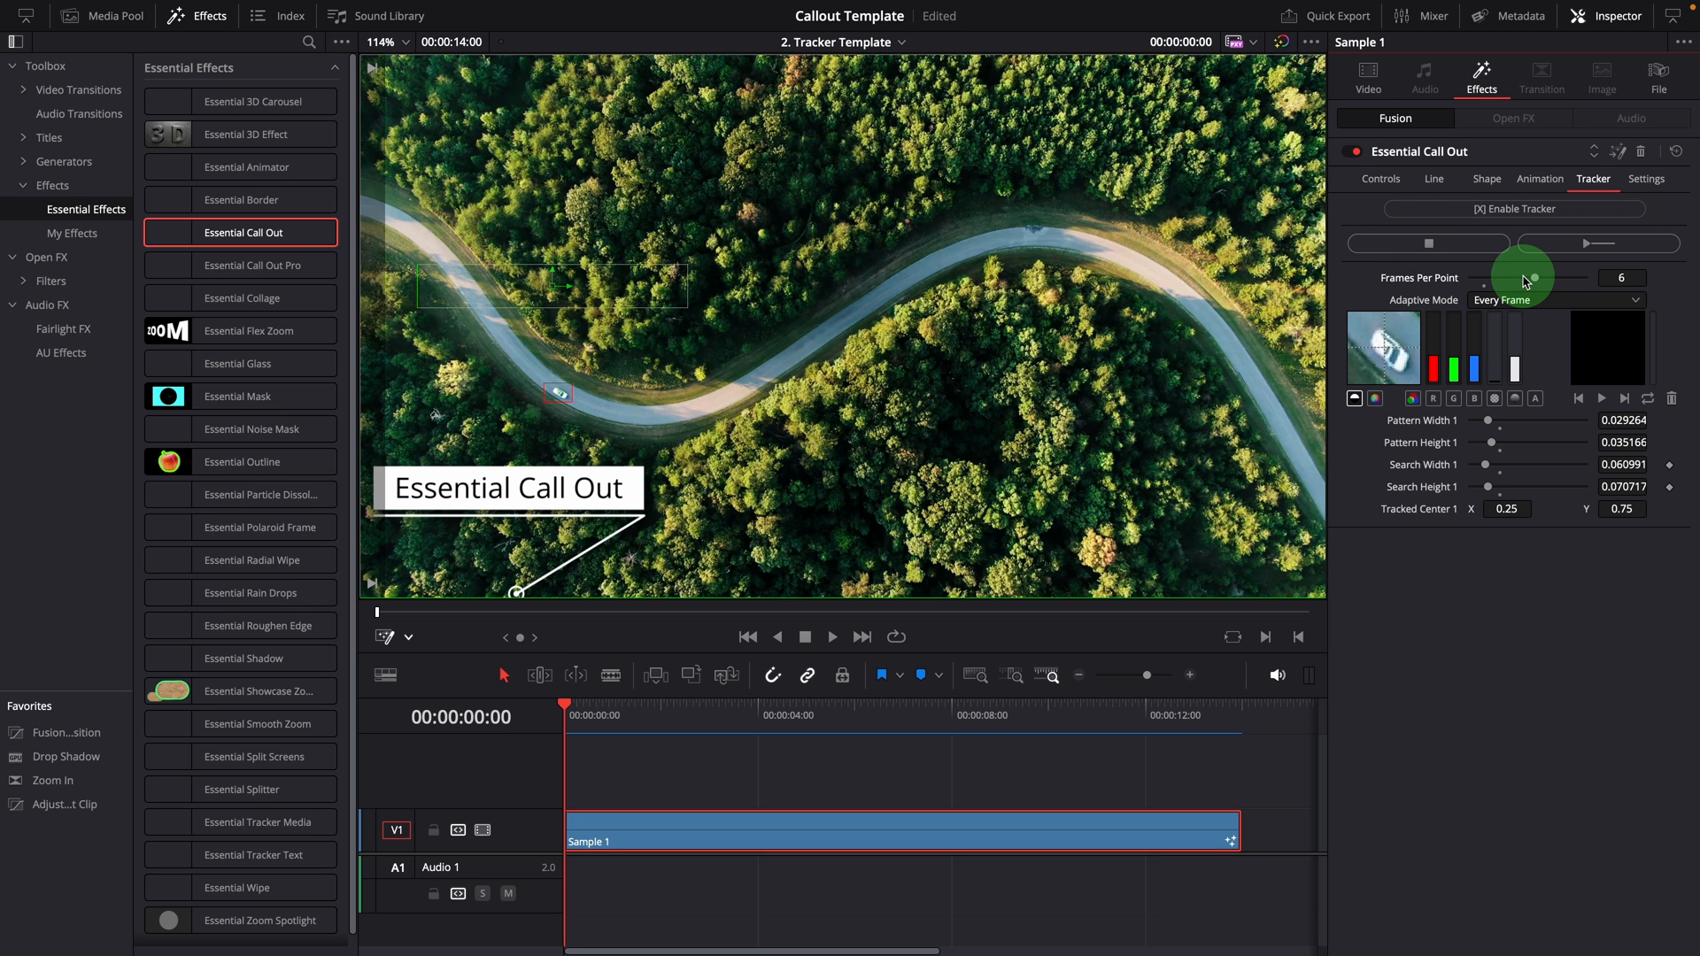
mouse_move(1550, 290)
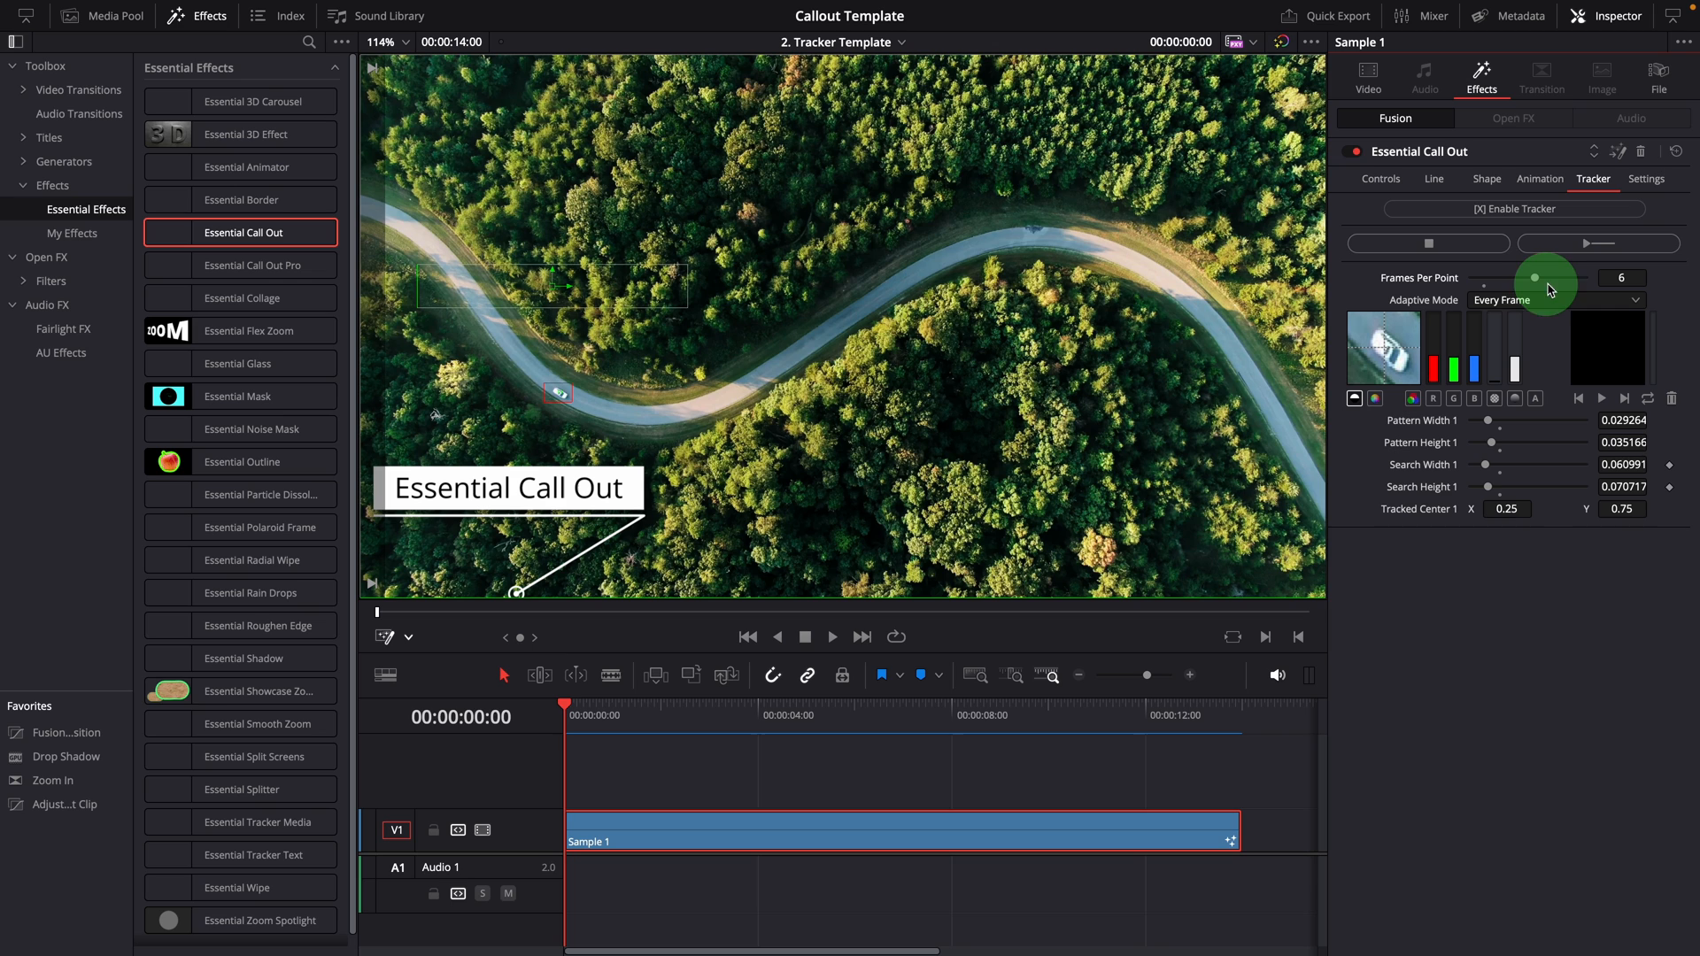
mouse_move(1560, 250)
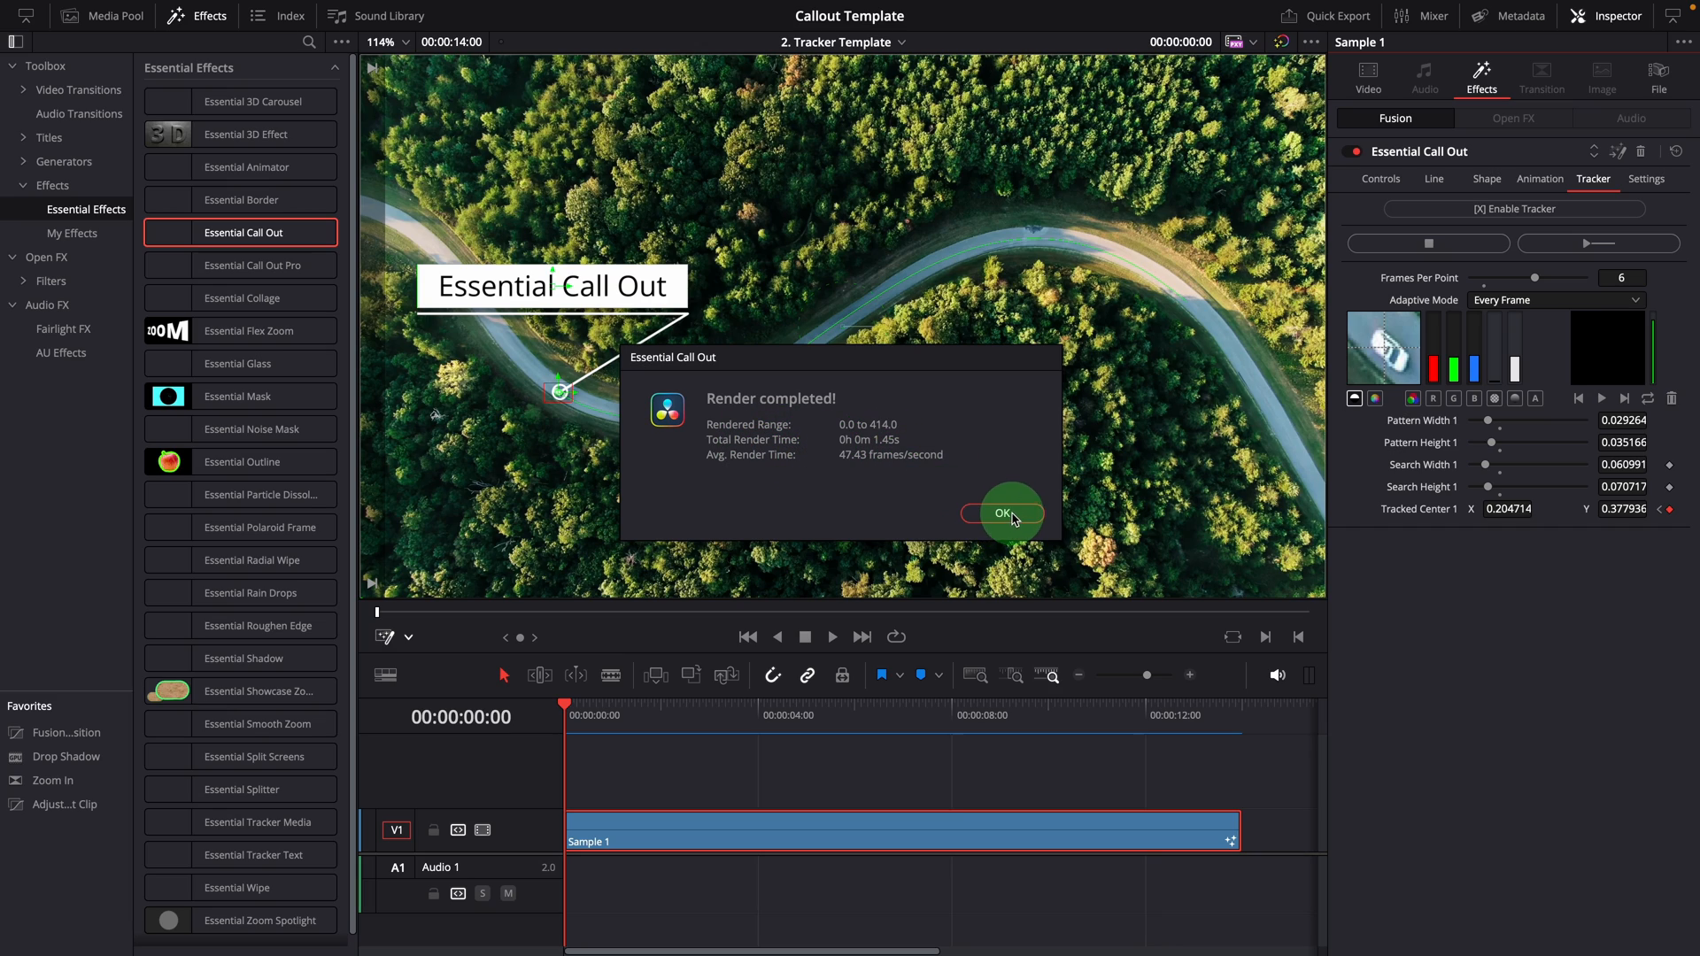
click(1002, 513)
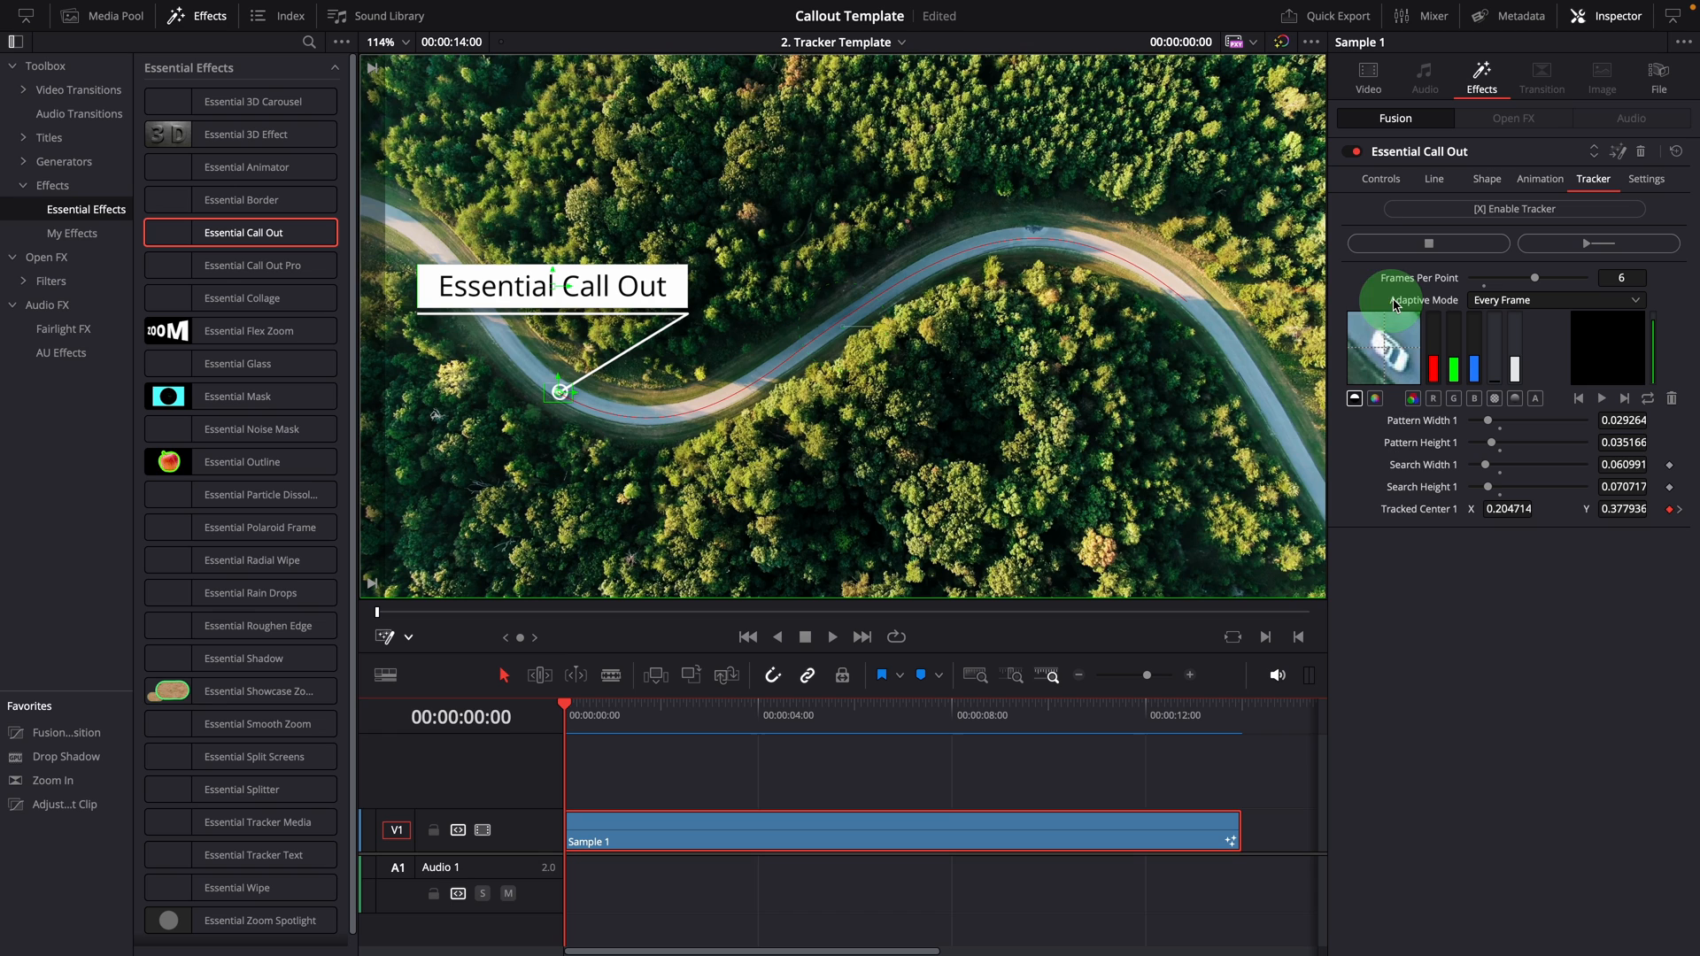
mouse_move(1443, 308)
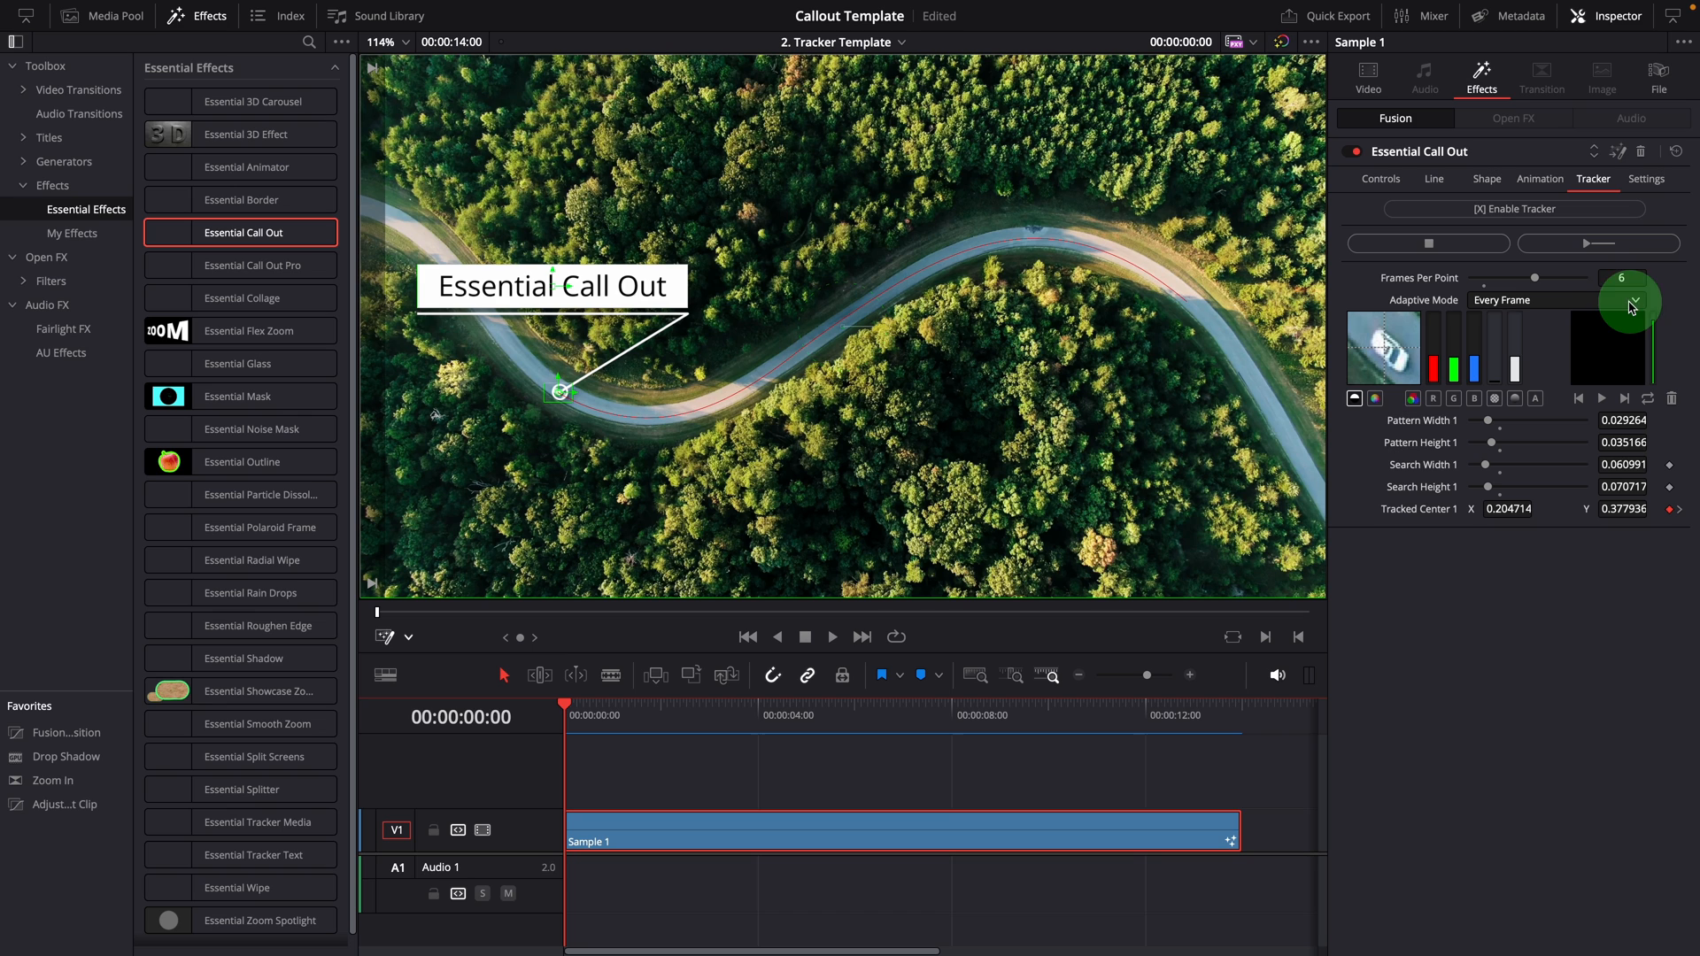
mouse_move(1626, 304)
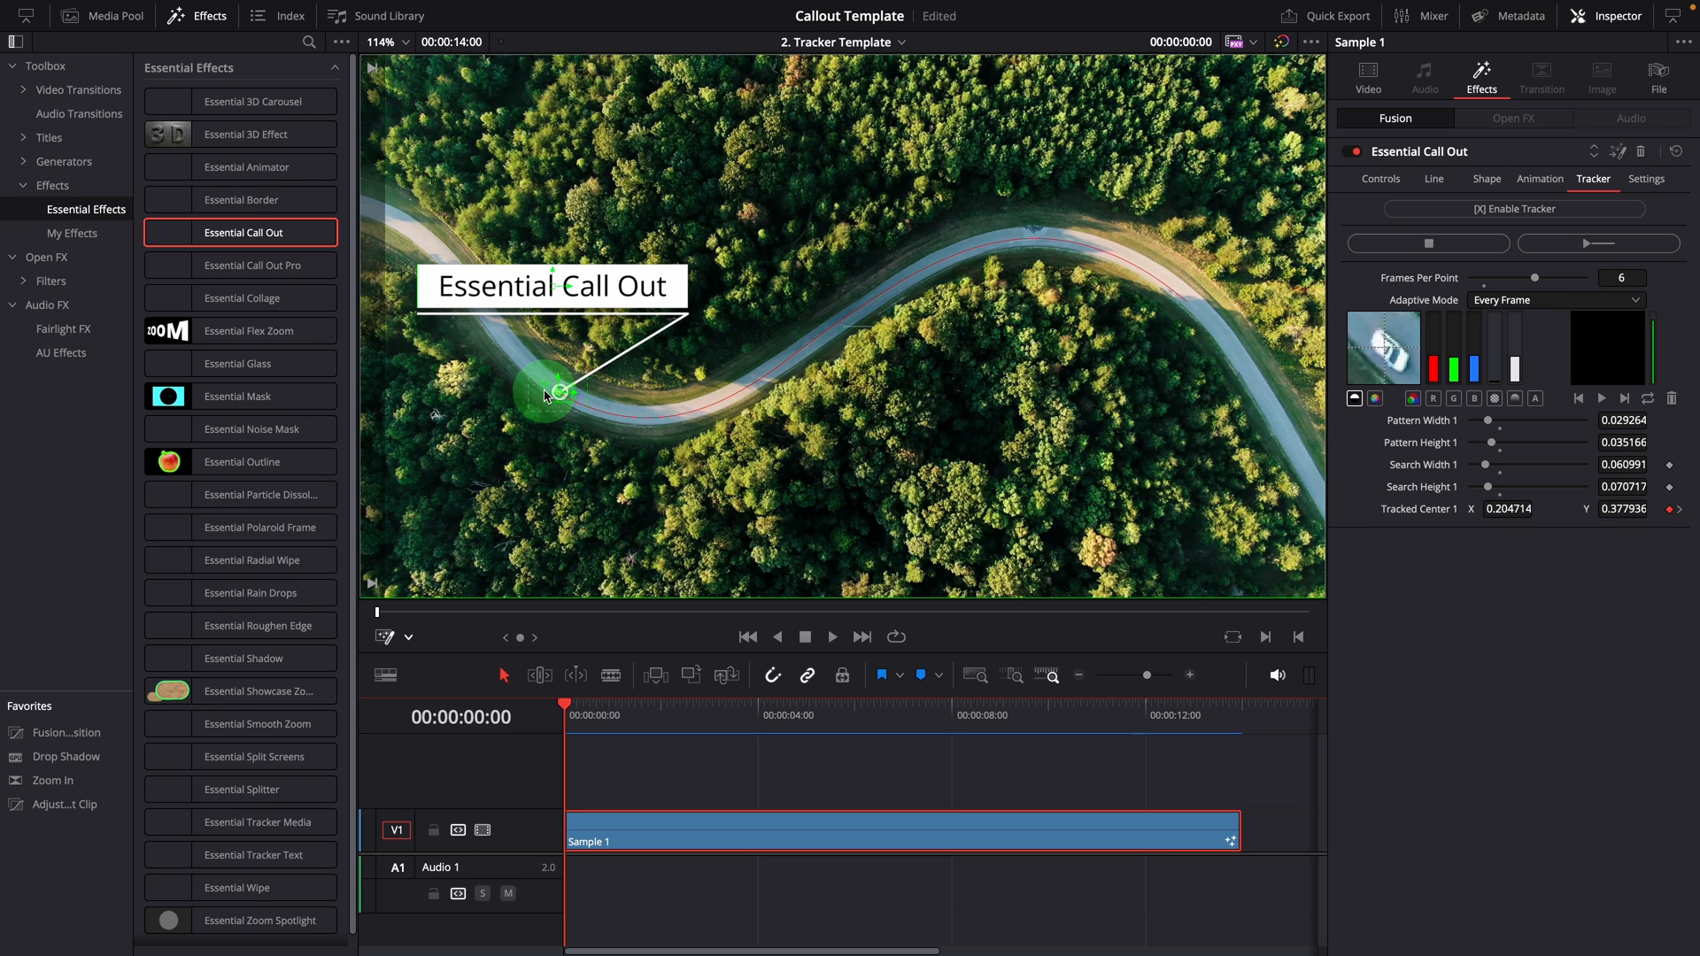
Step: Set Adaptive Mode to None and remove the Tracker1 path from Tracked Center 1
drag(547, 394, 889, 311)
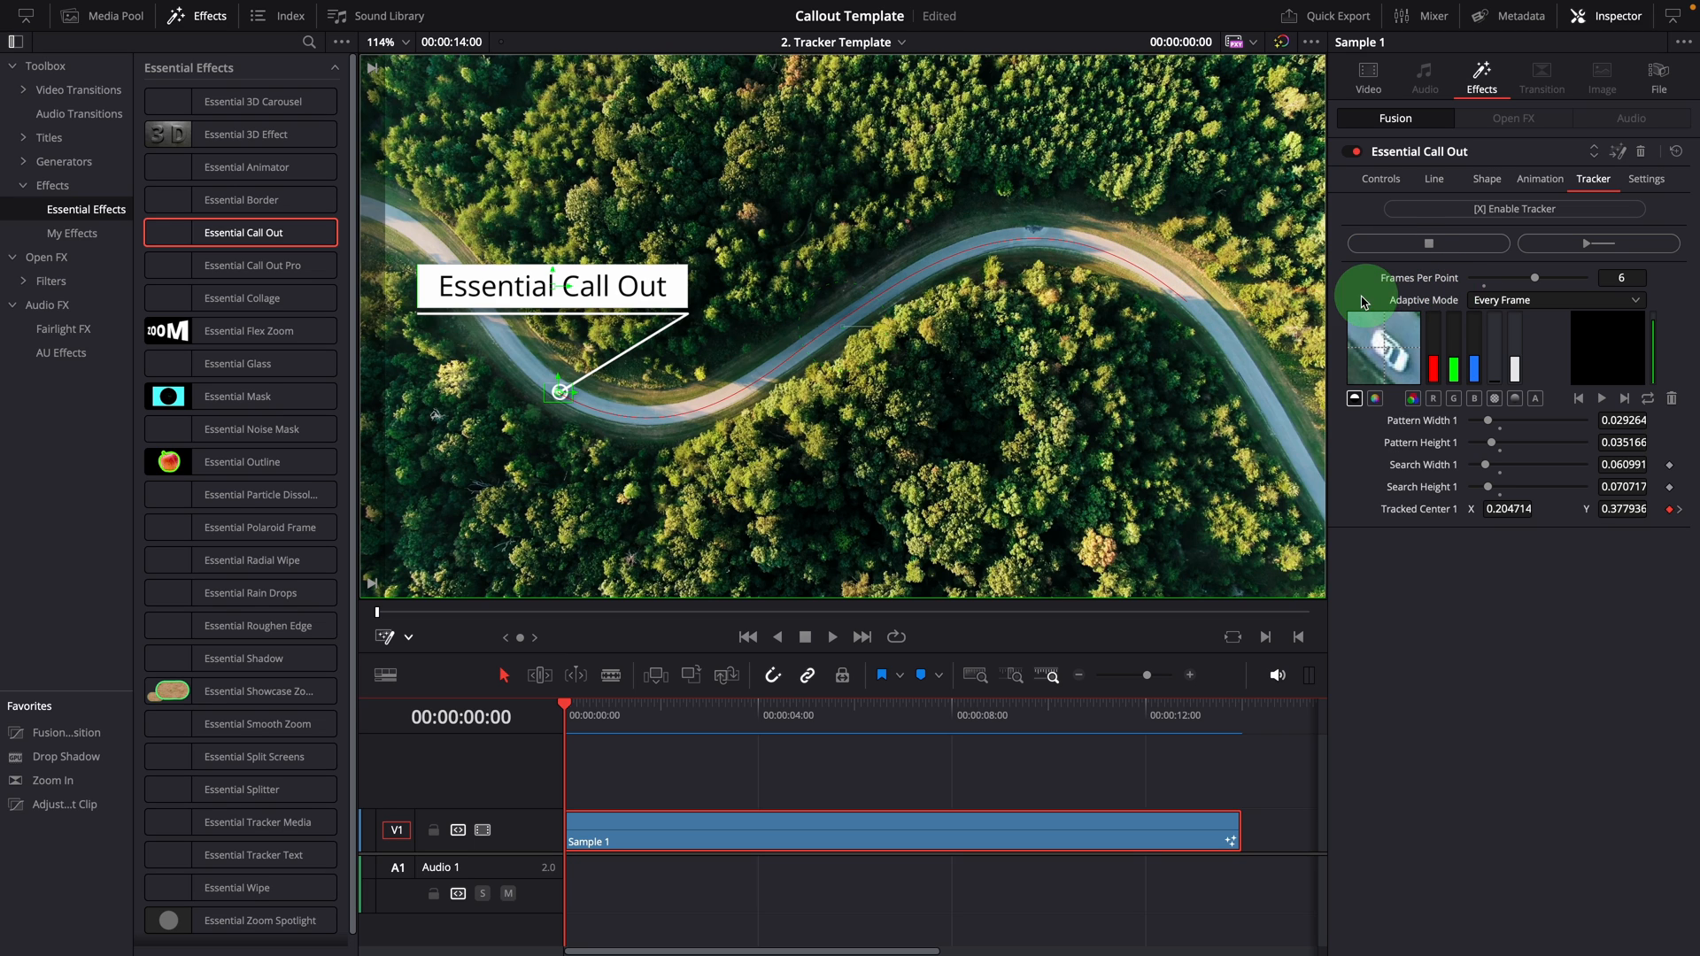
click(1555, 300)
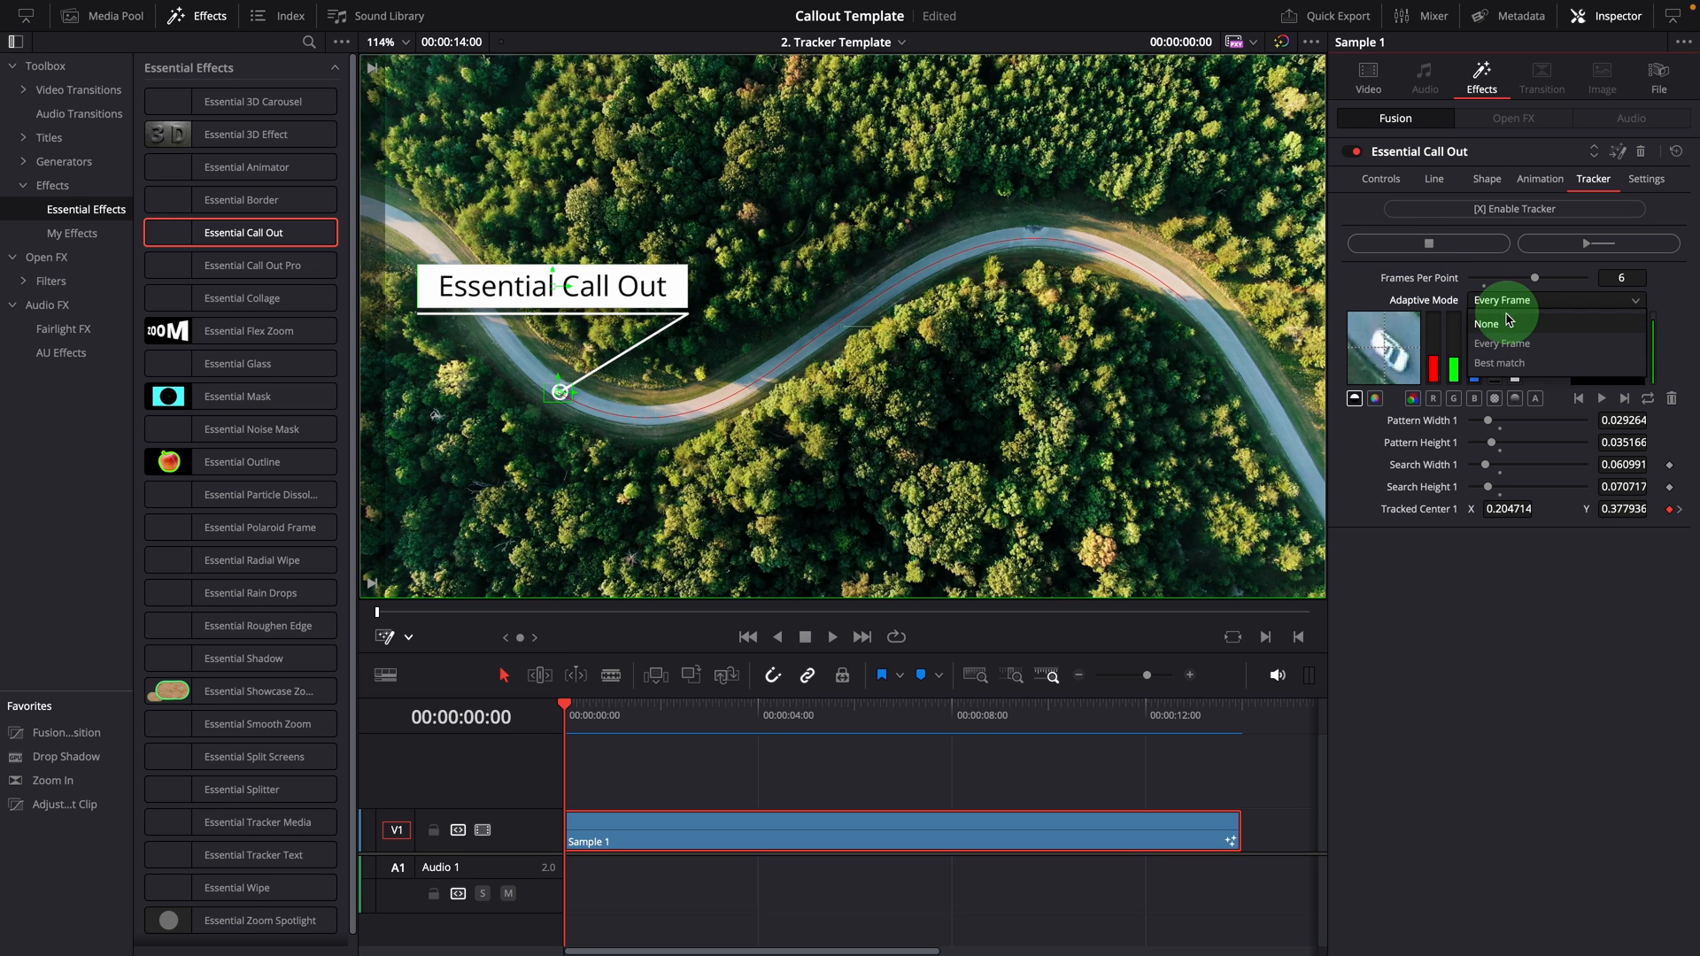
click(1485, 324)
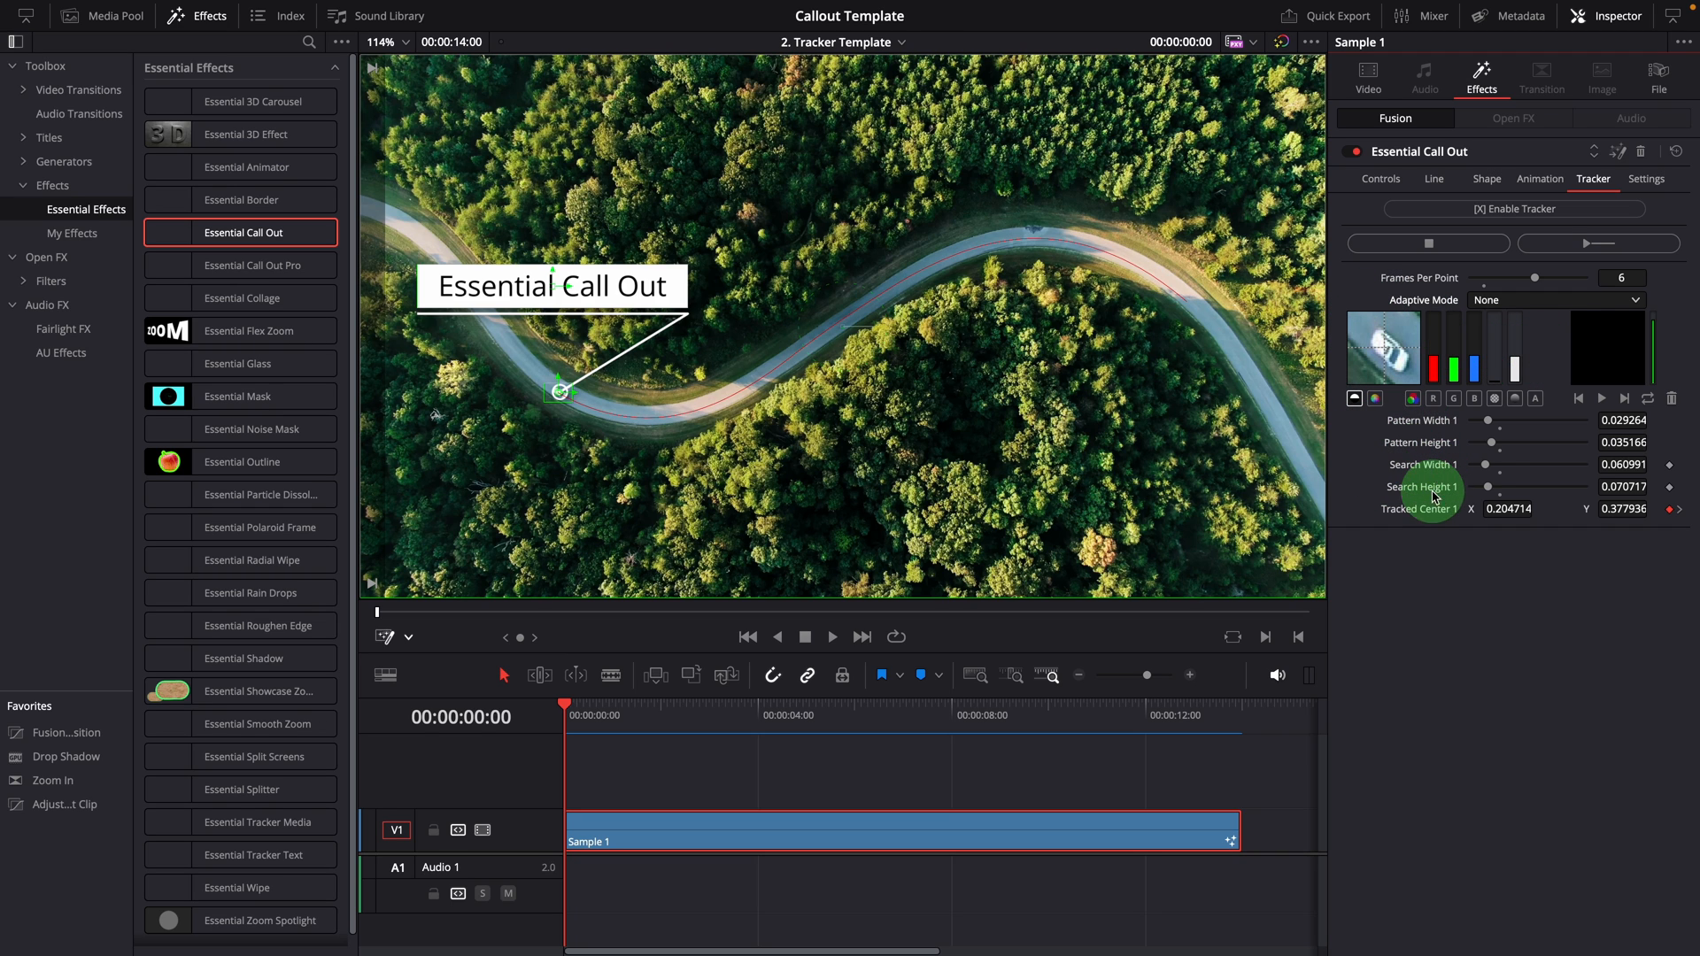
mouse_move(1410, 537)
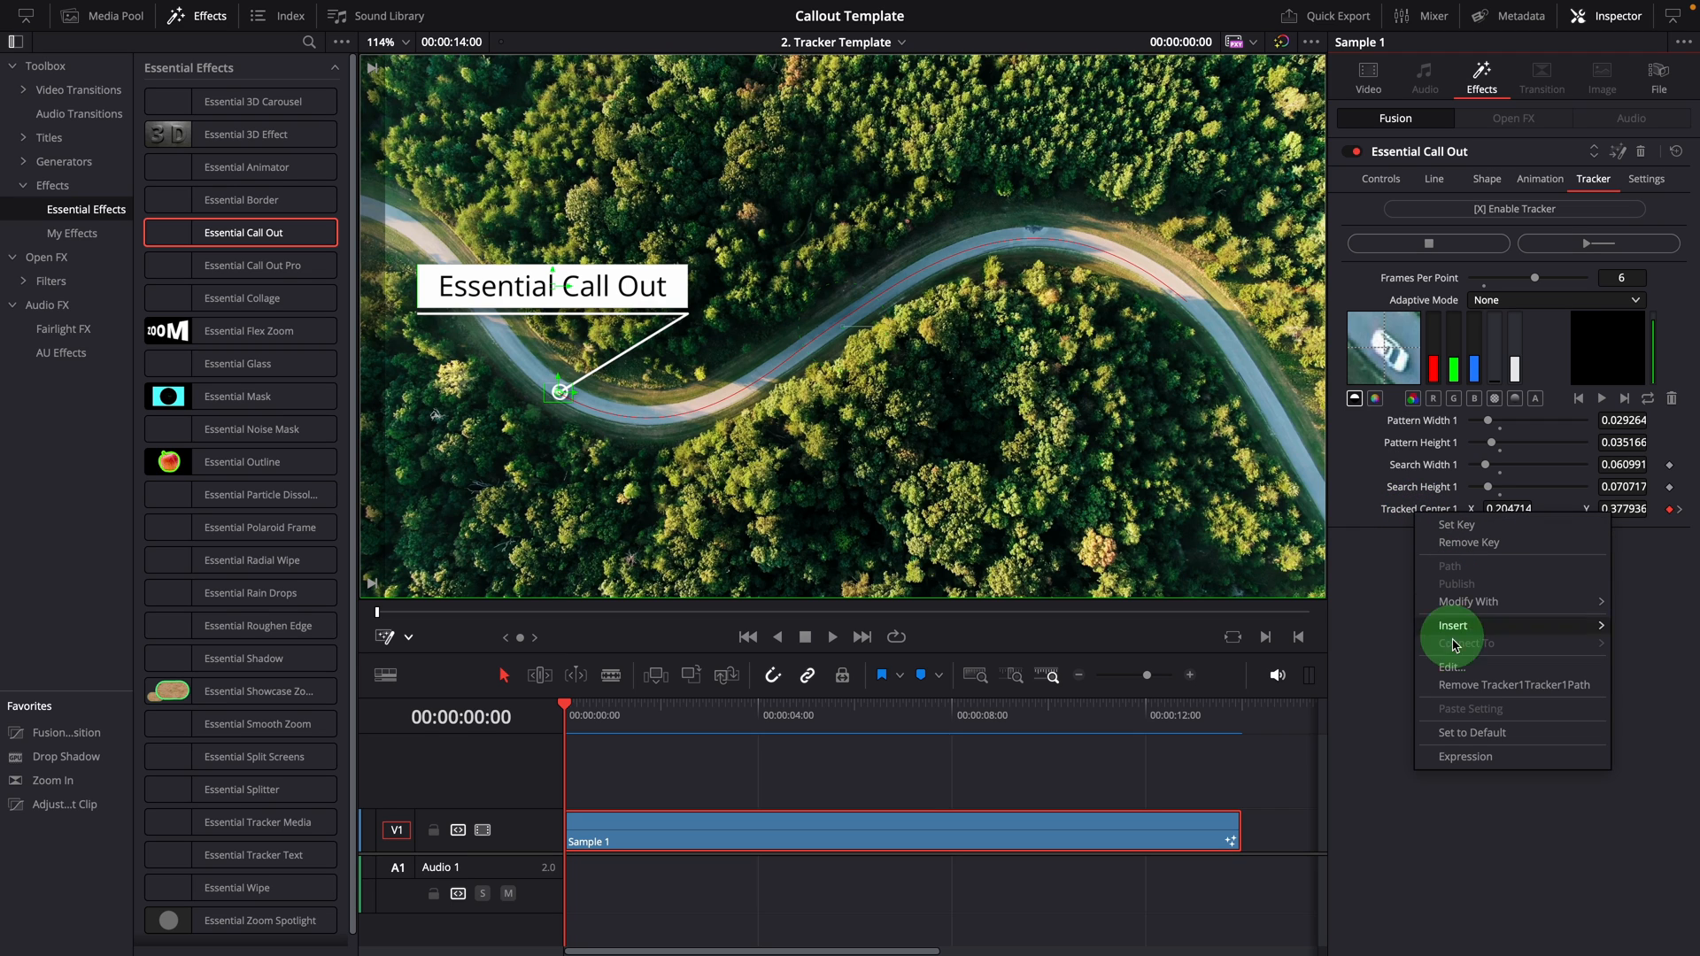
mouse_move(1541, 695)
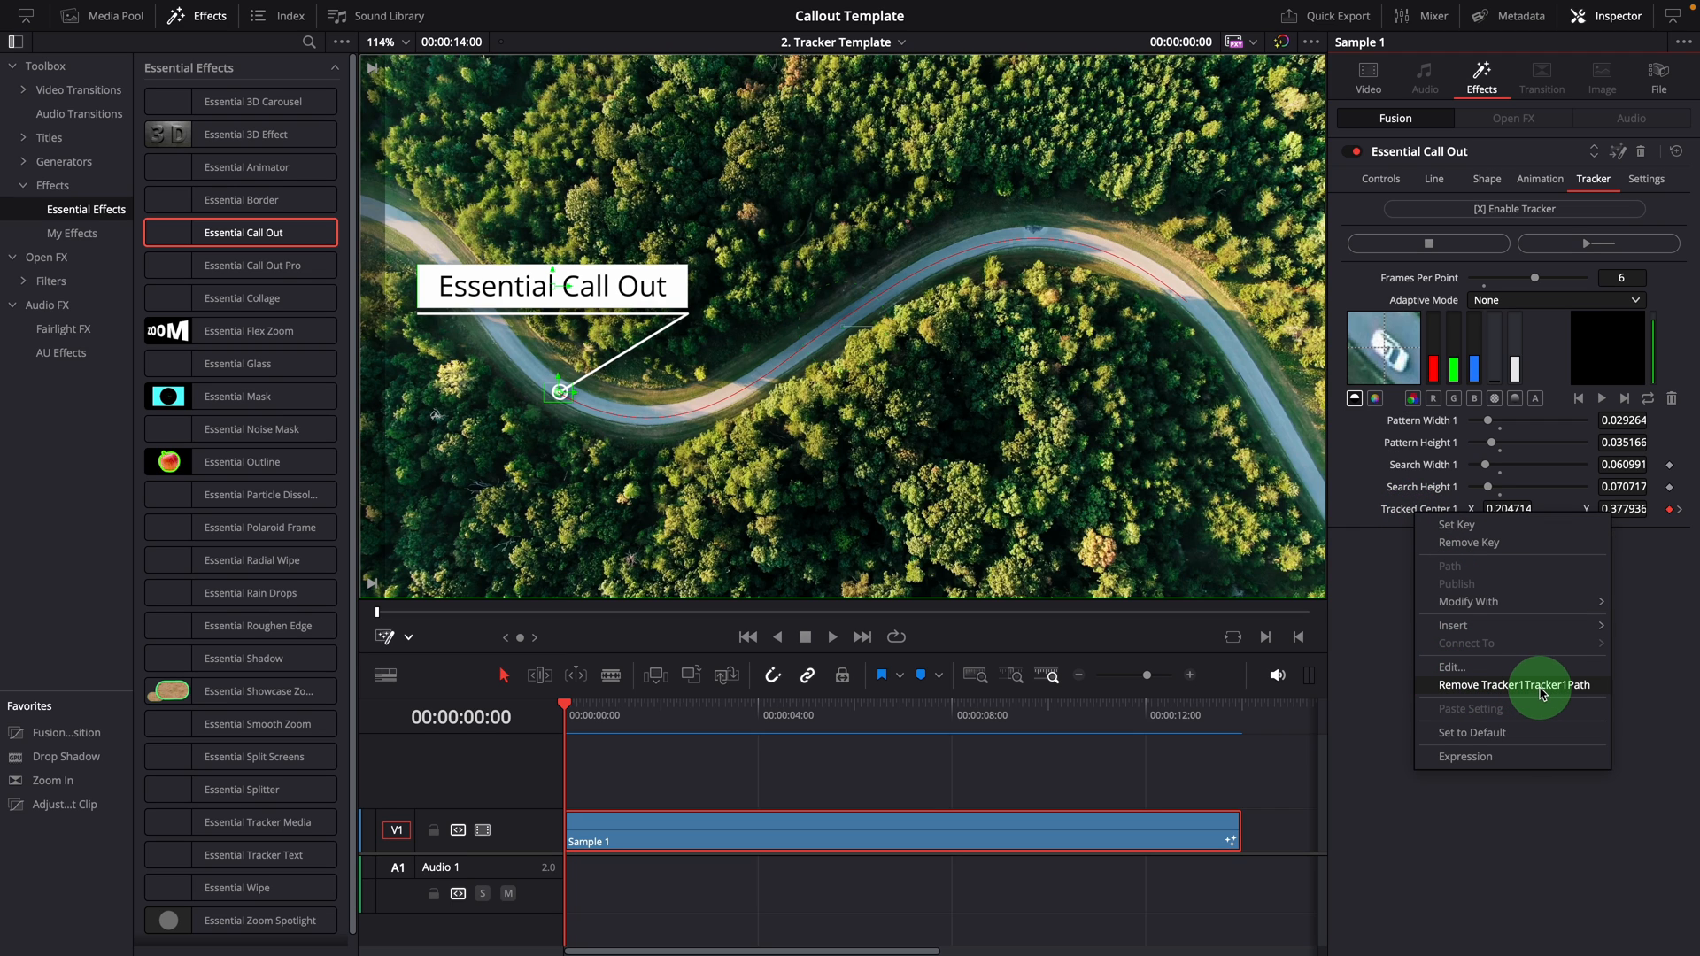
click(1514, 684)
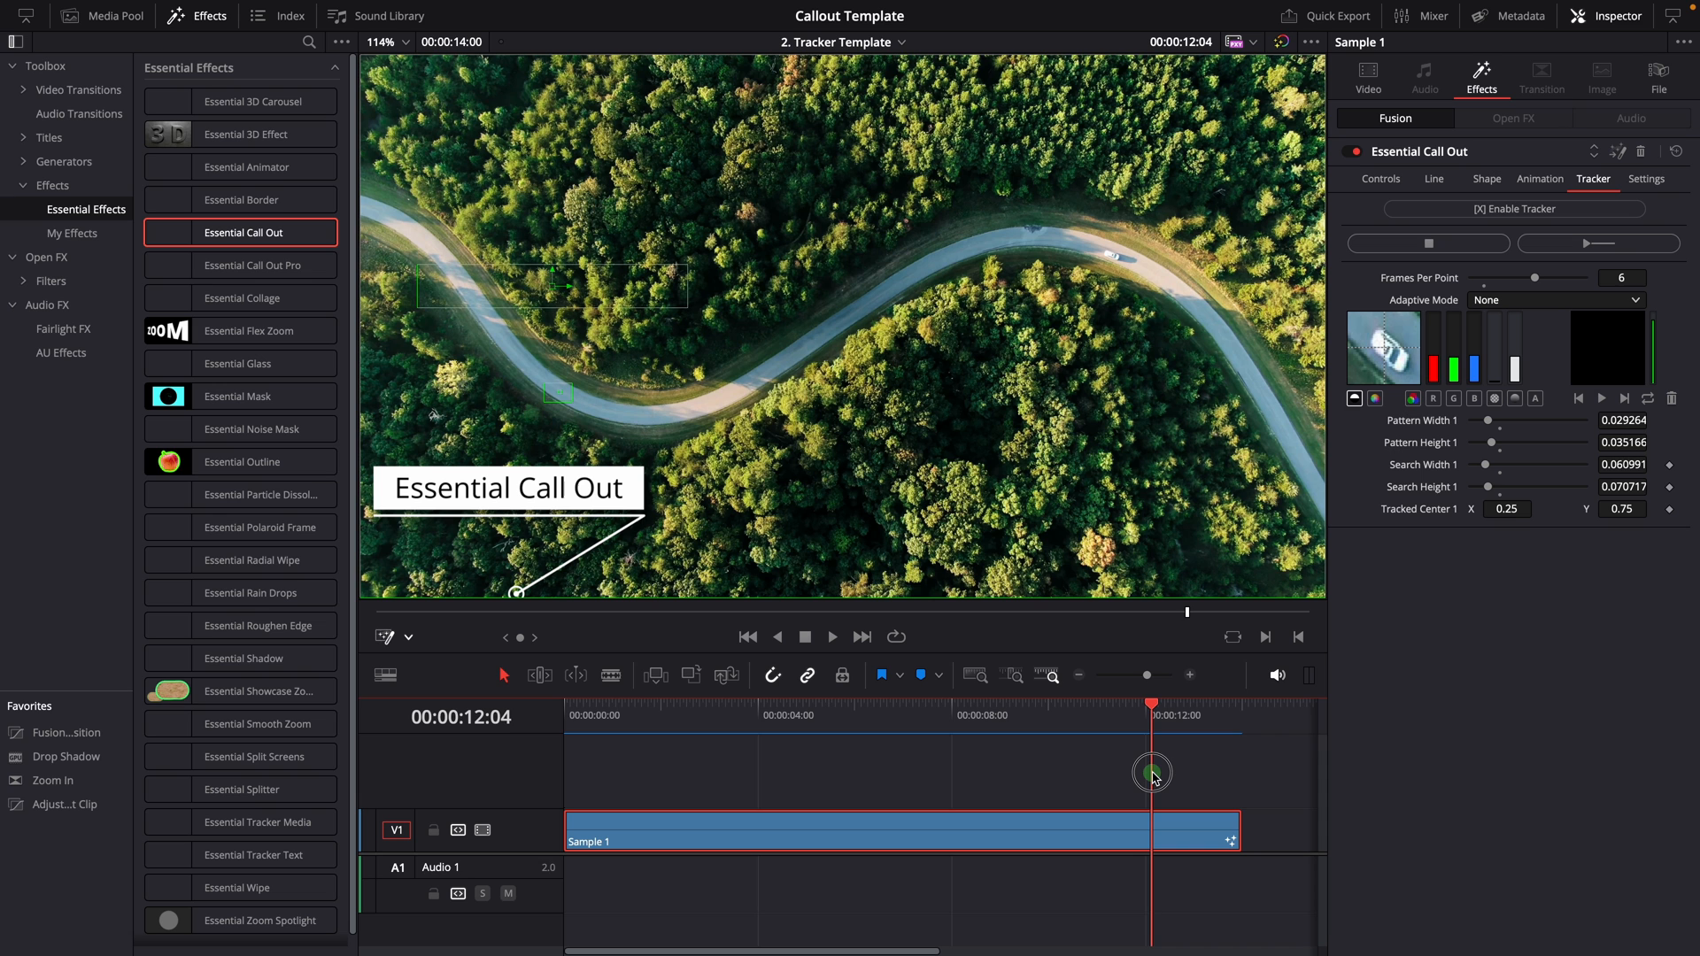
Step: From frame 0, track the point forward through the clip with adaptive mode off and dismiss the render notice
drag(1151, 705, 870, 716)
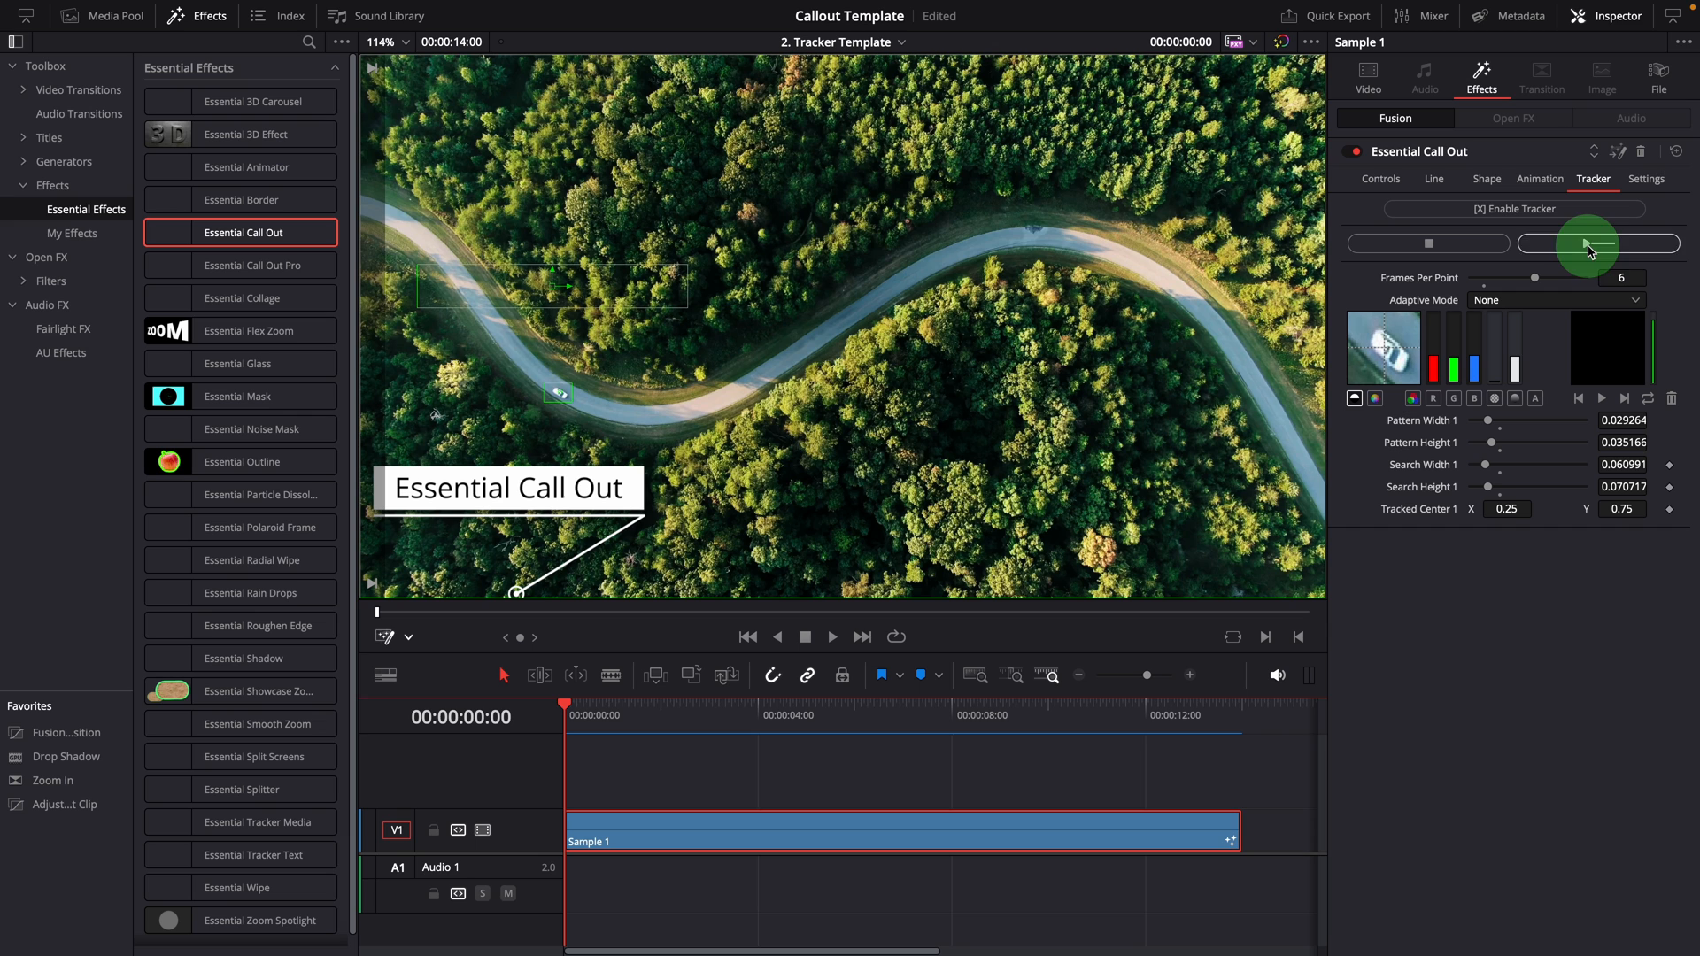
click(1590, 243)
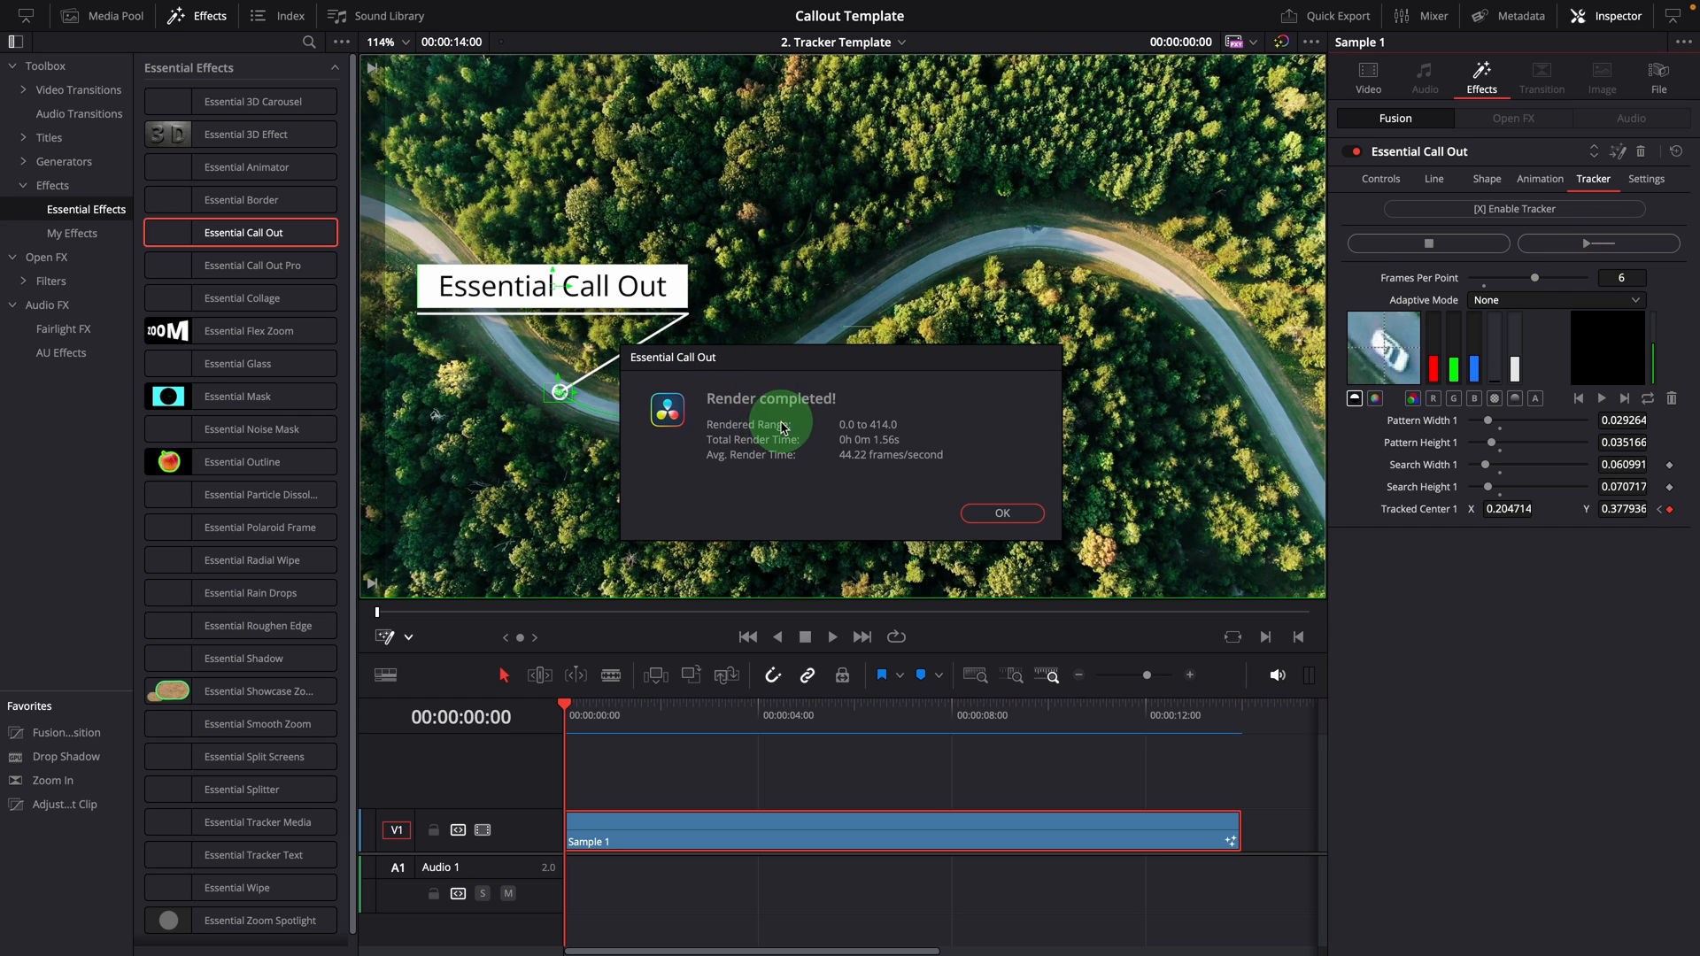
click(1002, 513)
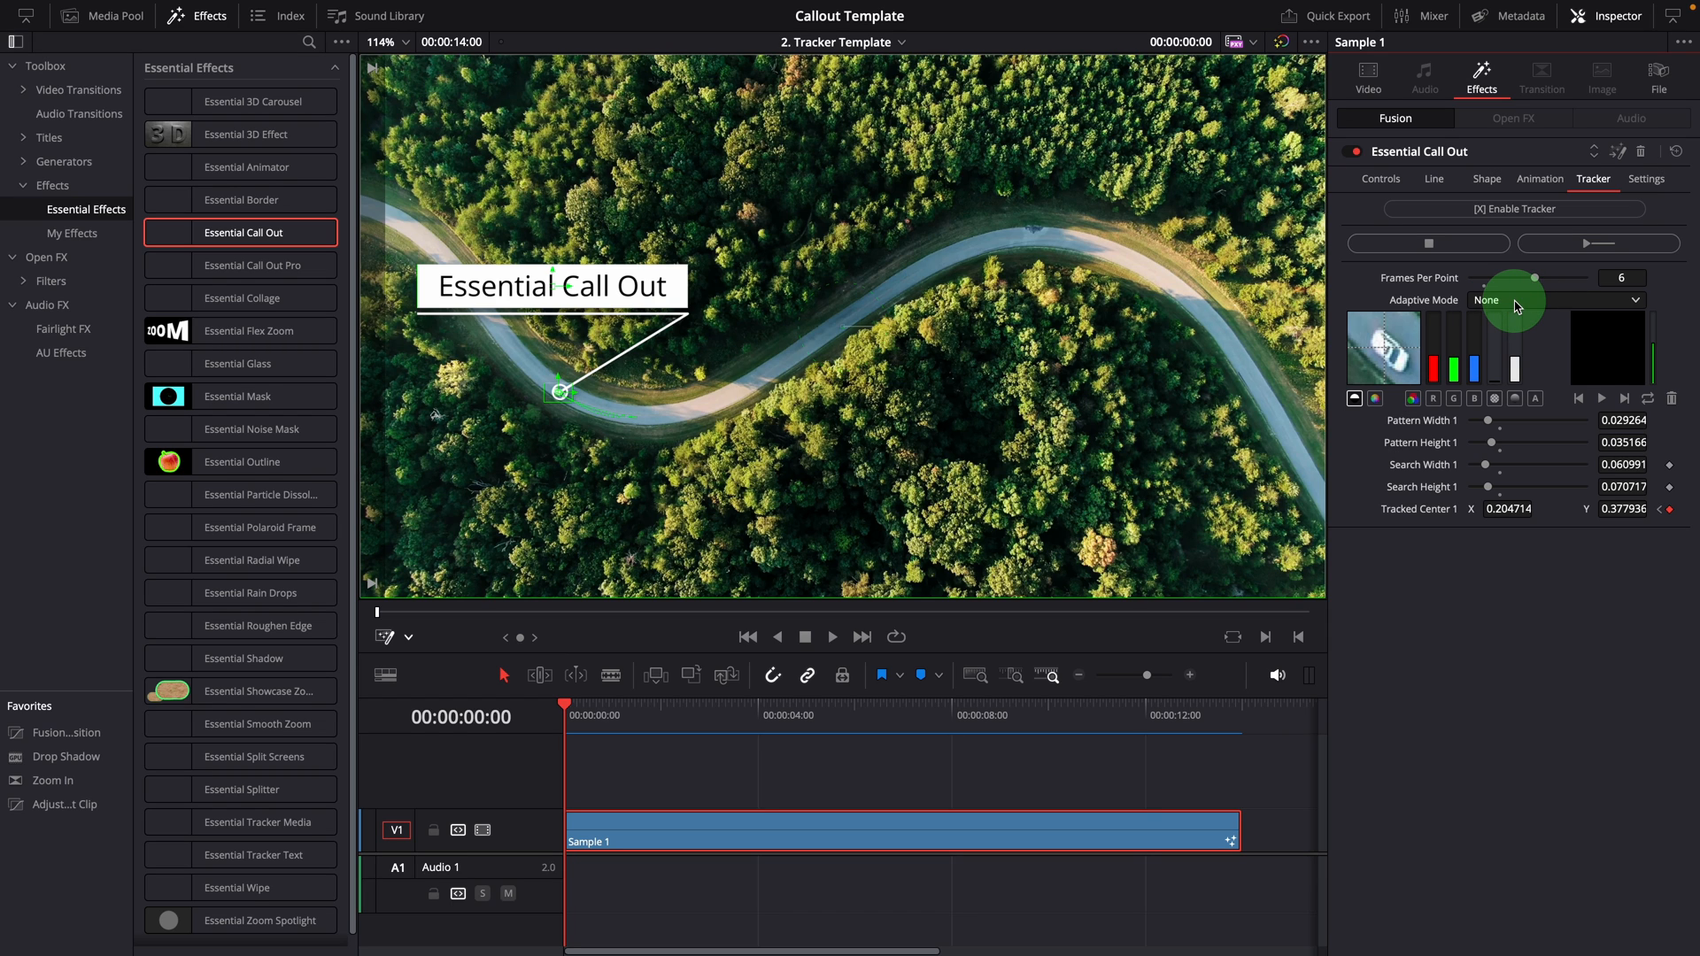
mouse_move(1519, 304)
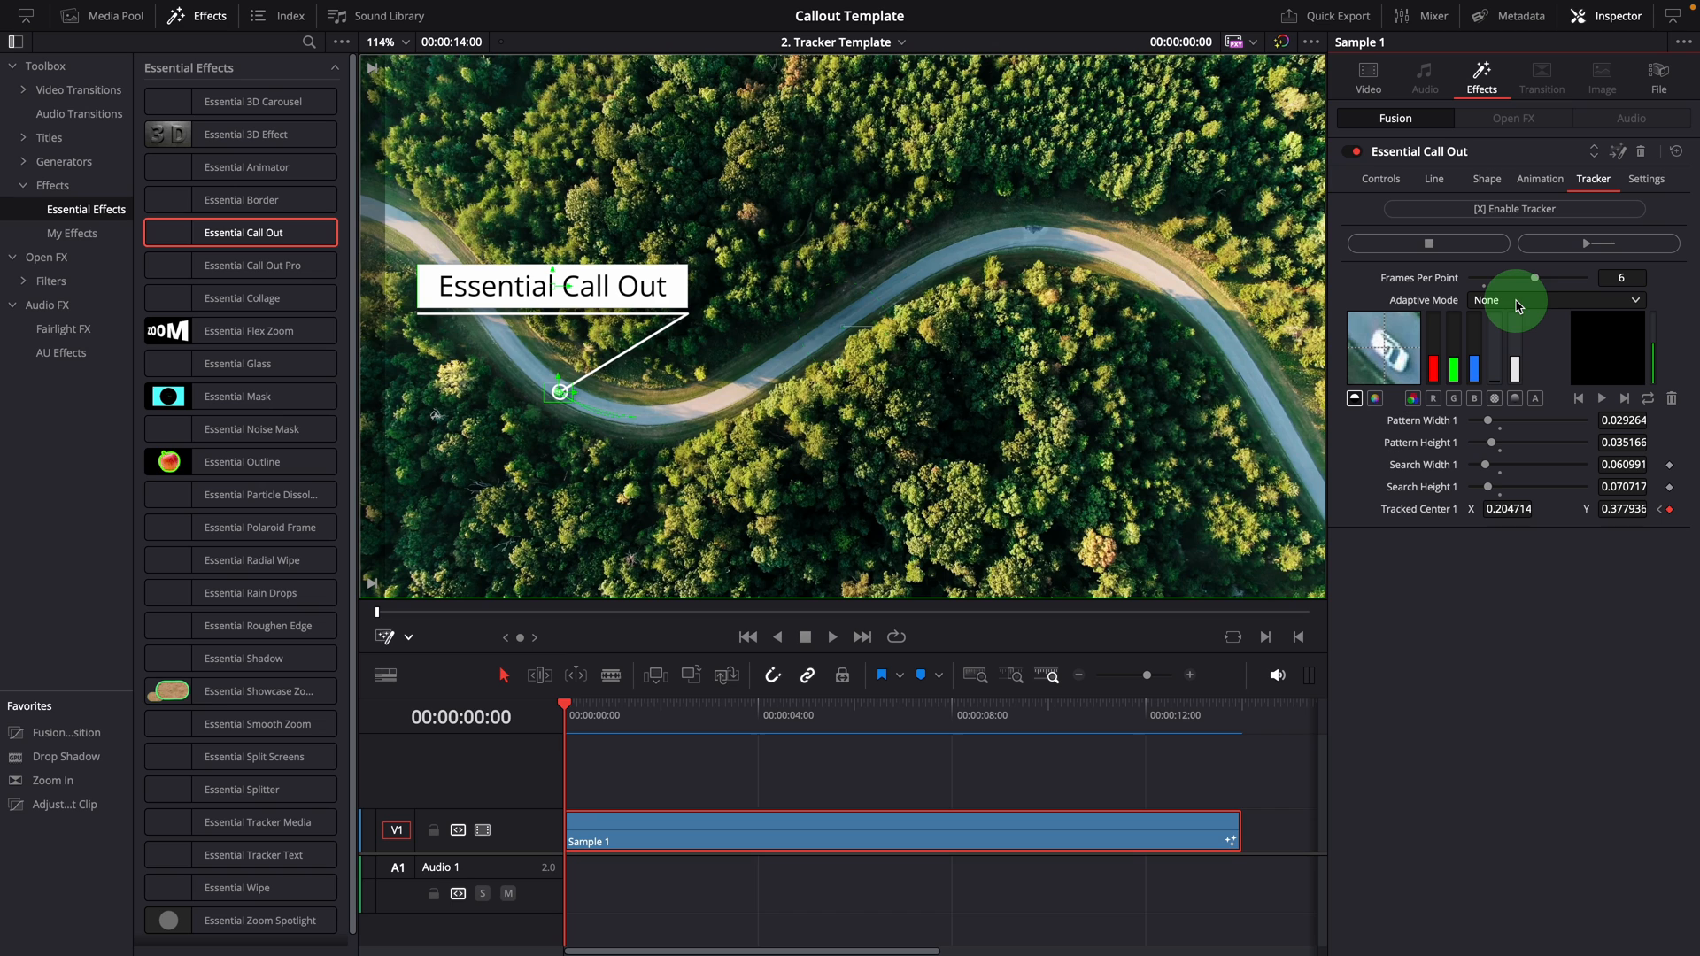
click(1555, 299)
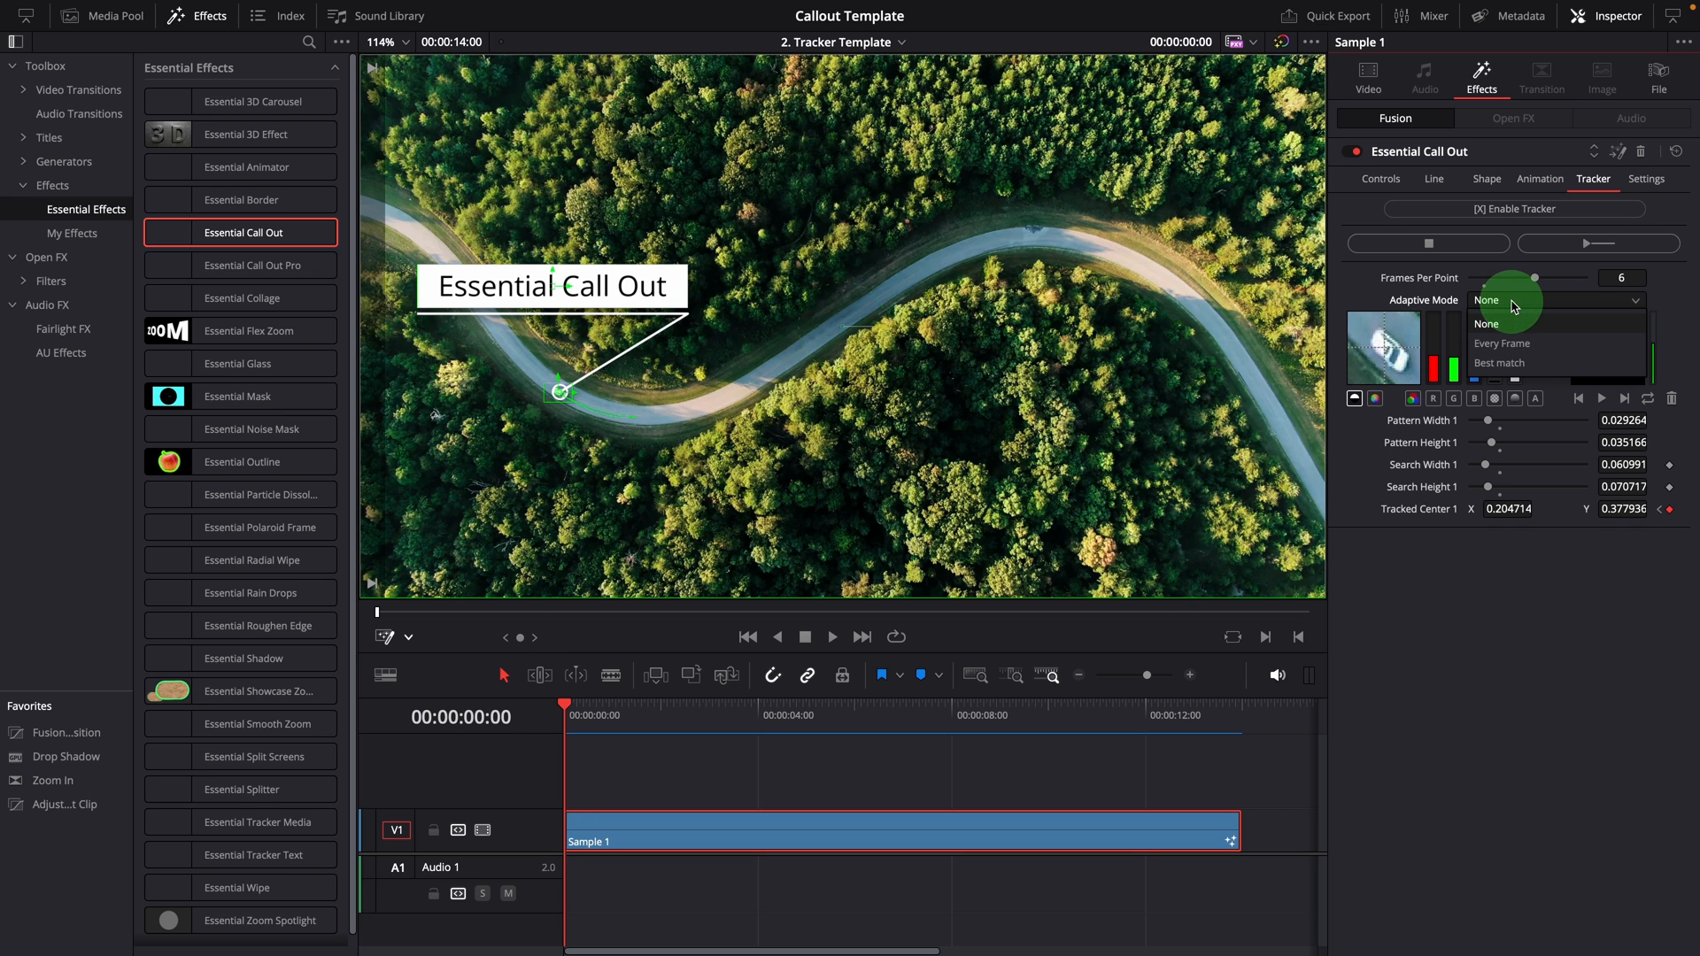
mouse_move(1499, 361)
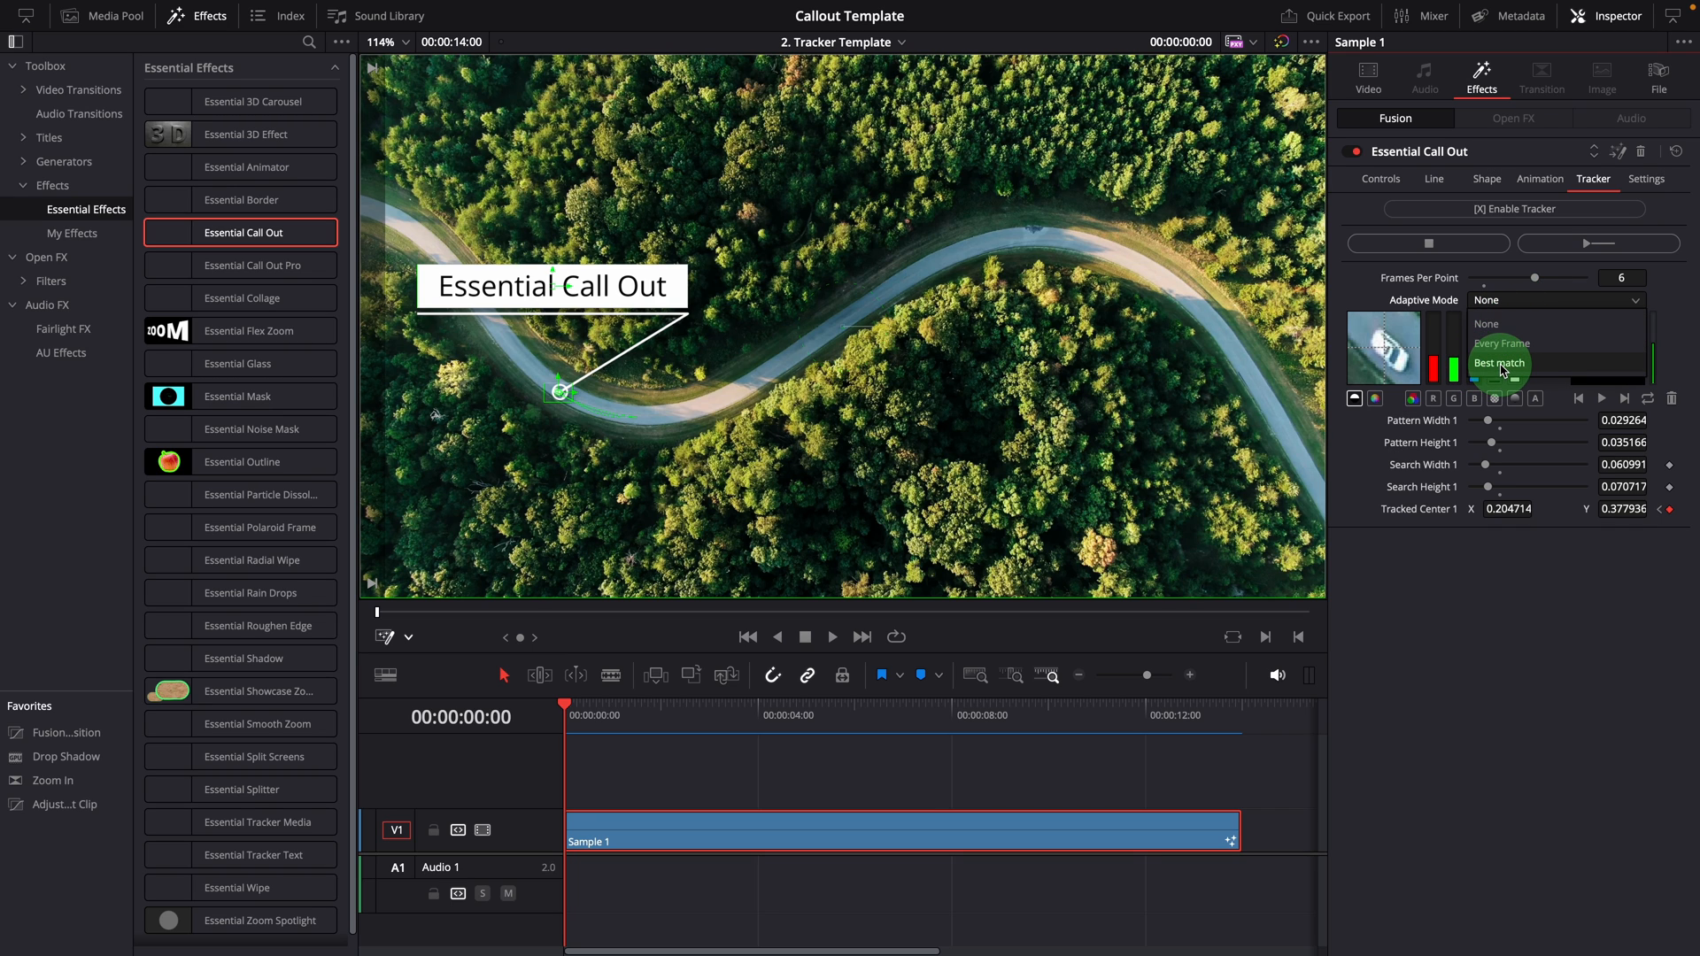
Step: Set Adaptive Mode to Best match, revealing a Match Tolerance of 0.1
click(1498, 363)
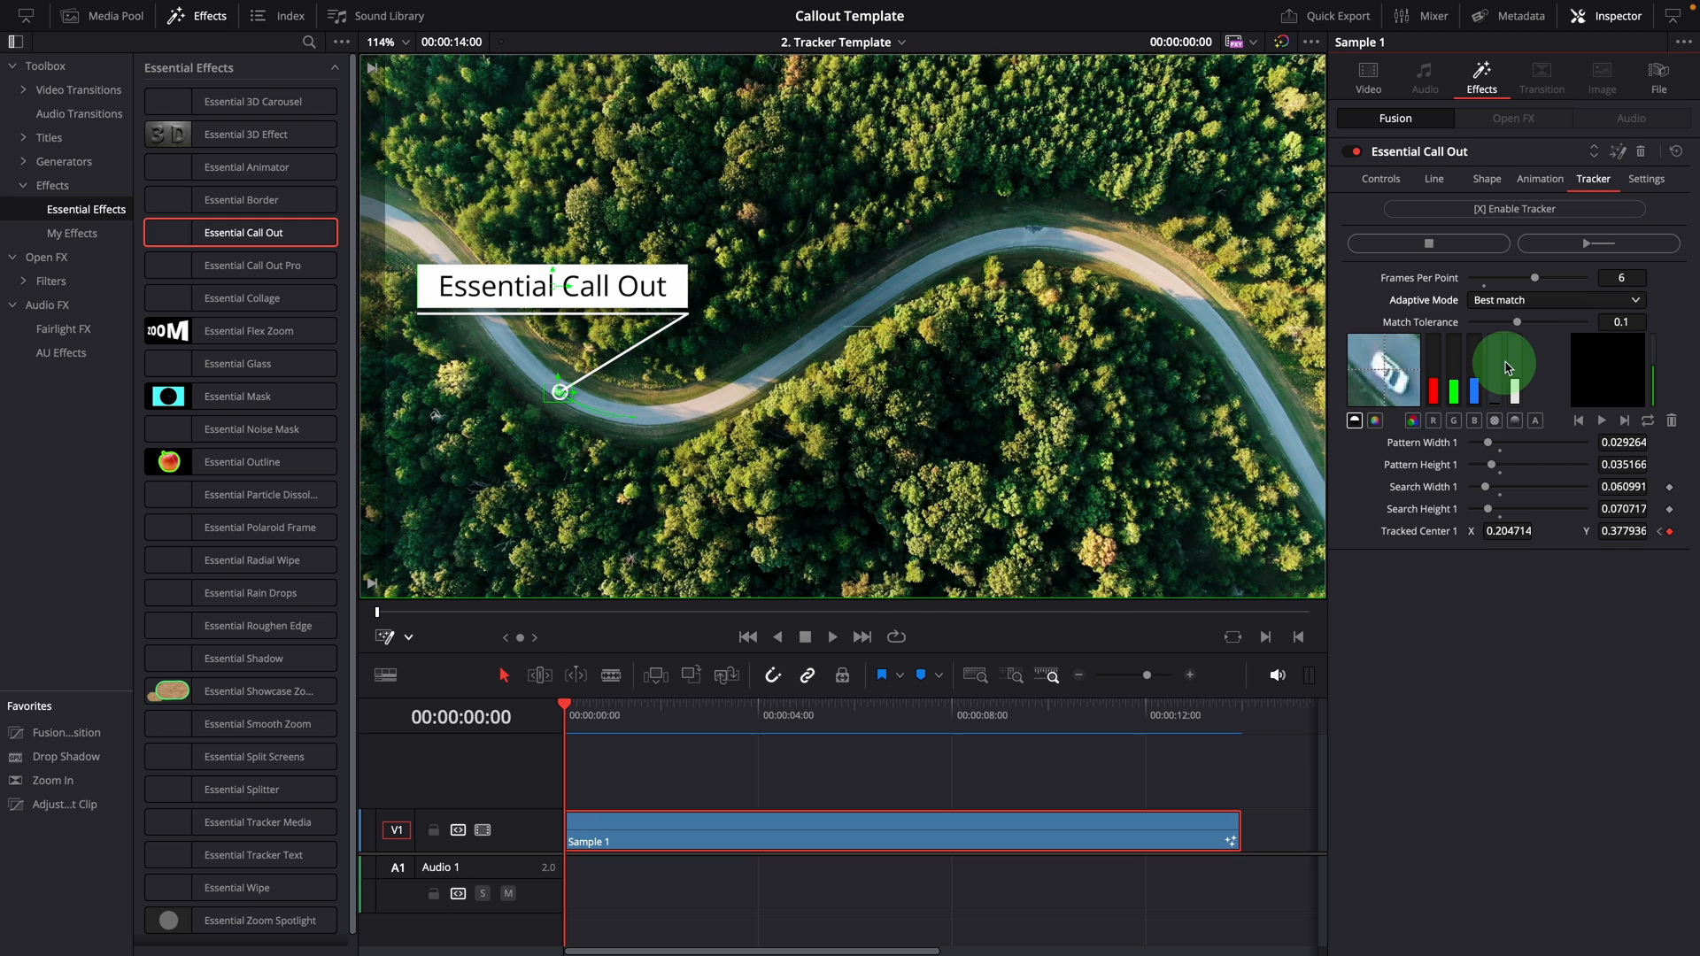
mouse_move(1484, 312)
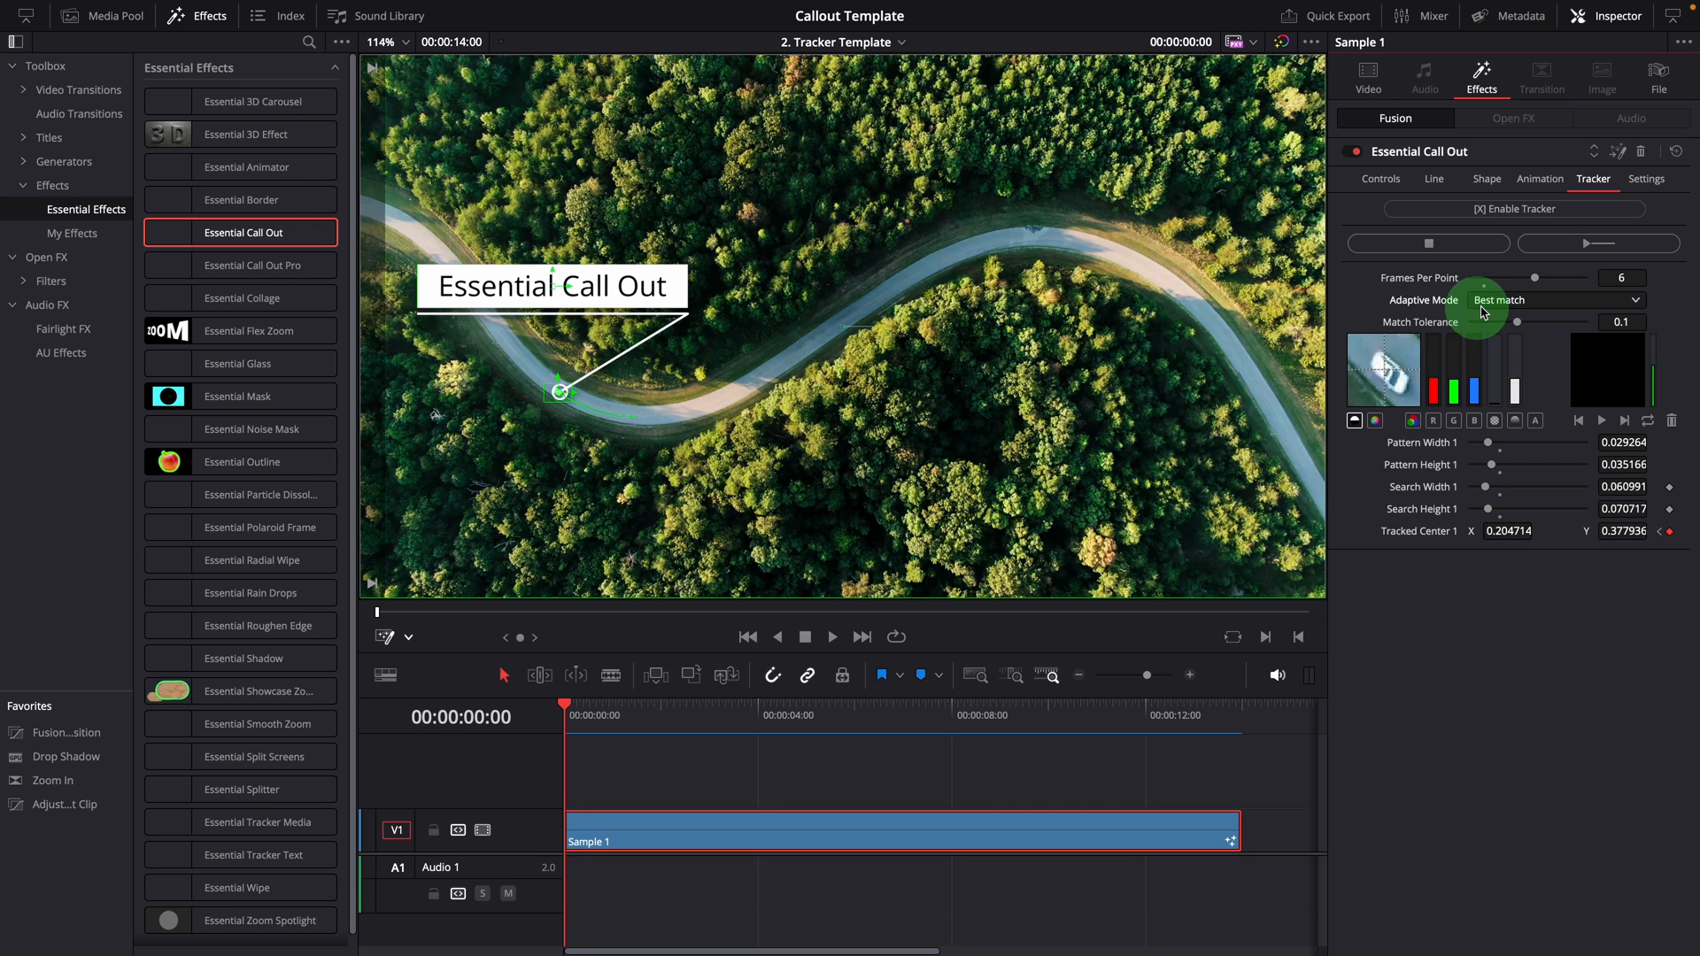
mouse_move(1515, 326)
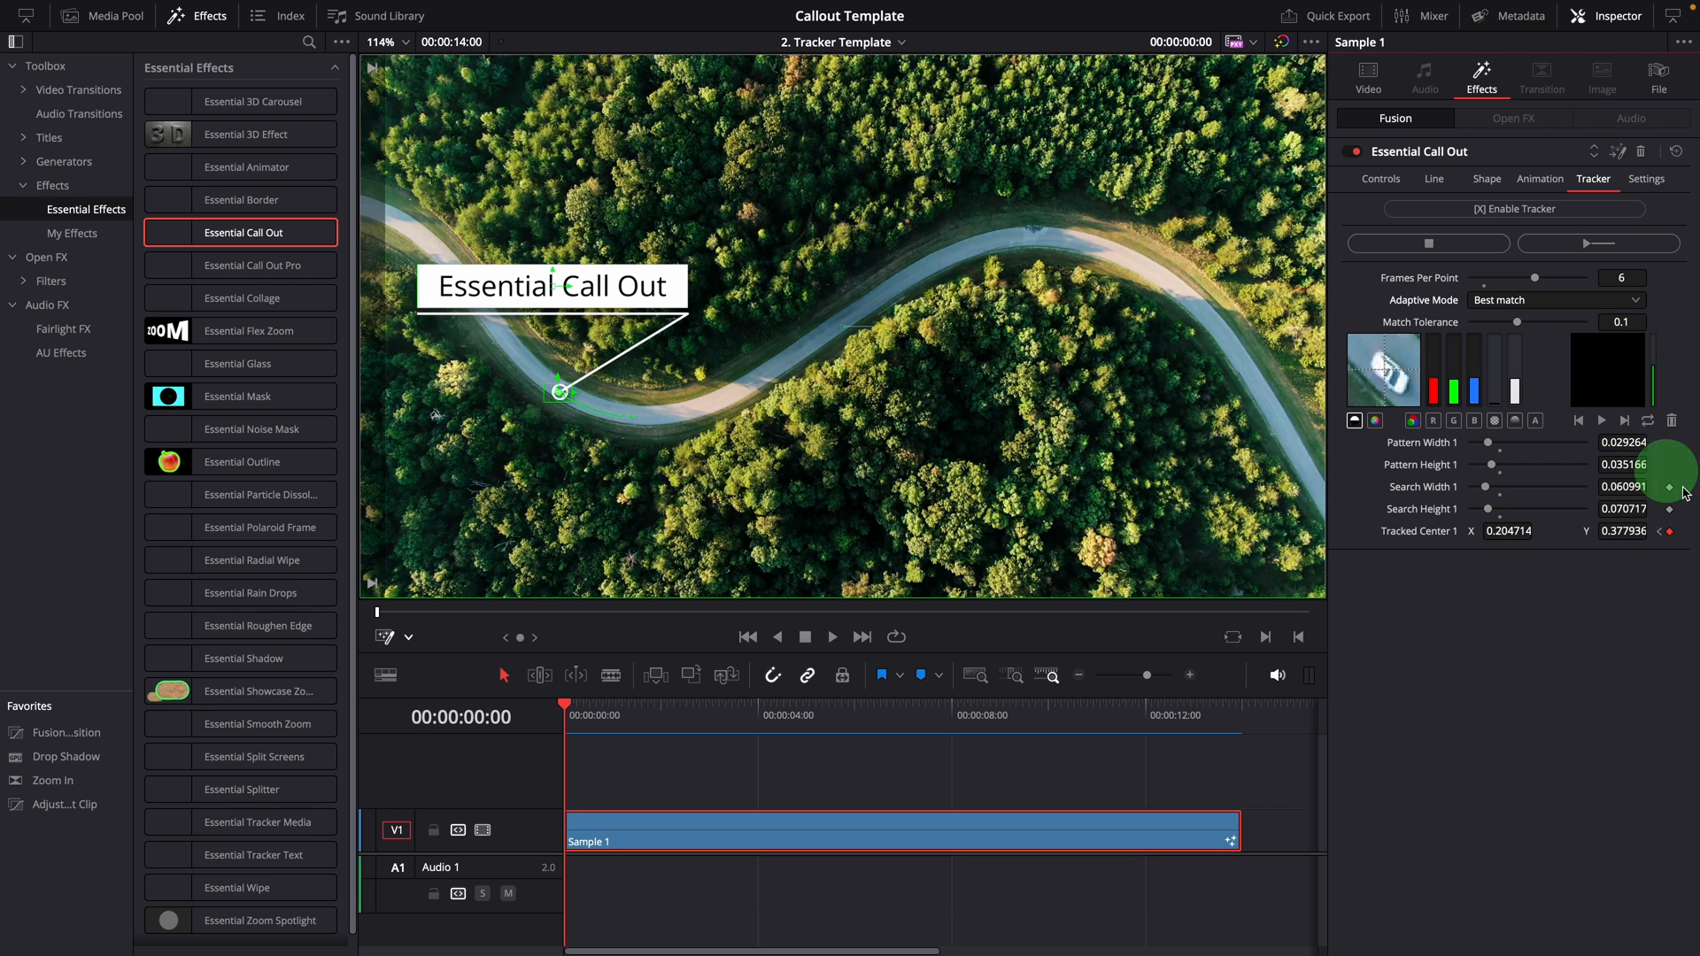
Step: Remove the old Tracker1 path from Tracked Center 1 and return the playhead to frame 0
right_click(1670, 532)
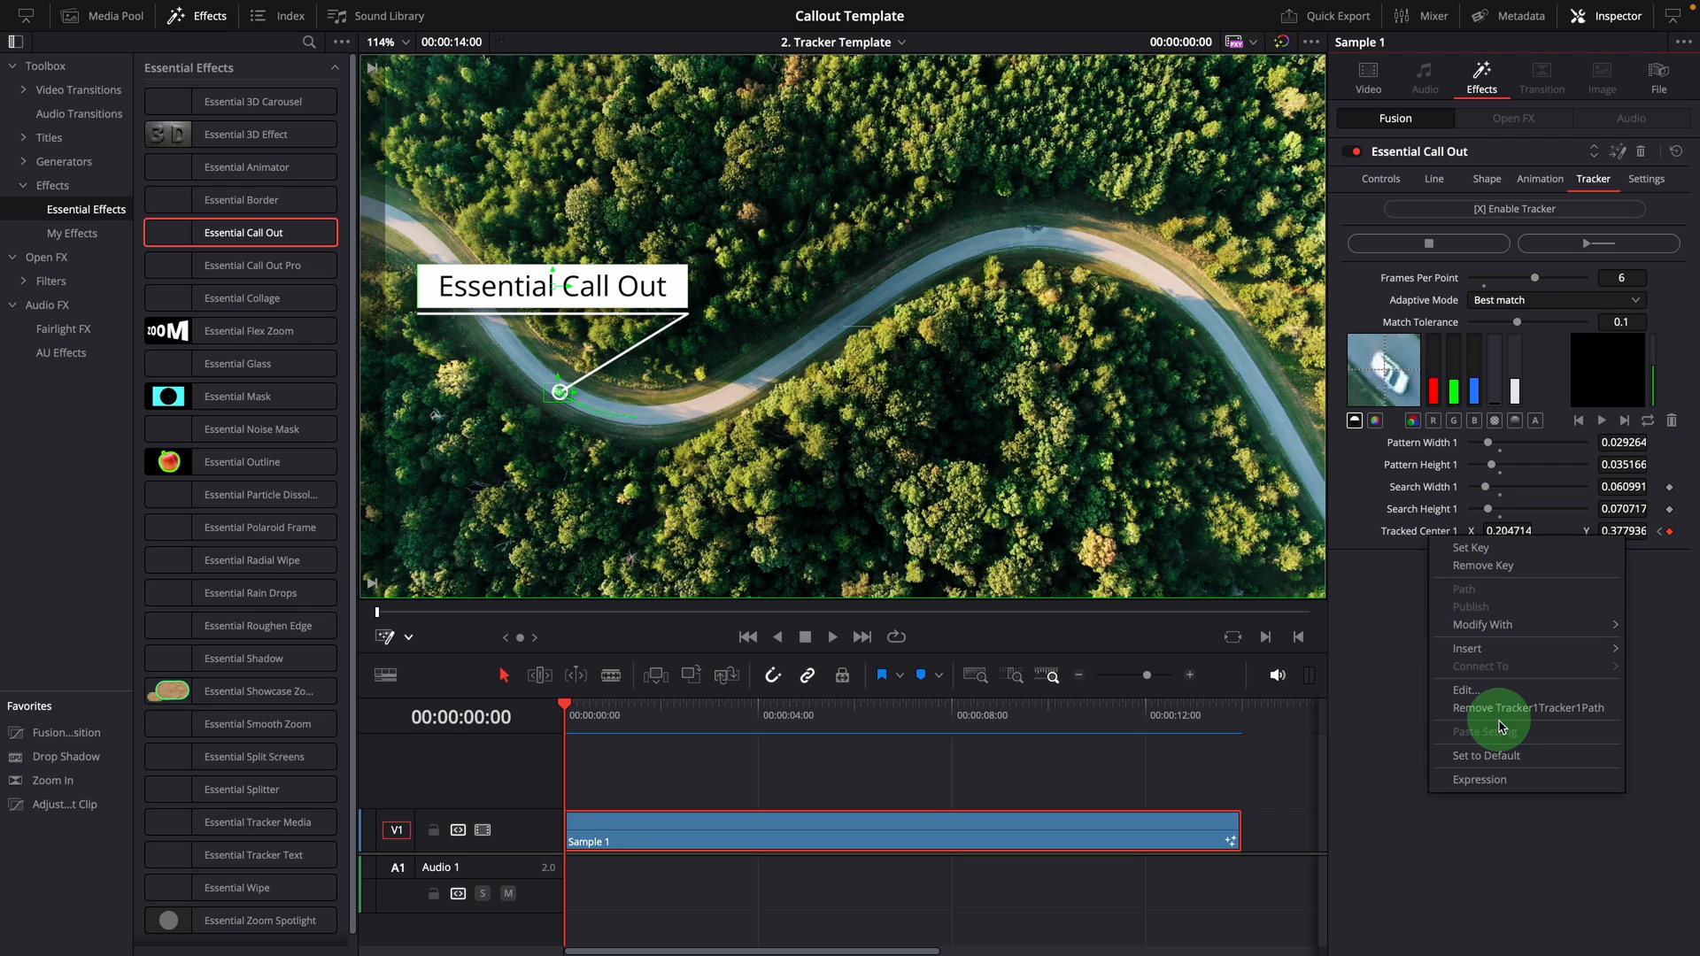
click(1528, 708)
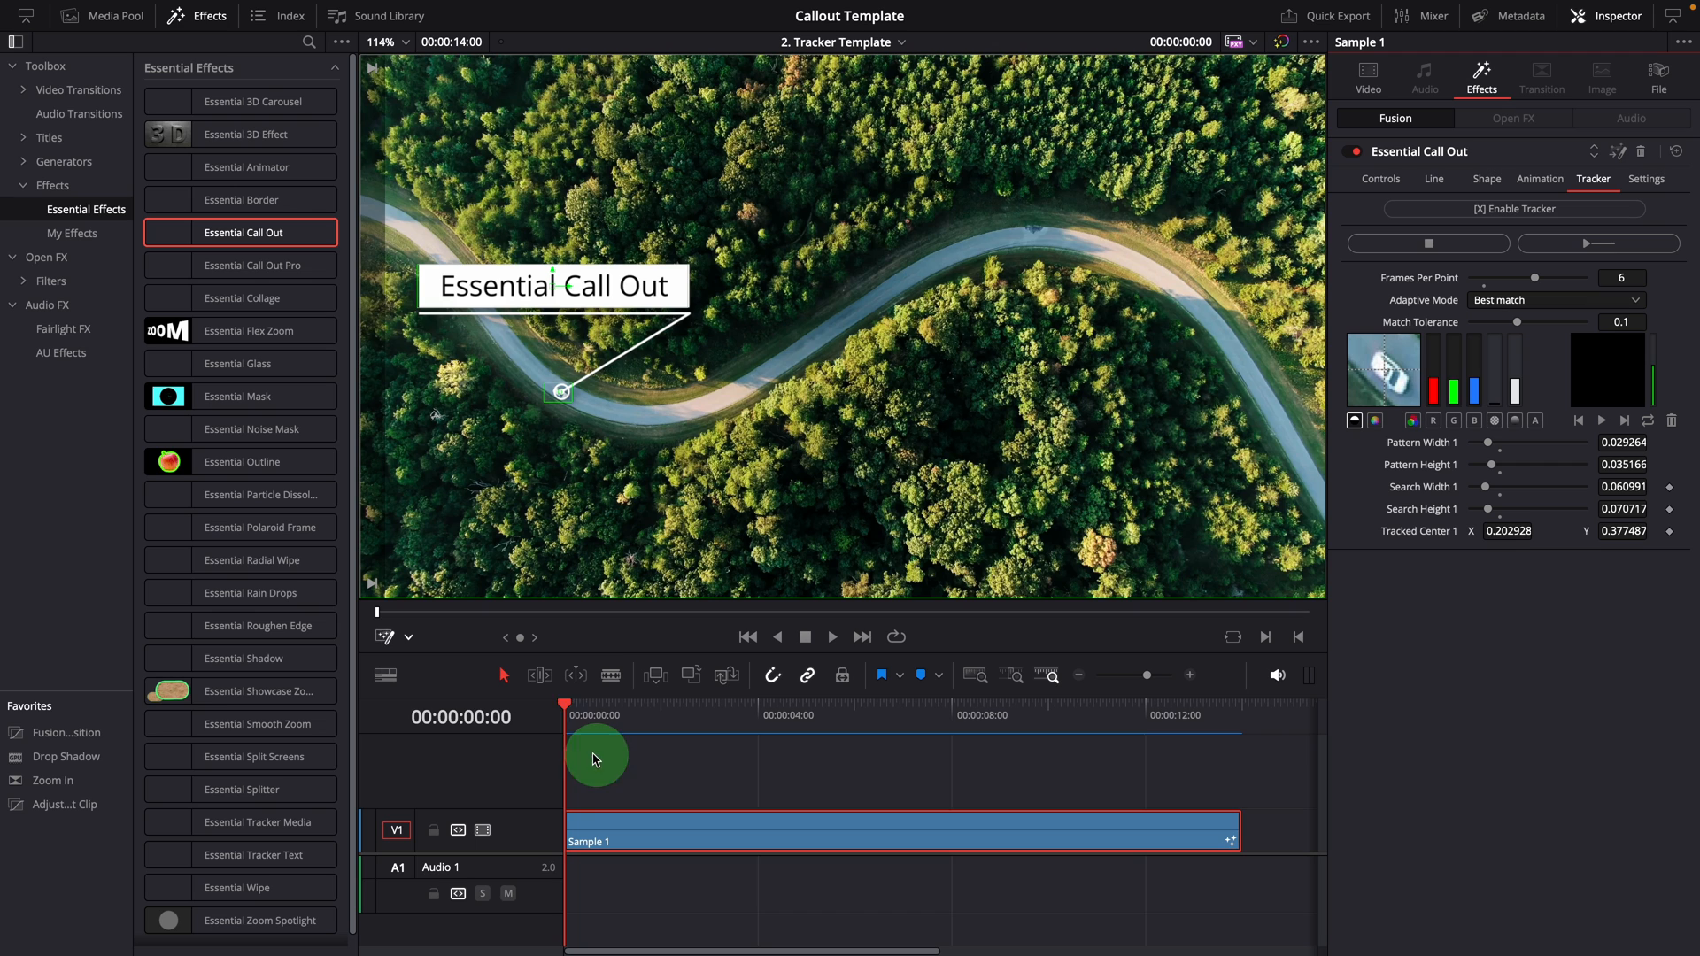
drag(595, 745, 1043, 746)
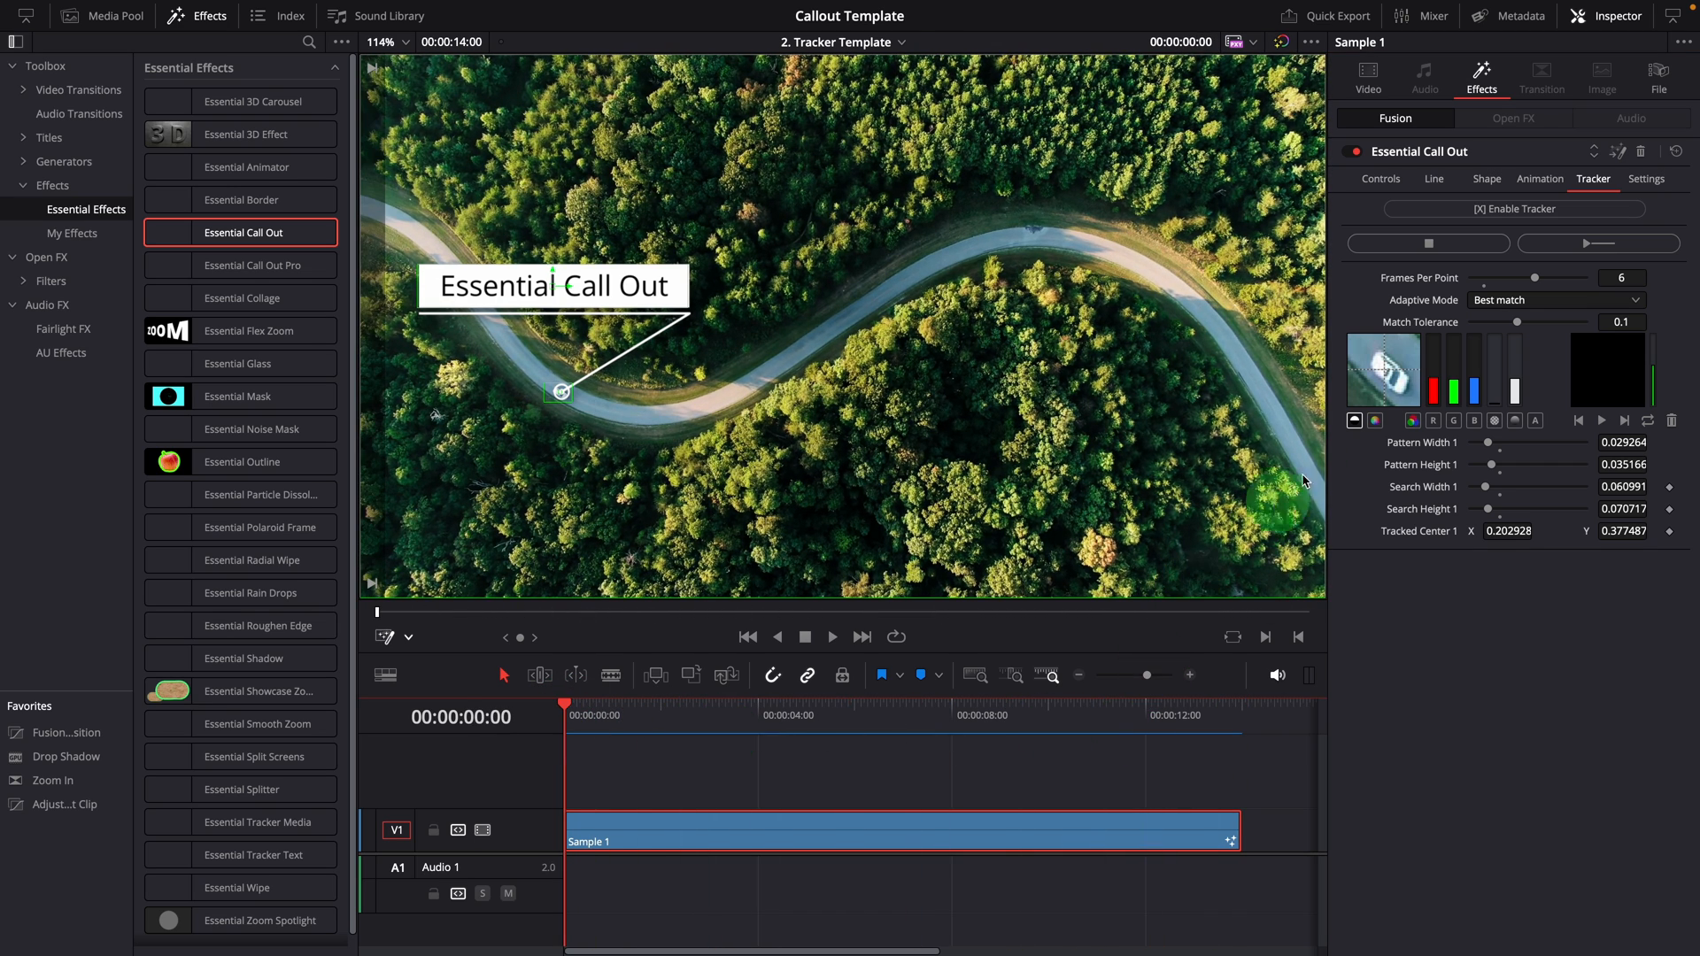
Step: Track the point forward through the clip with Best match adaptive mode and dismiss the render notice
click(1586, 244)
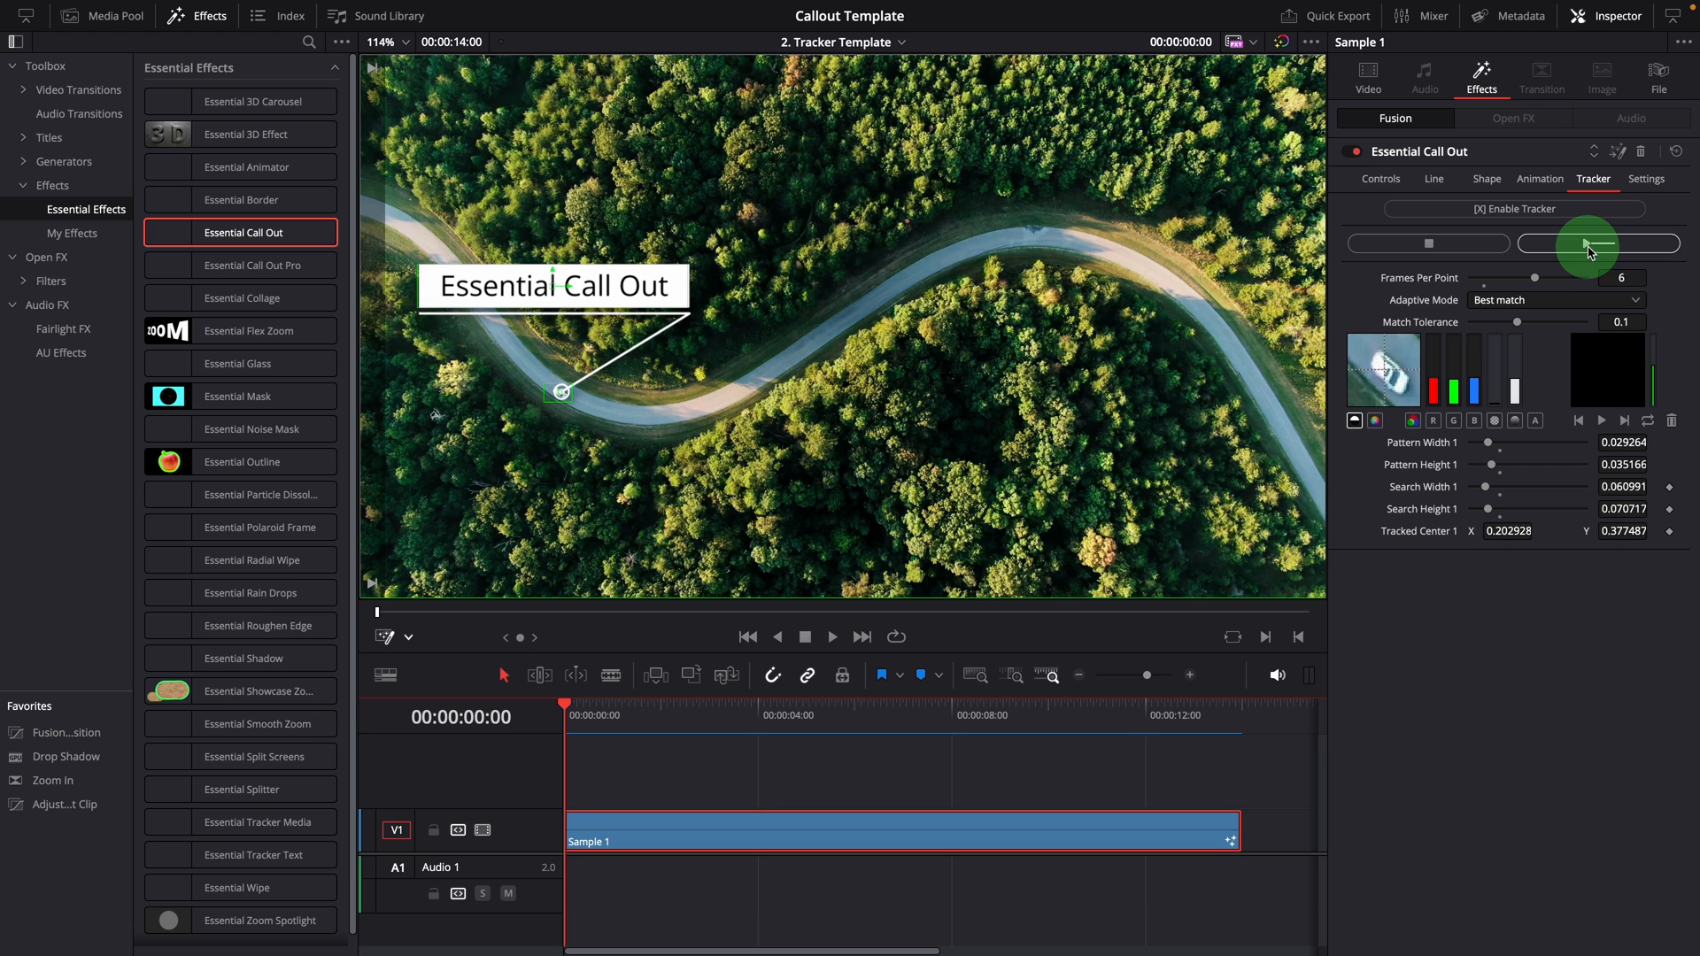
click(1594, 242)
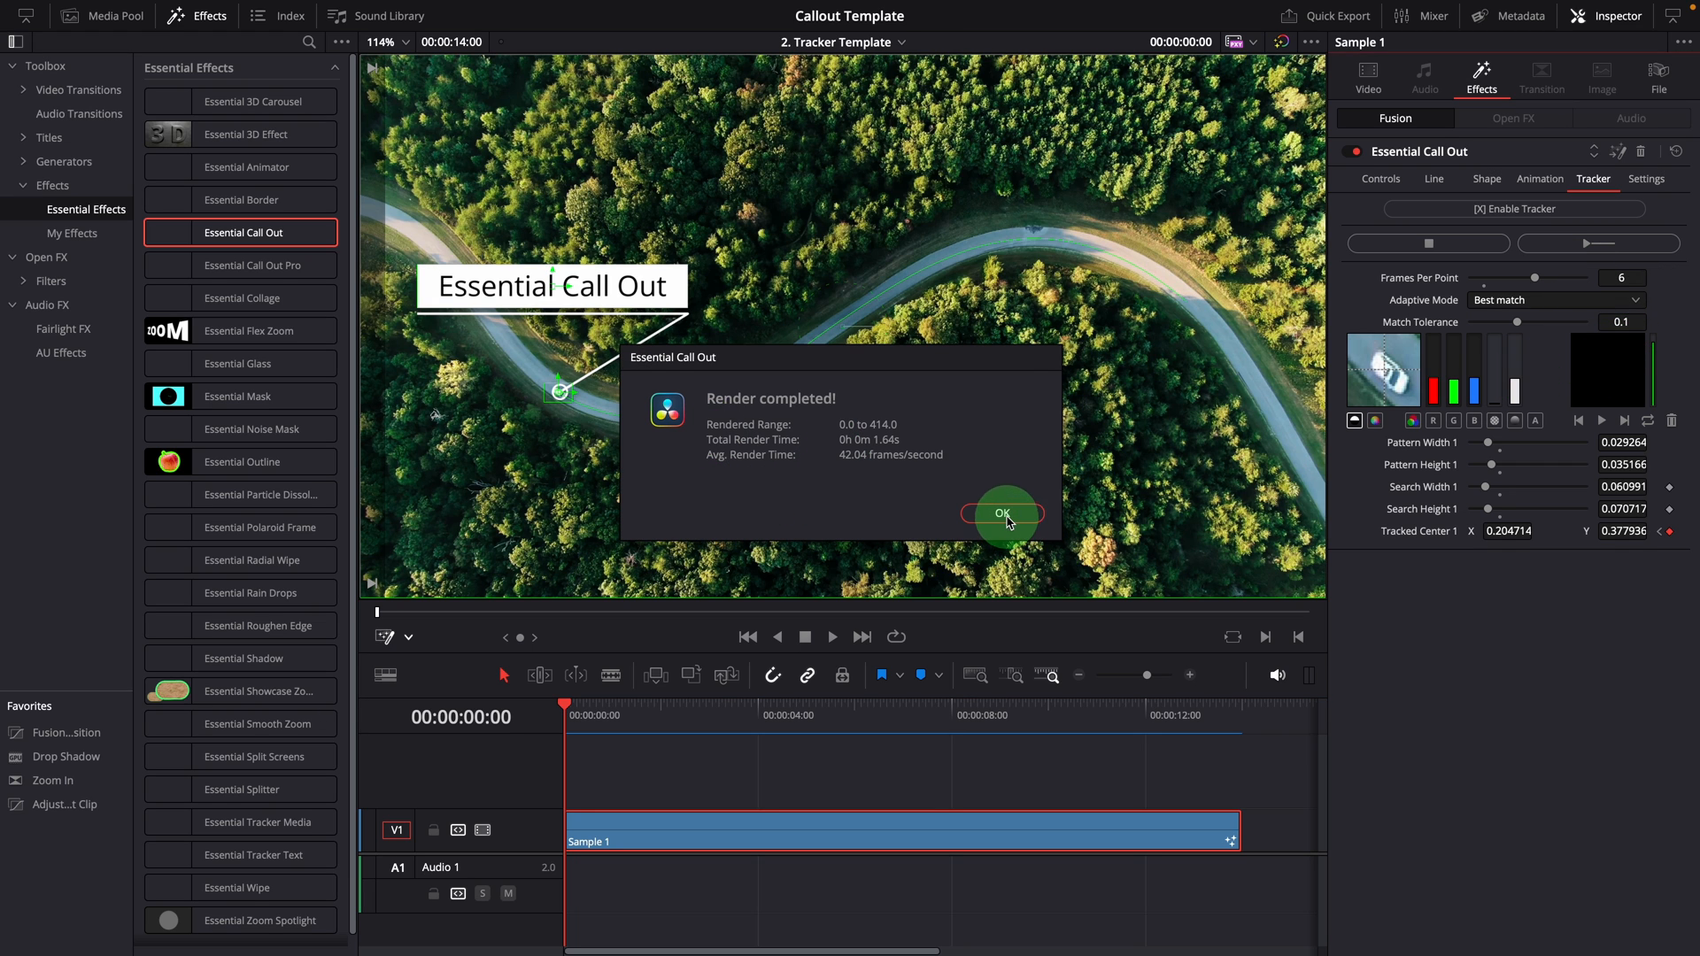
click(1002, 514)
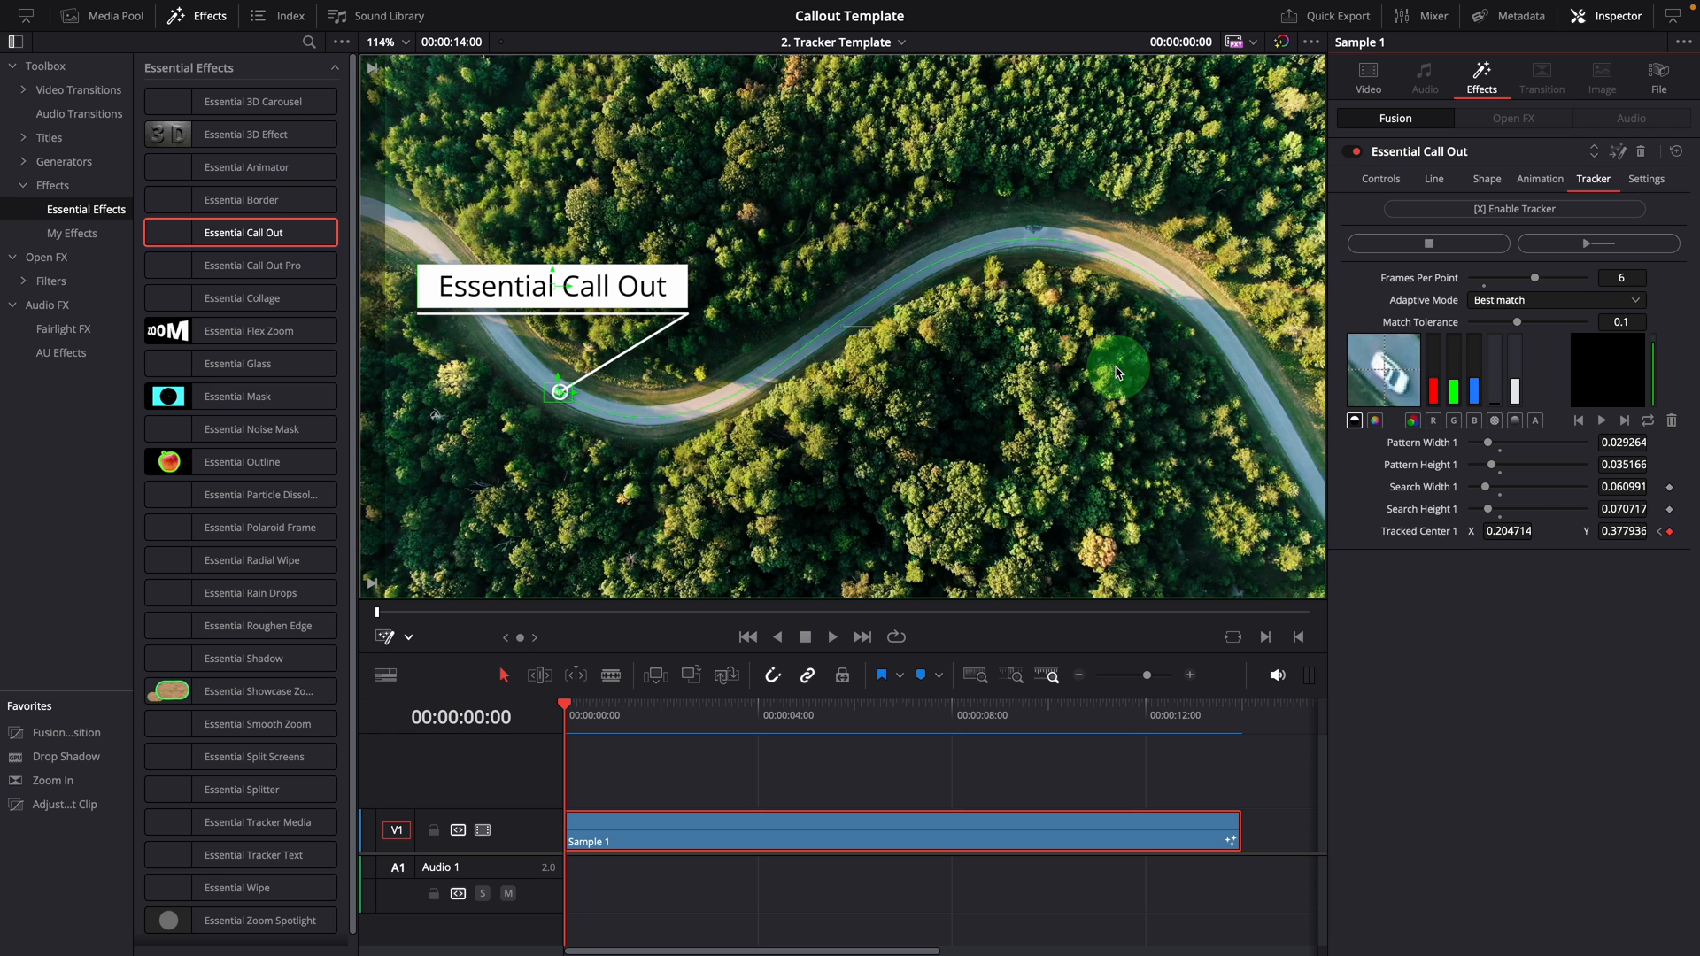
Step: Preview playback of the aerial road clip to verify the callout follows the tracked point
drag(1118, 368, 944, 368)
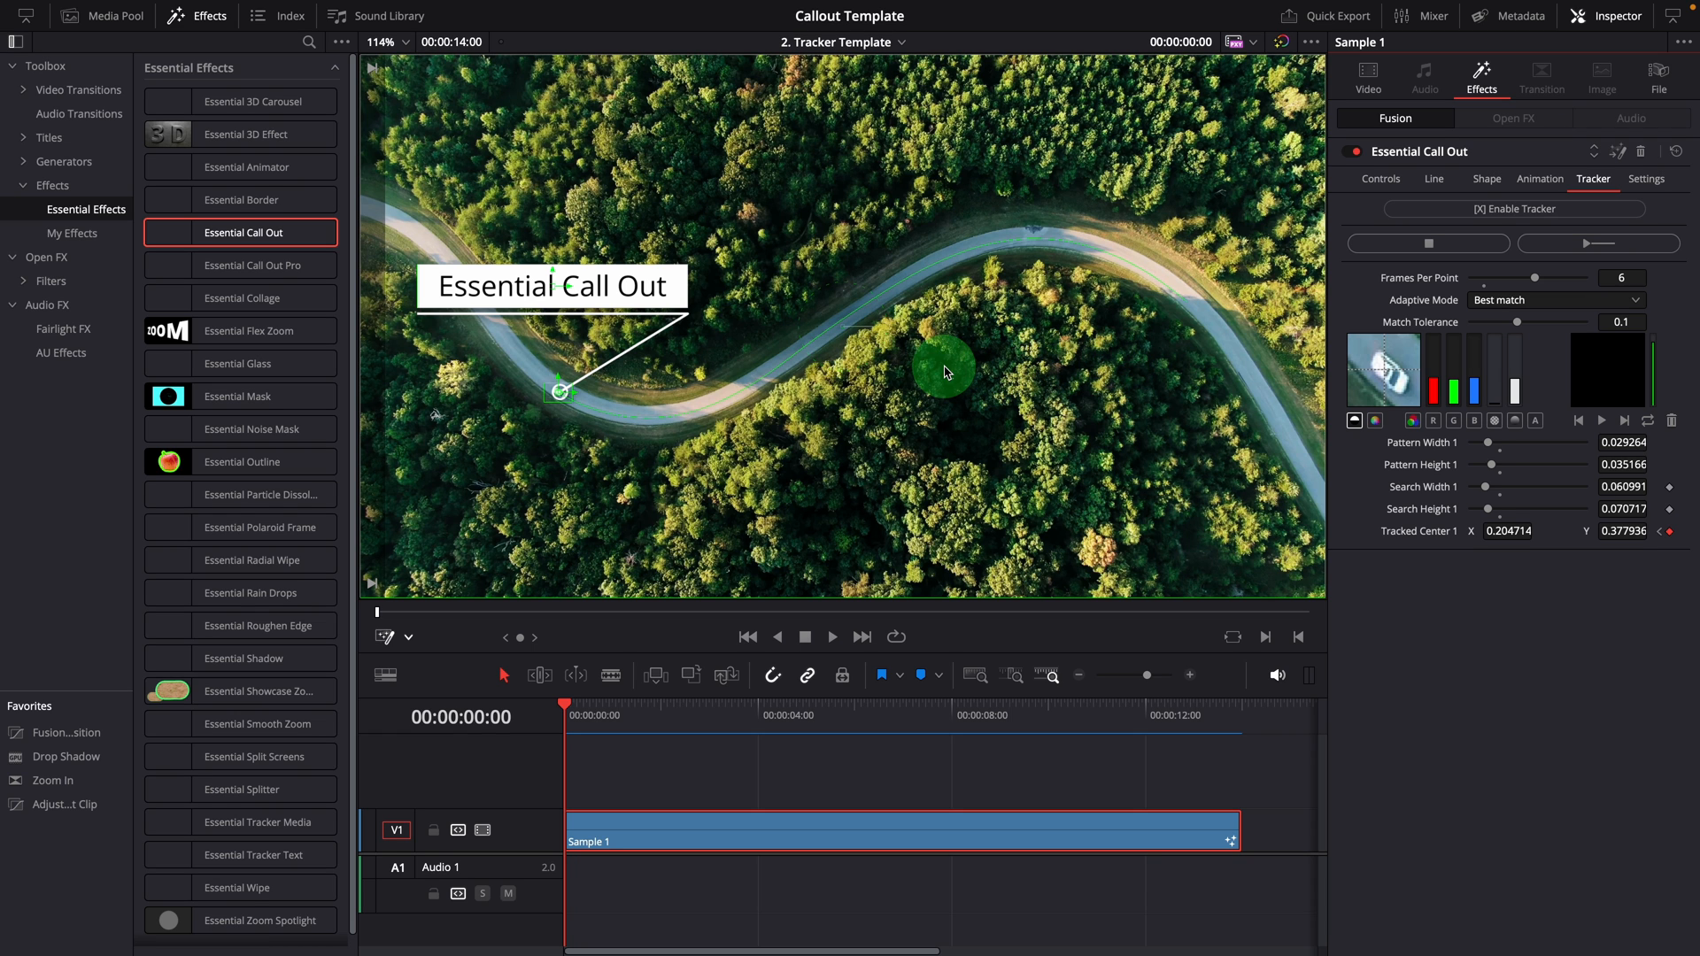
click(832, 636)
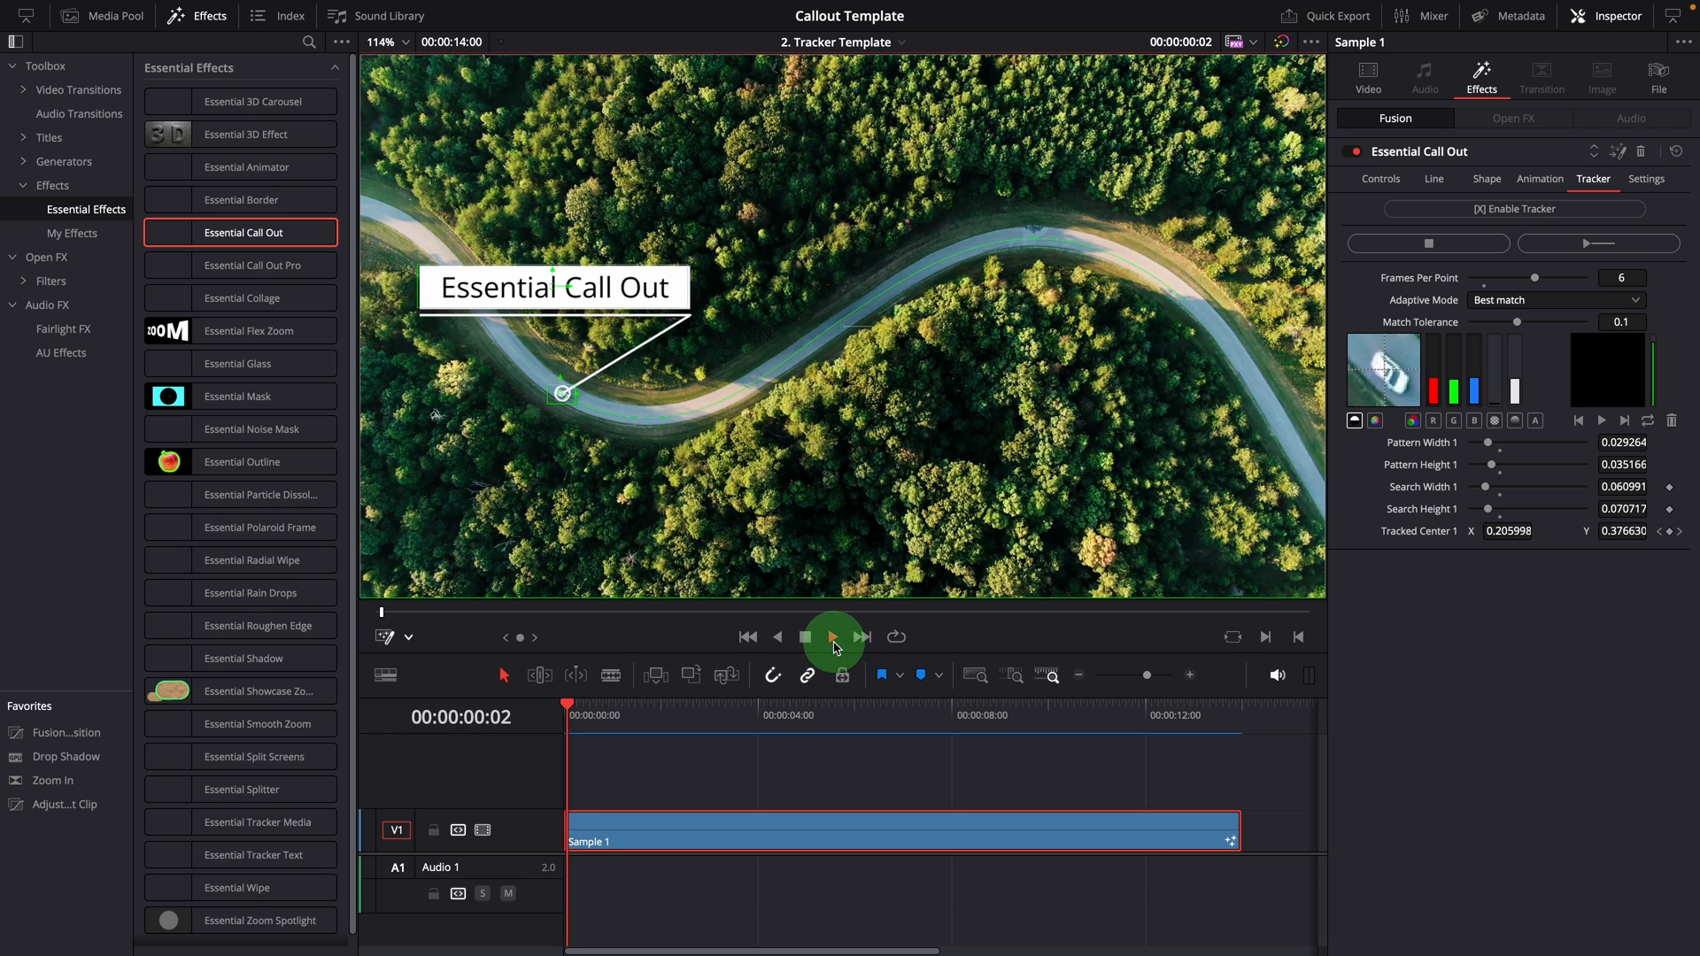
click(833, 638)
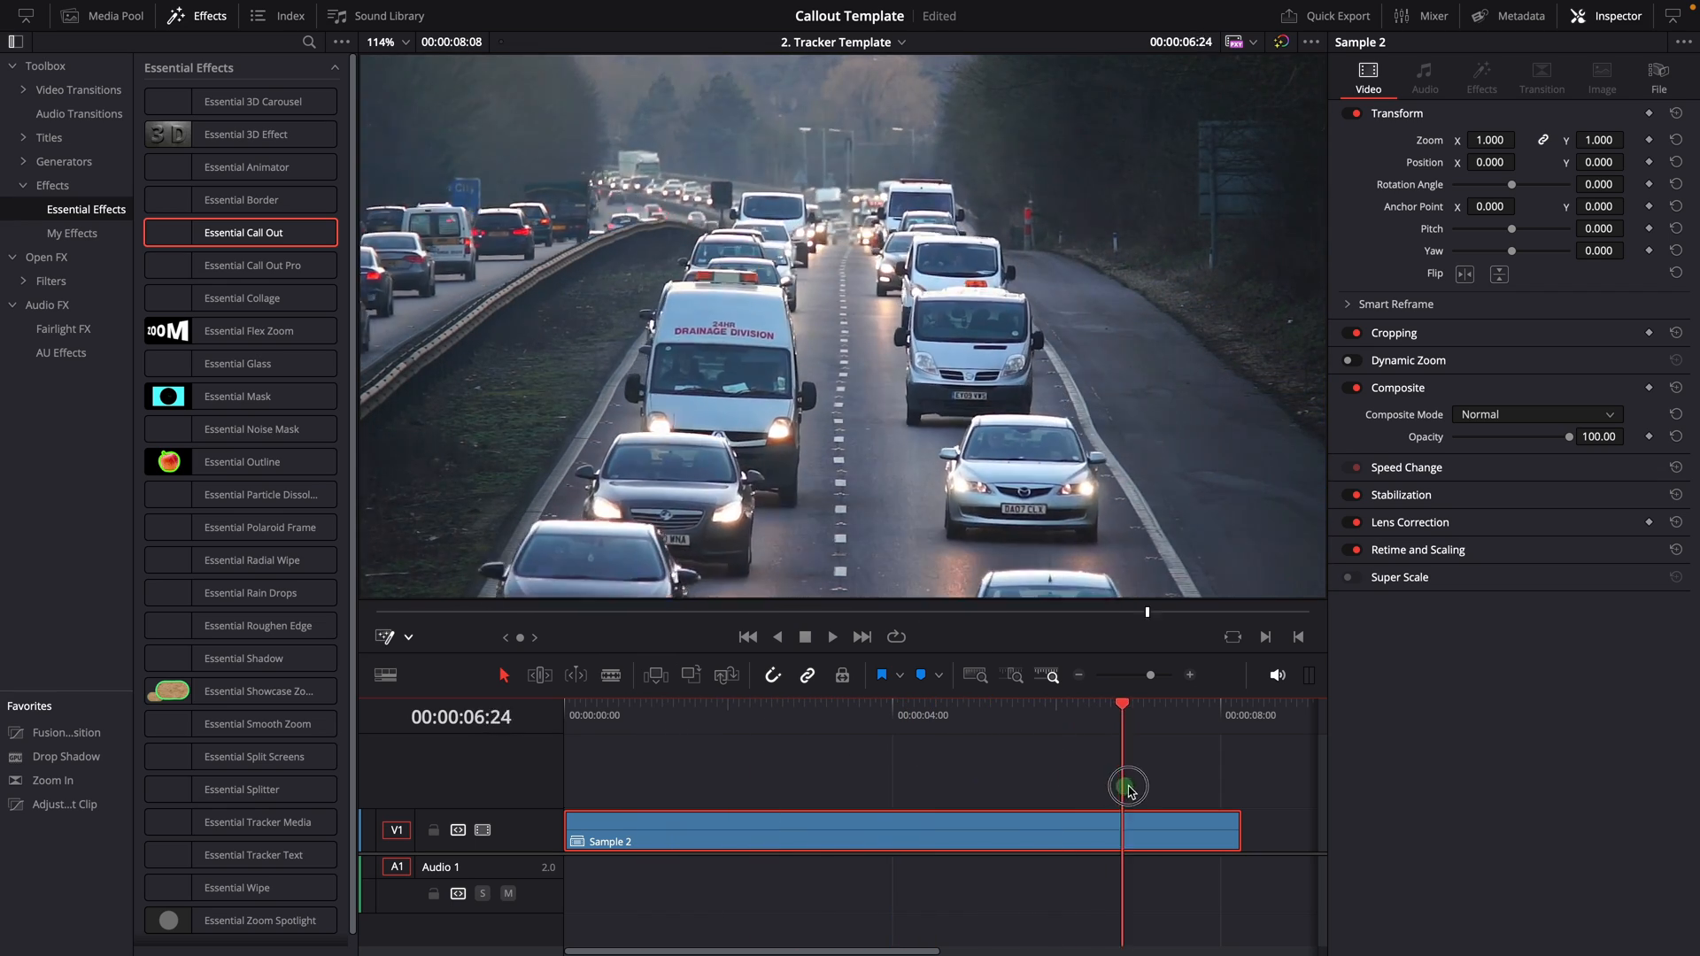
drag(1128, 786, 637, 772)
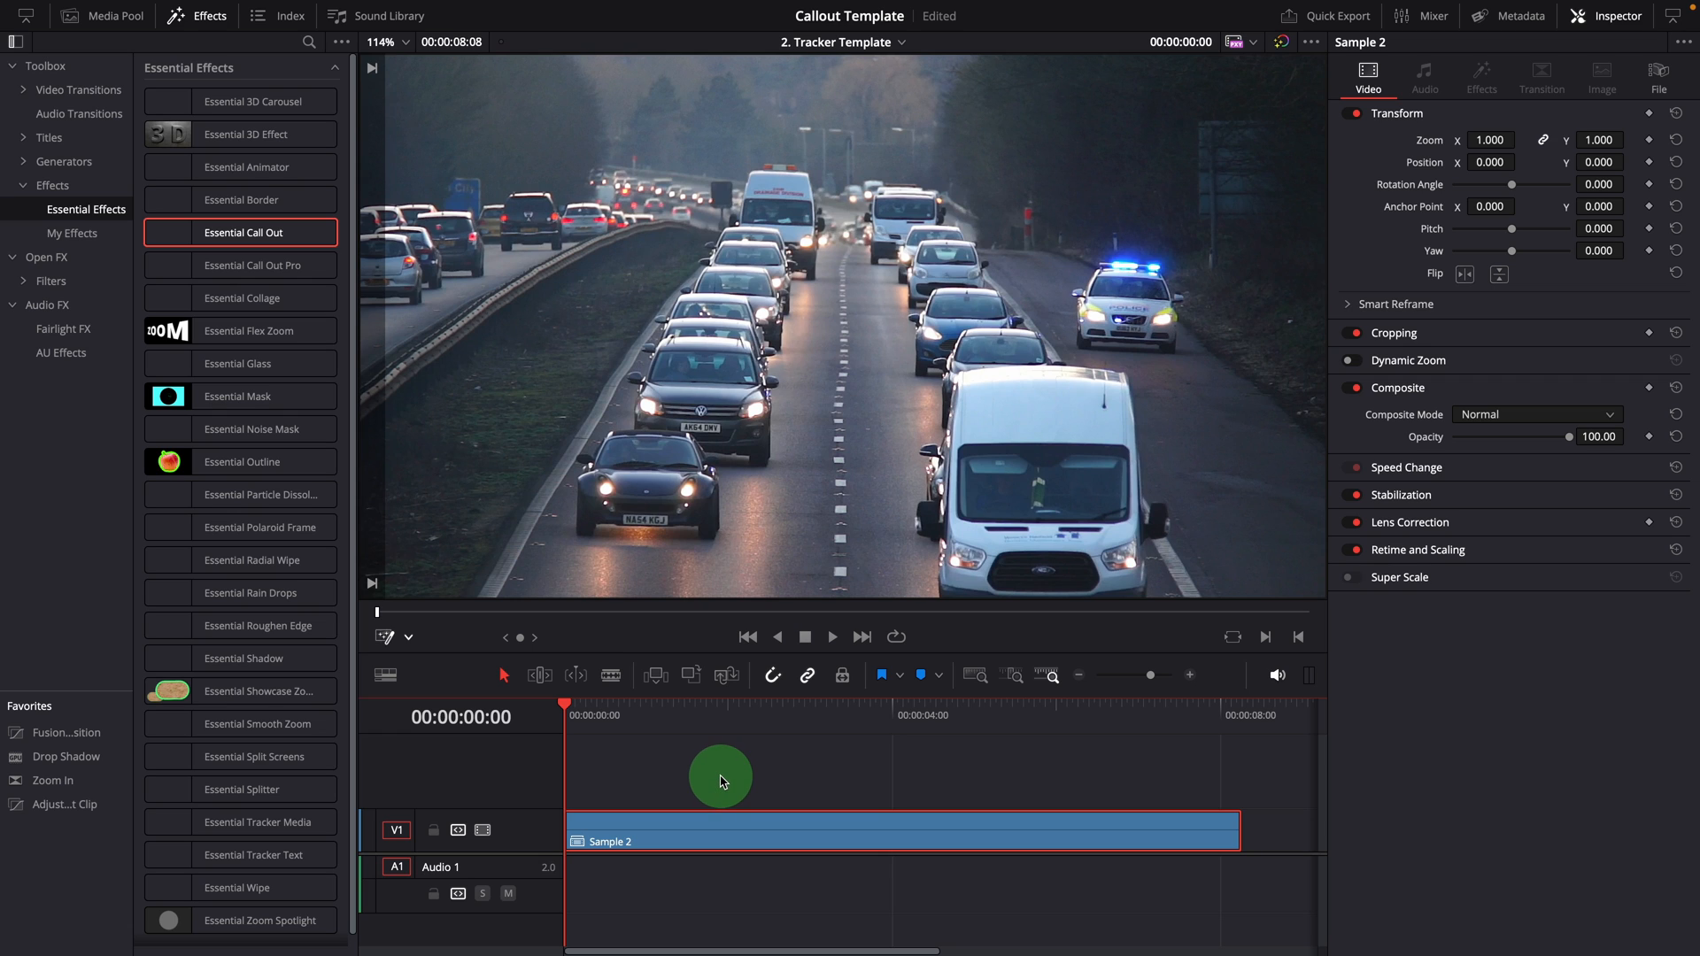
mouse_move(737, 783)
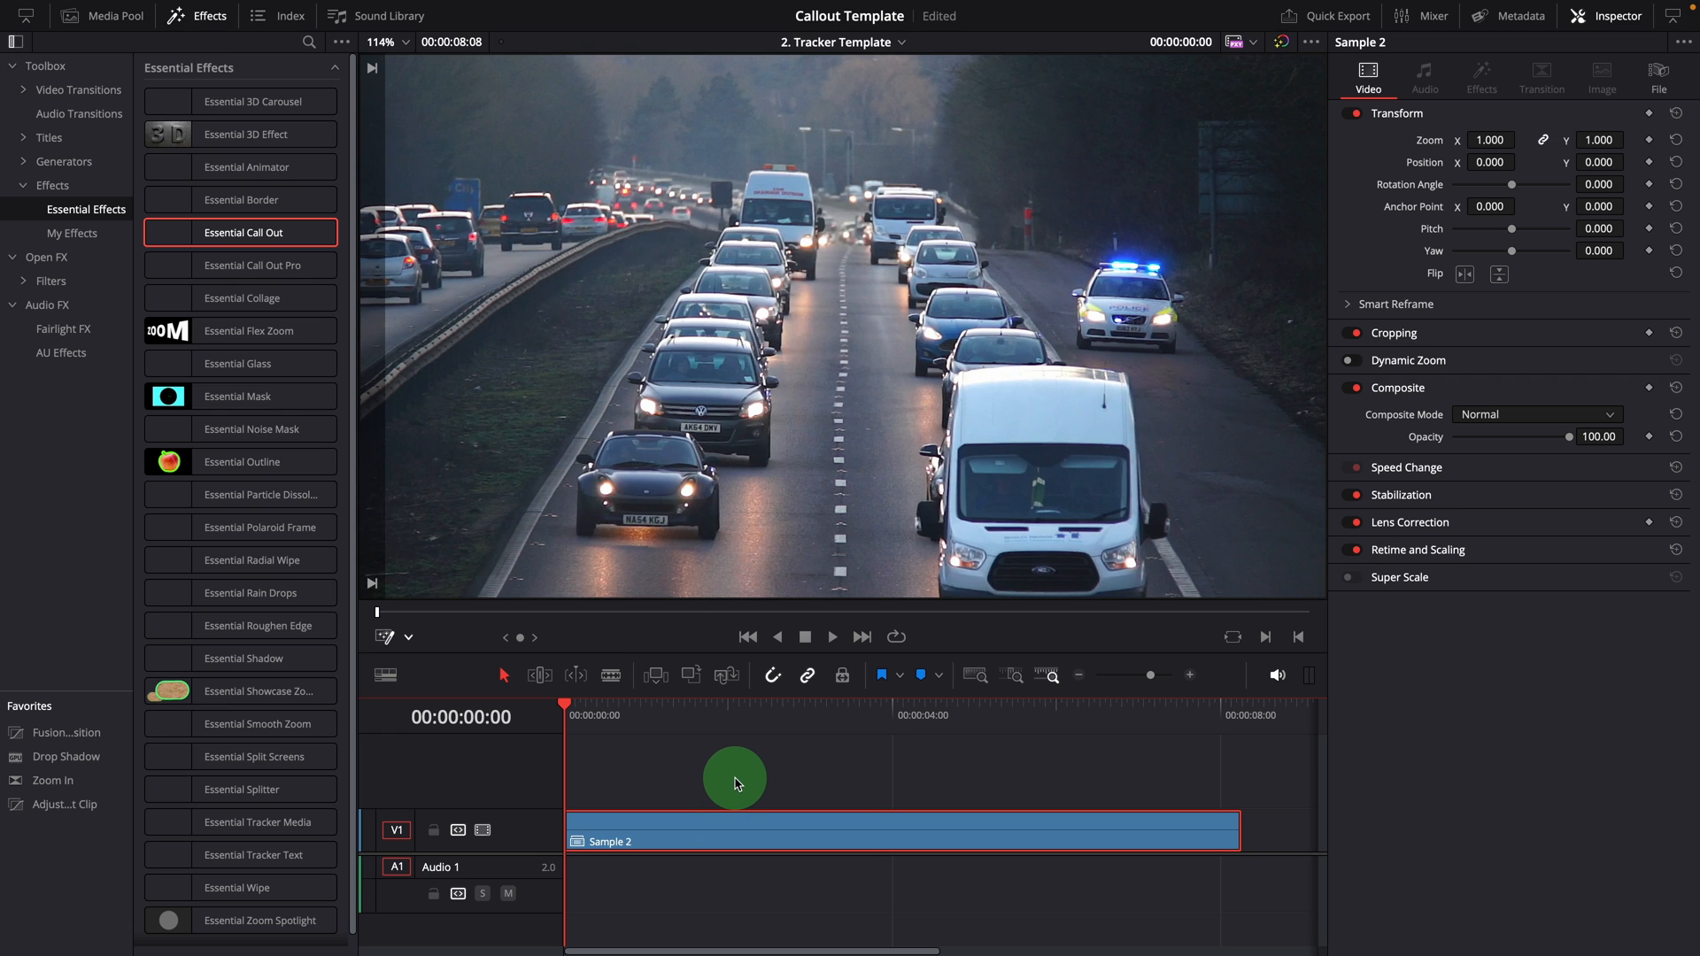
mouse_move(676, 736)
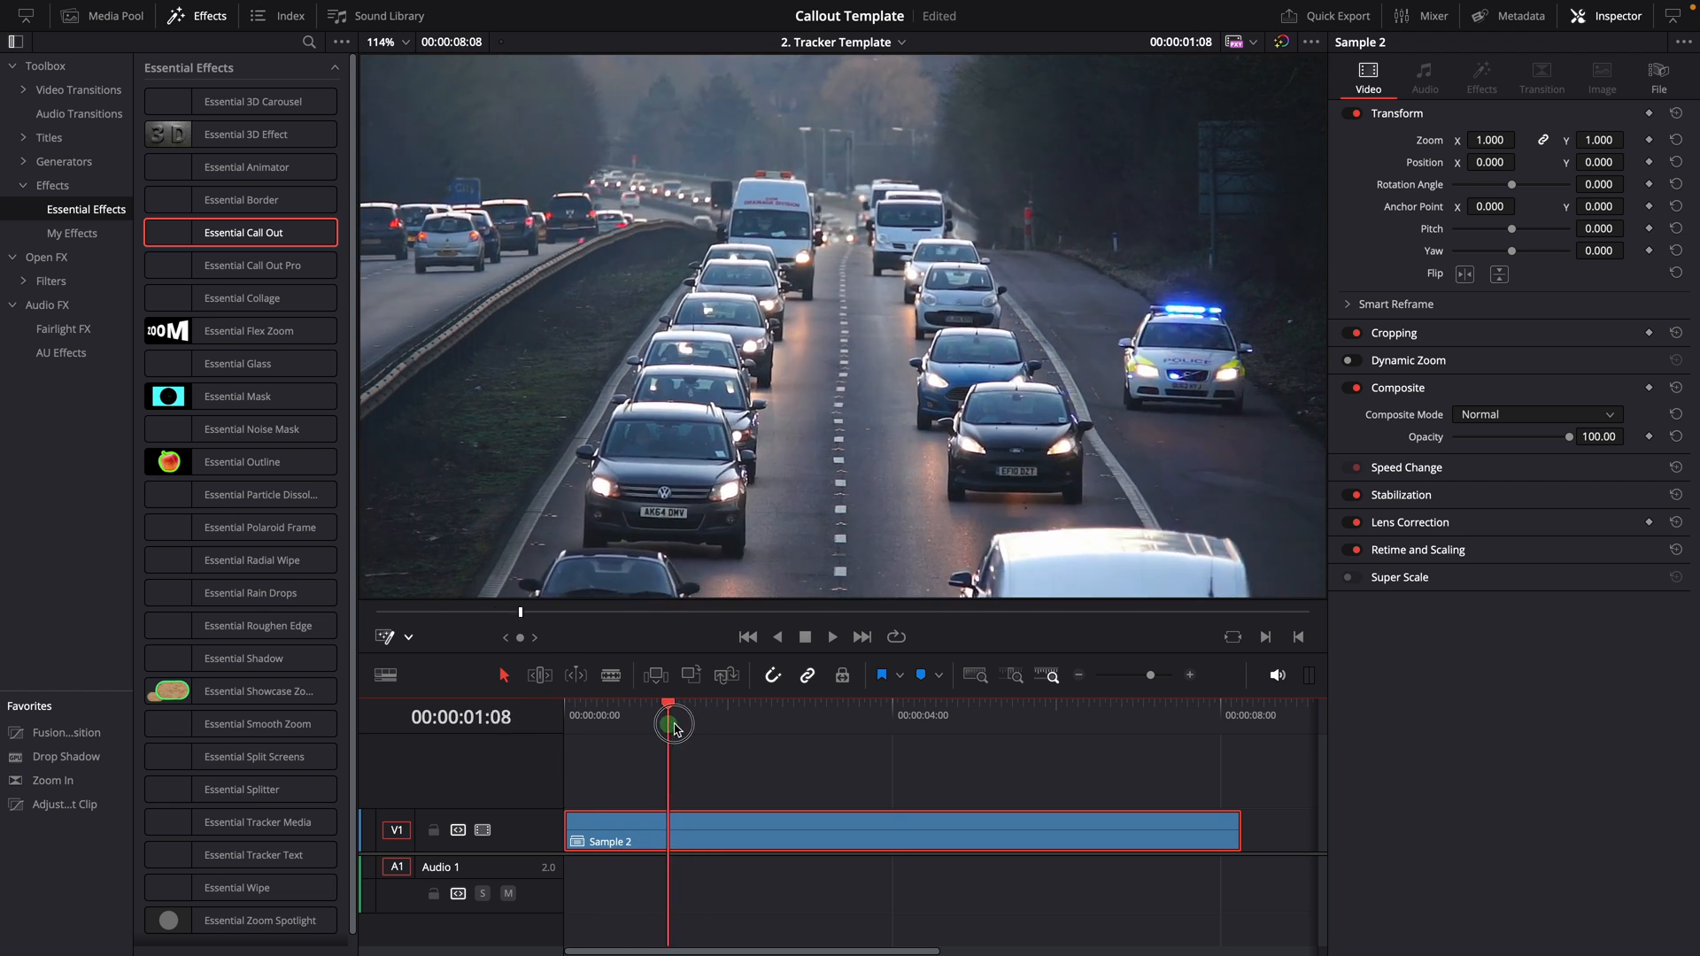
drag(672, 726, 758, 726)
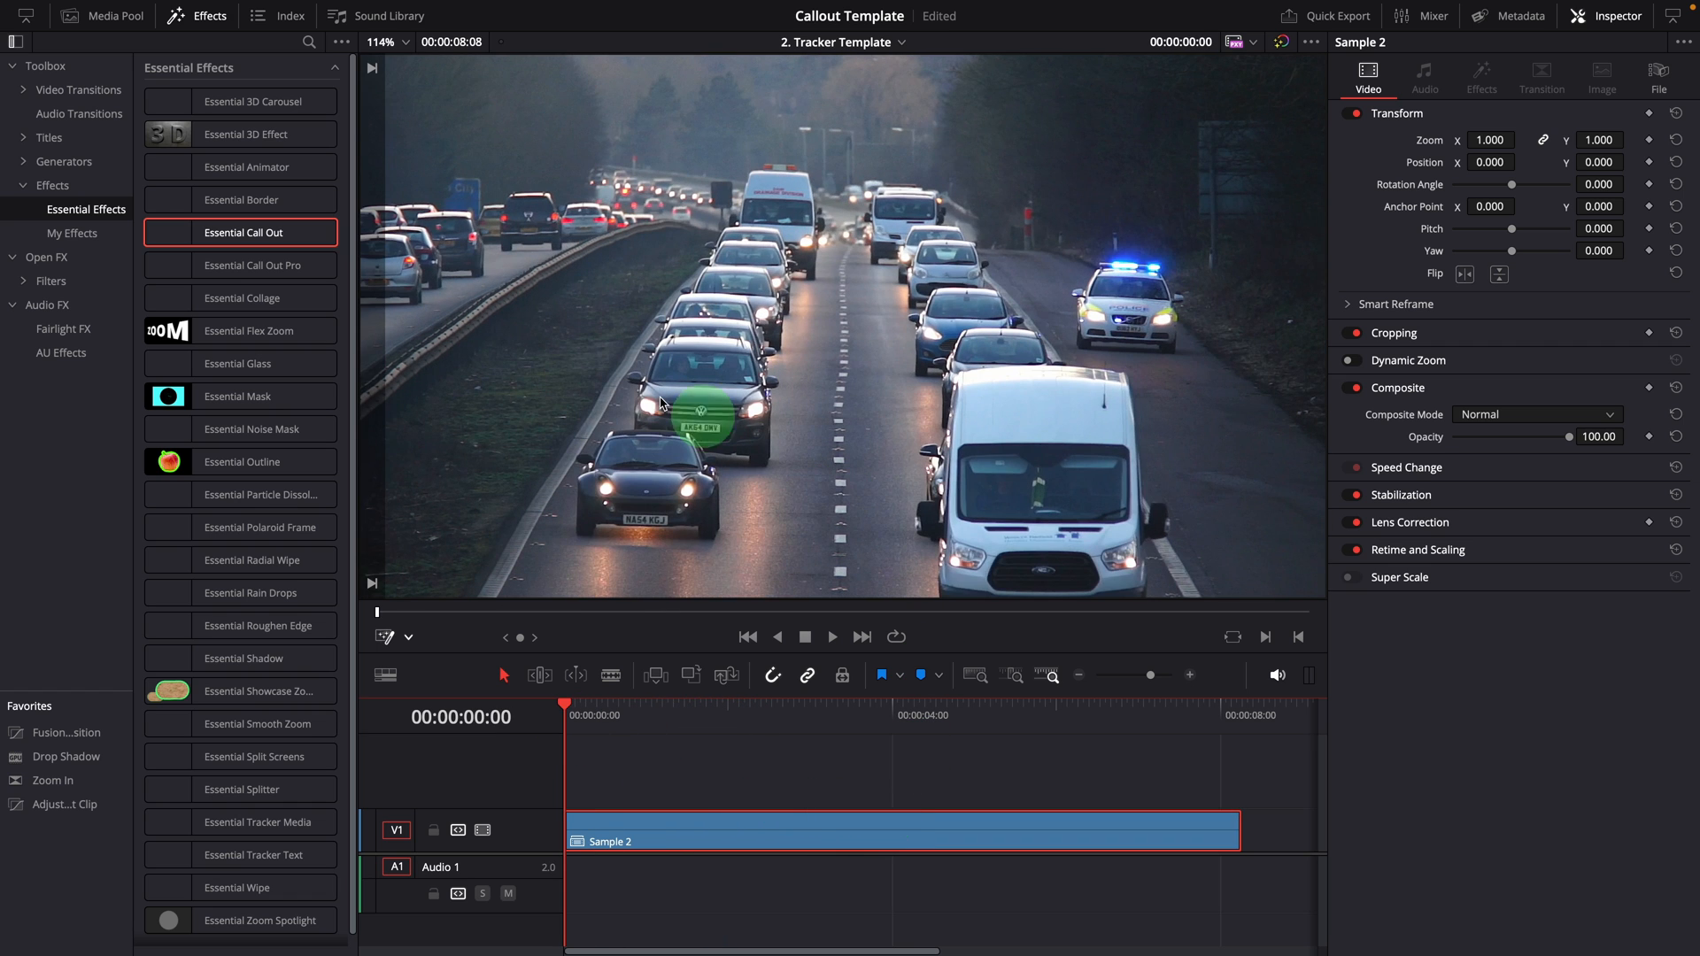
click(255, 266)
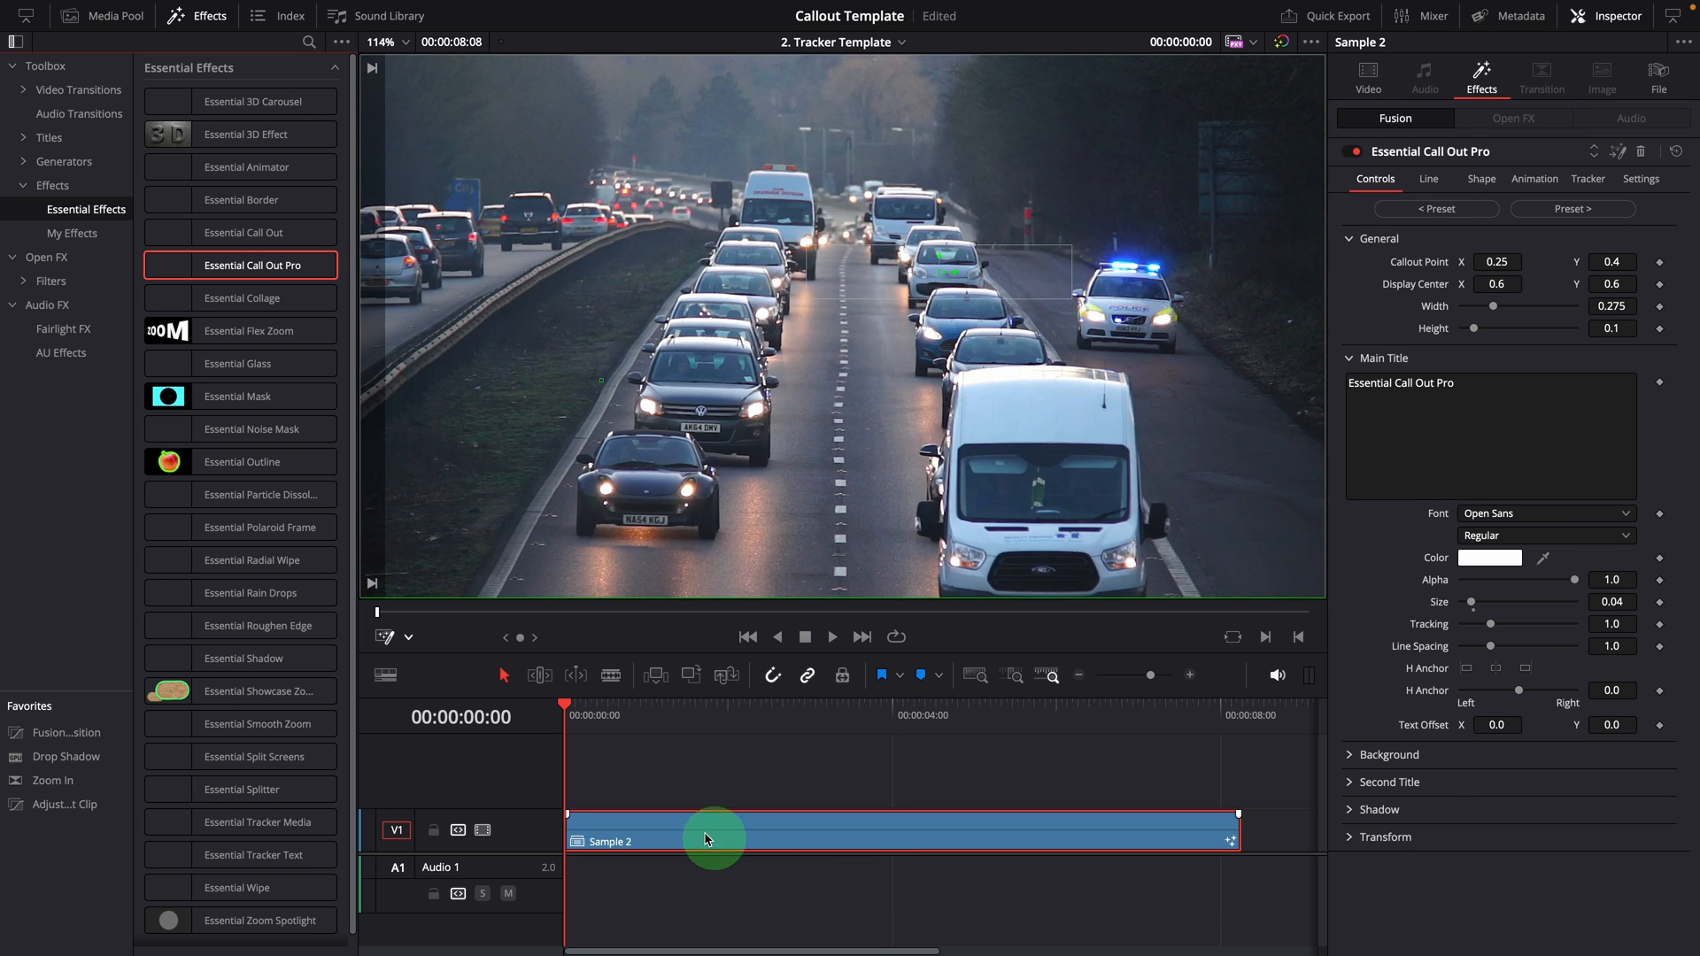
Step: Apply Essential Call Out Pro to Sample 2 and aim its point at the distant white van
drag(714, 837, 1103, 756)
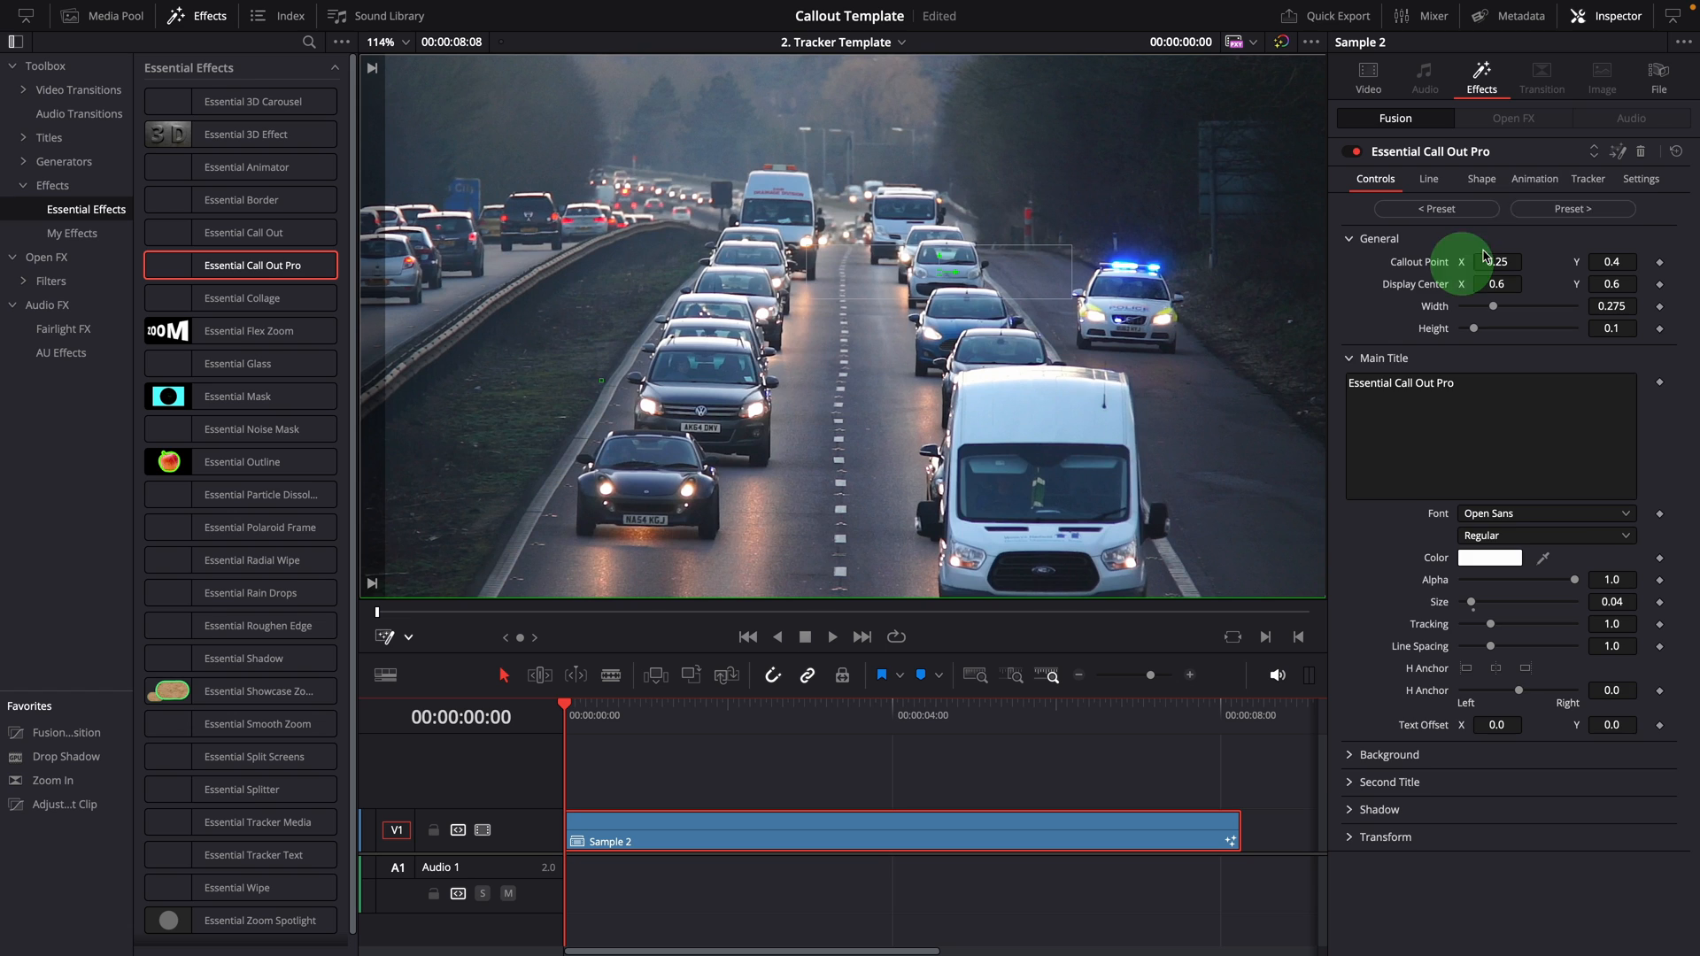
click(1533, 179)
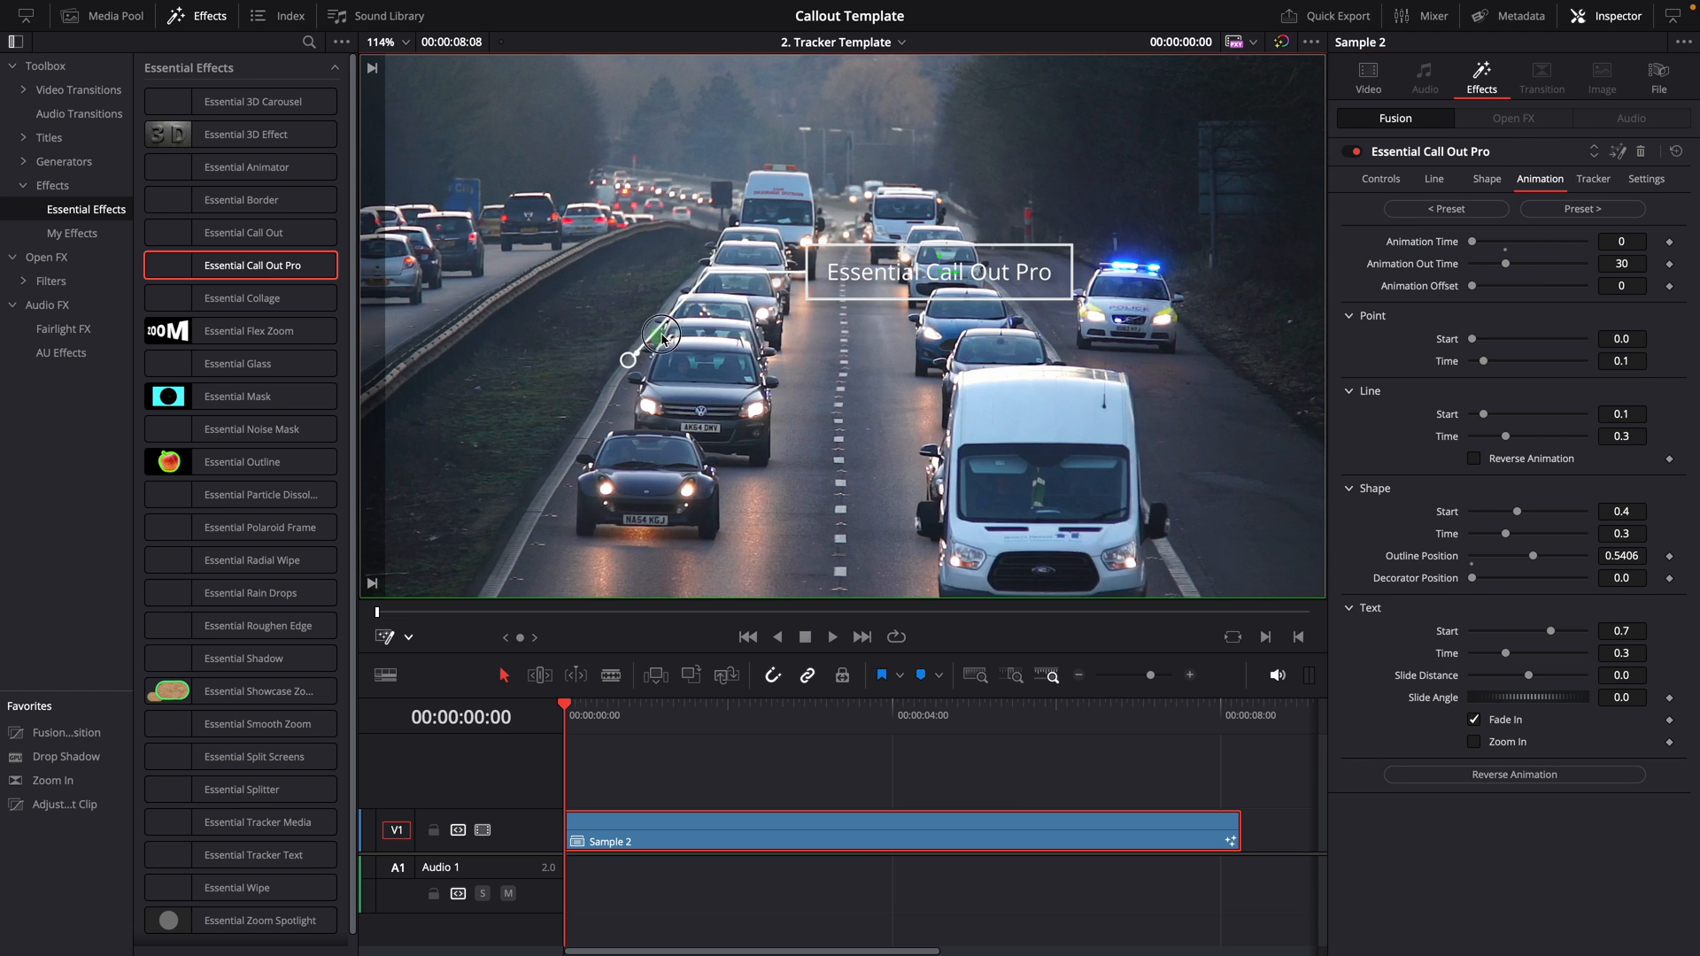
drag(661, 333, 777, 193)
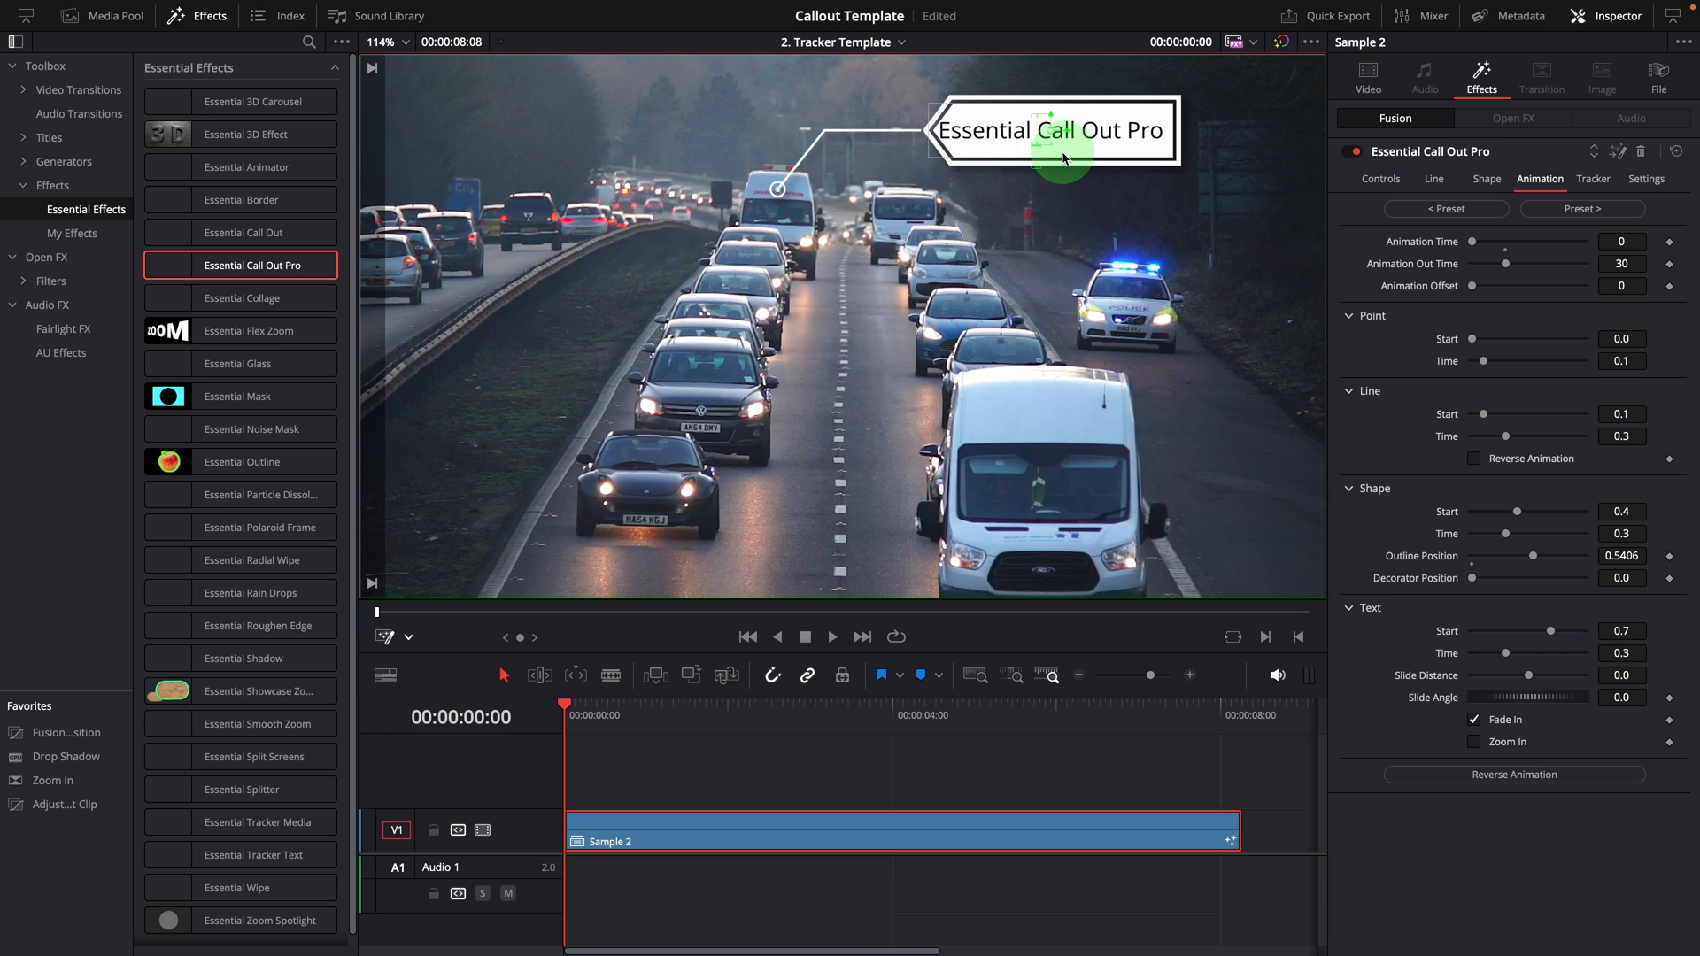
click(1434, 179)
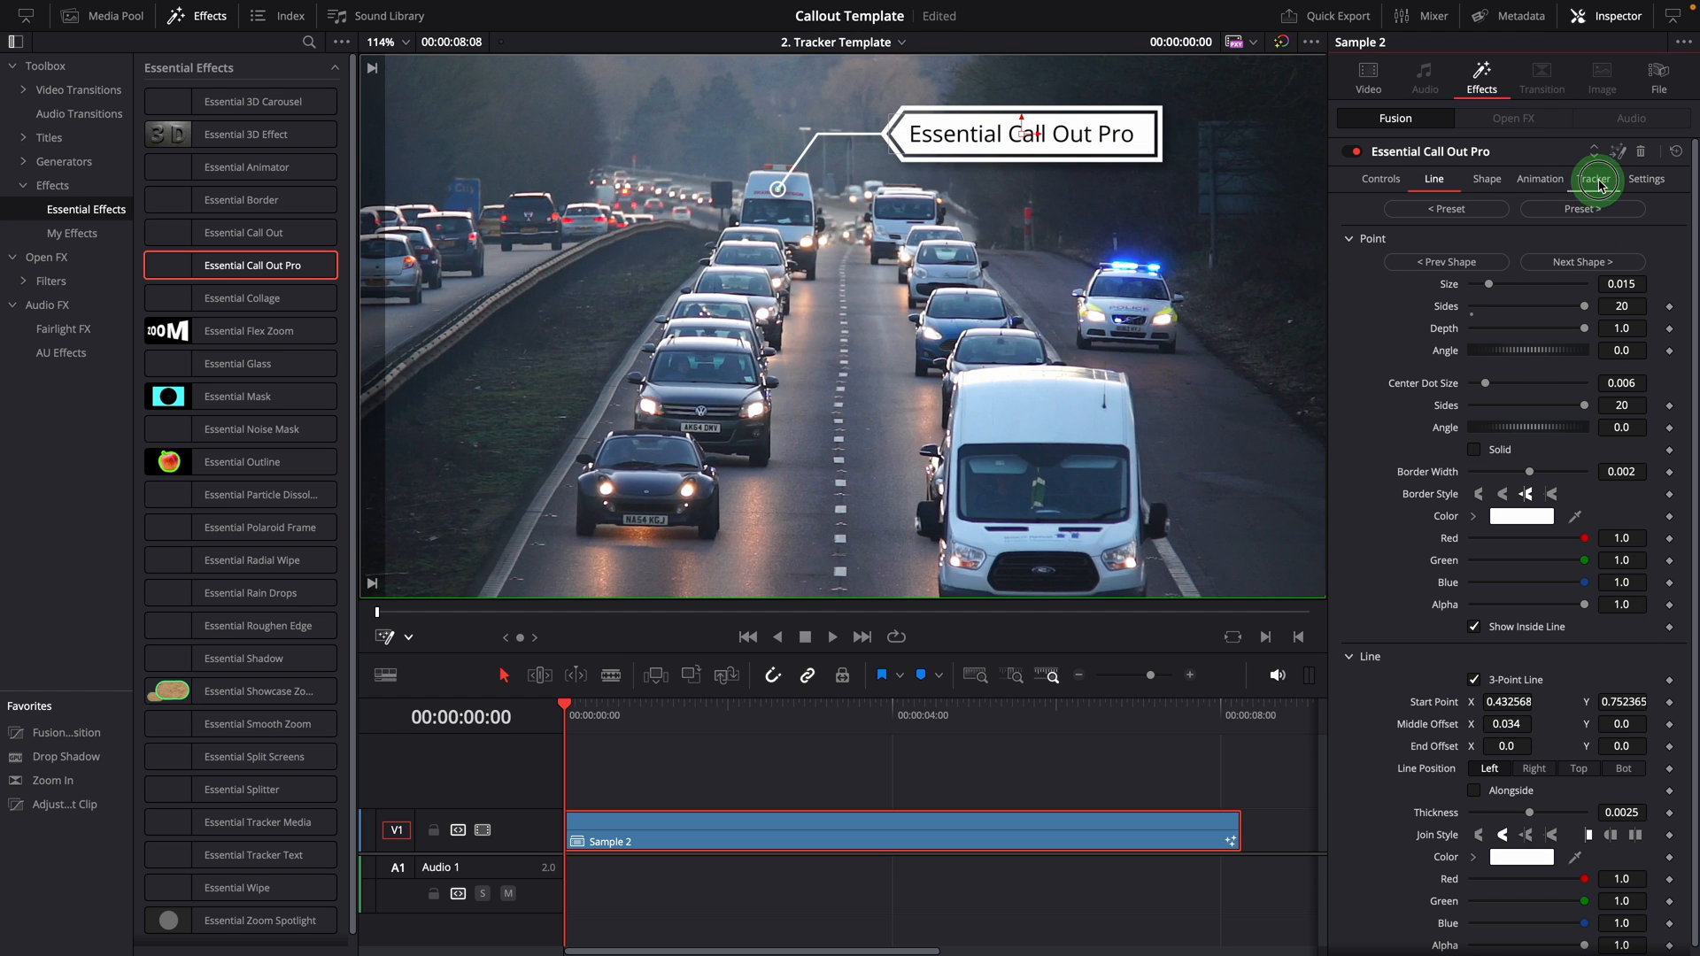
Step: Enable Tracker 2 in the callout's tracking settings and position a tracker over a van detail
click(1594, 179)
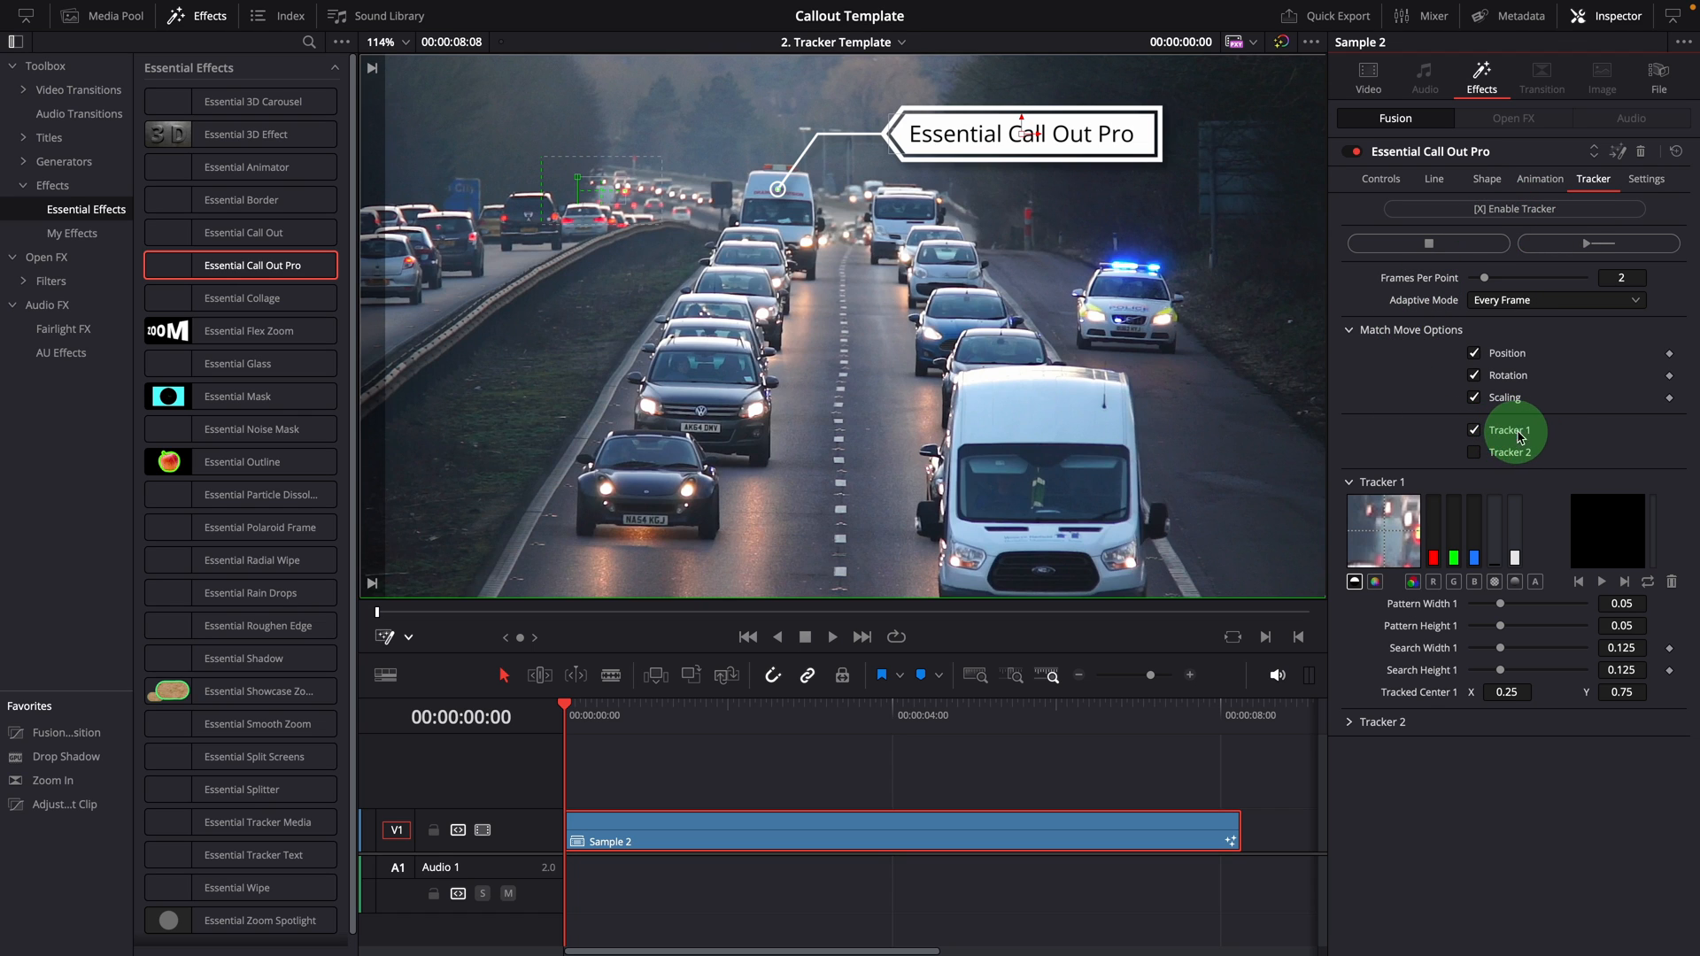
click(1474, 453)
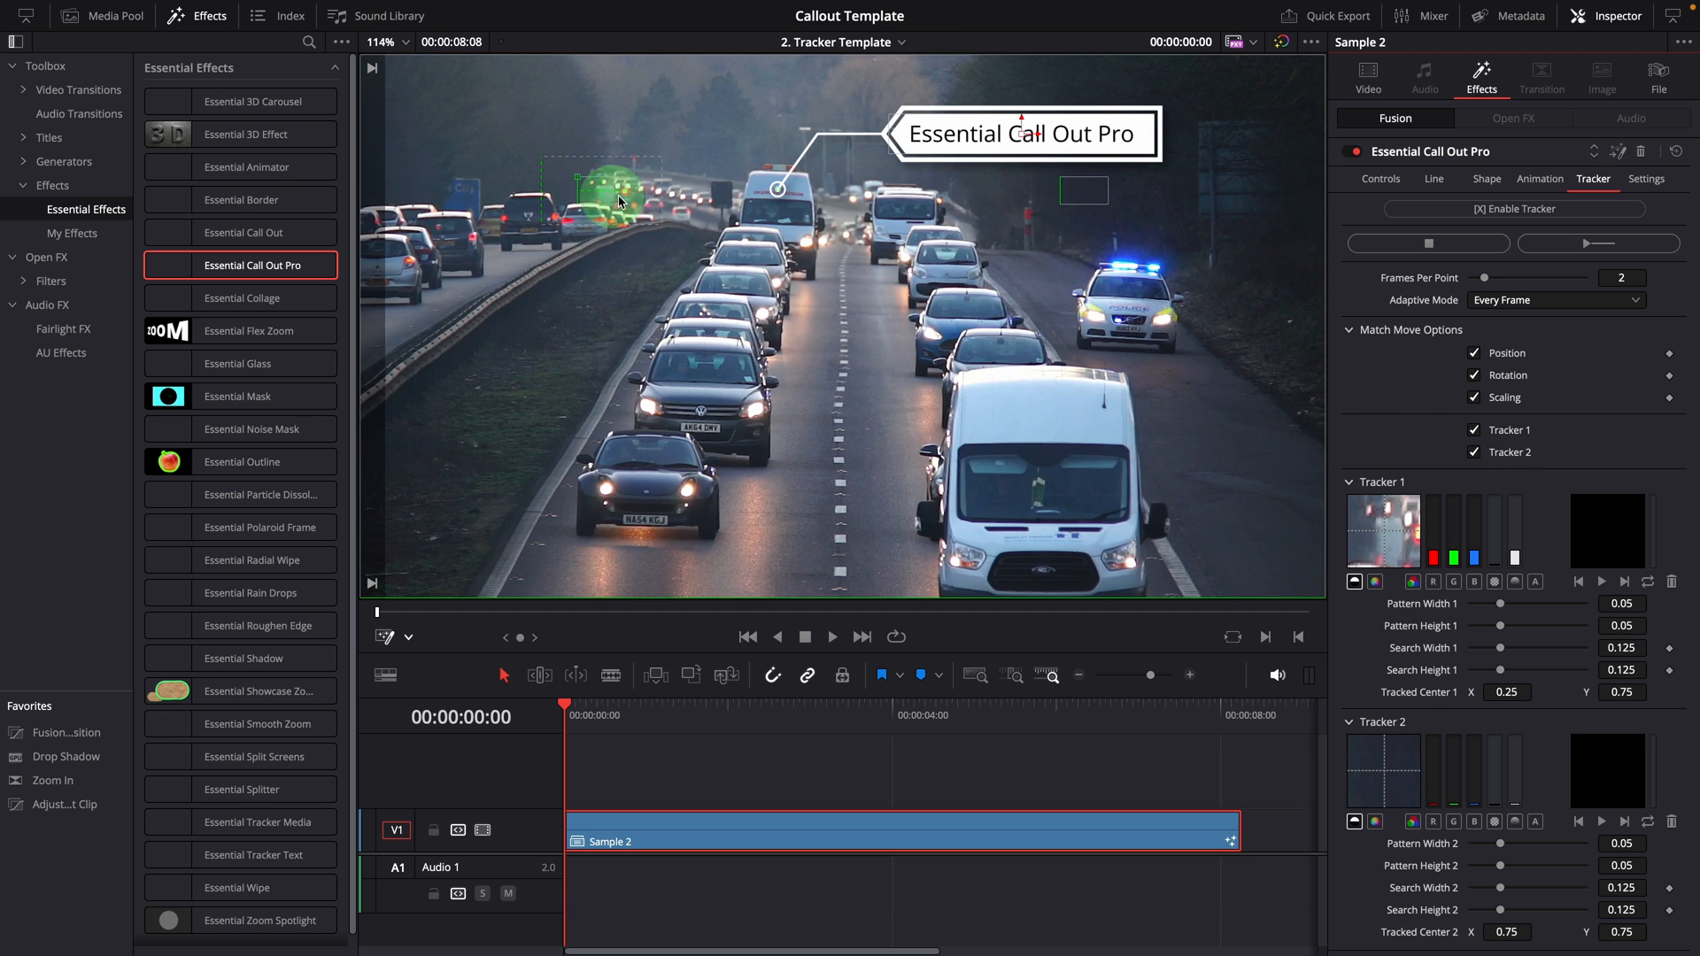
drag(605, 200, 1036, 210)
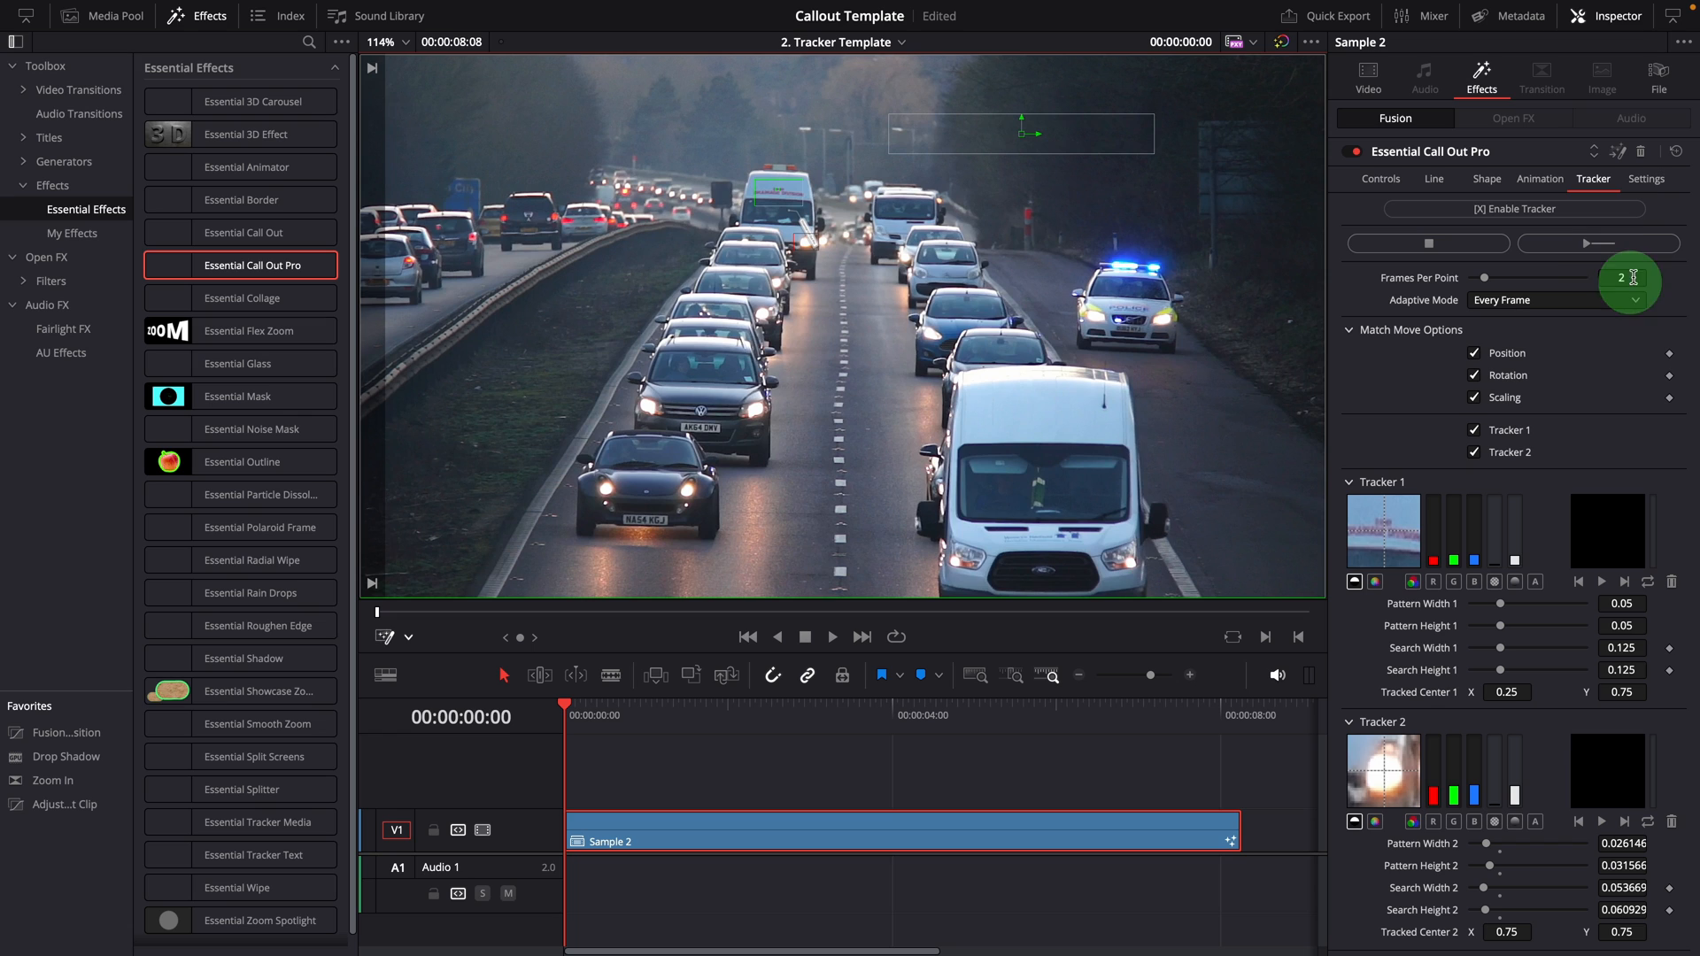
mouse_move(1591, 251)
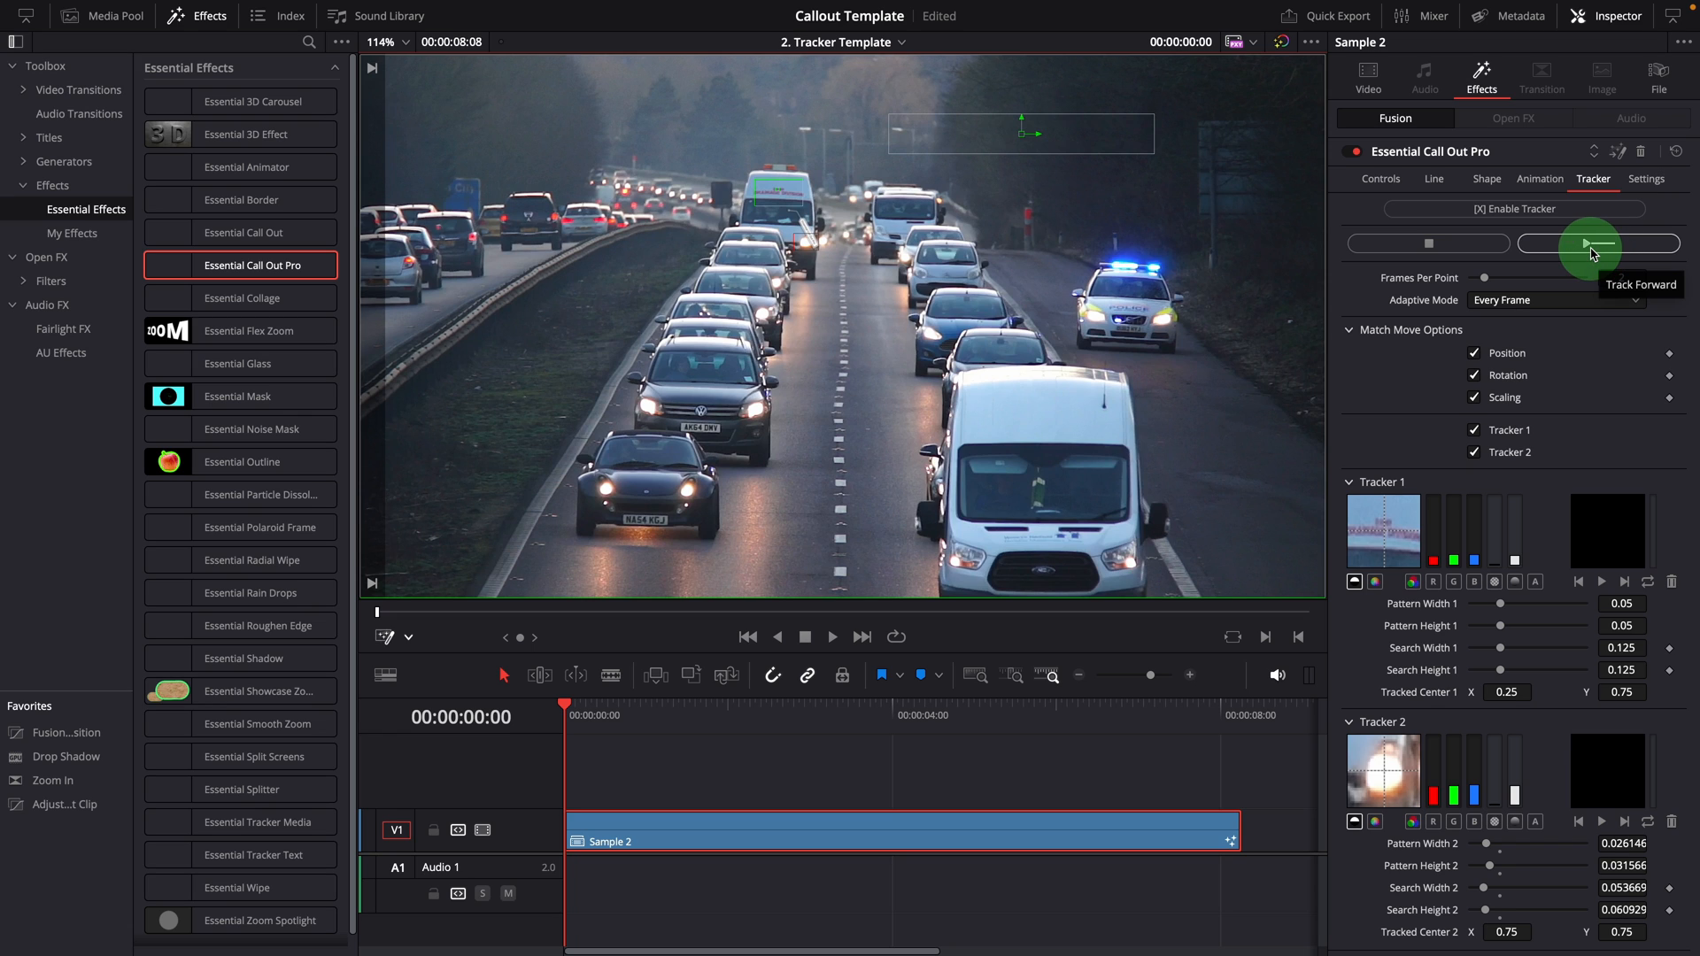
Step: Track both points forward through the clip and acknowledge the render completed message
click(1590, 242)
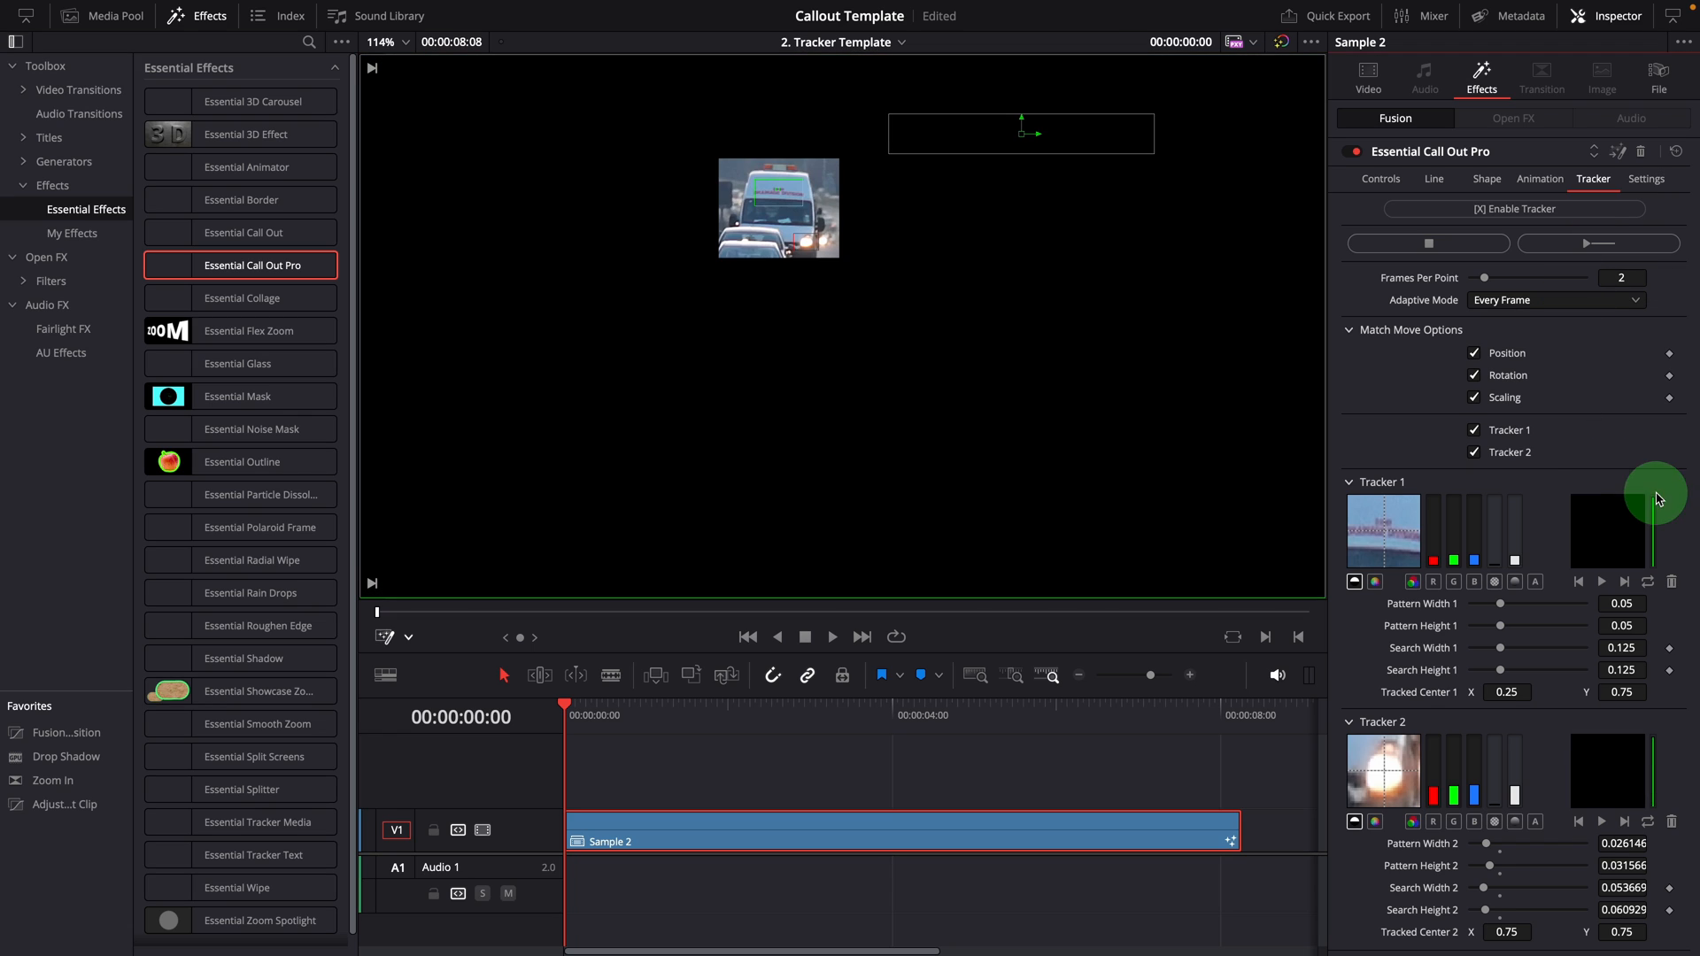
mouse_move(1613, 780)
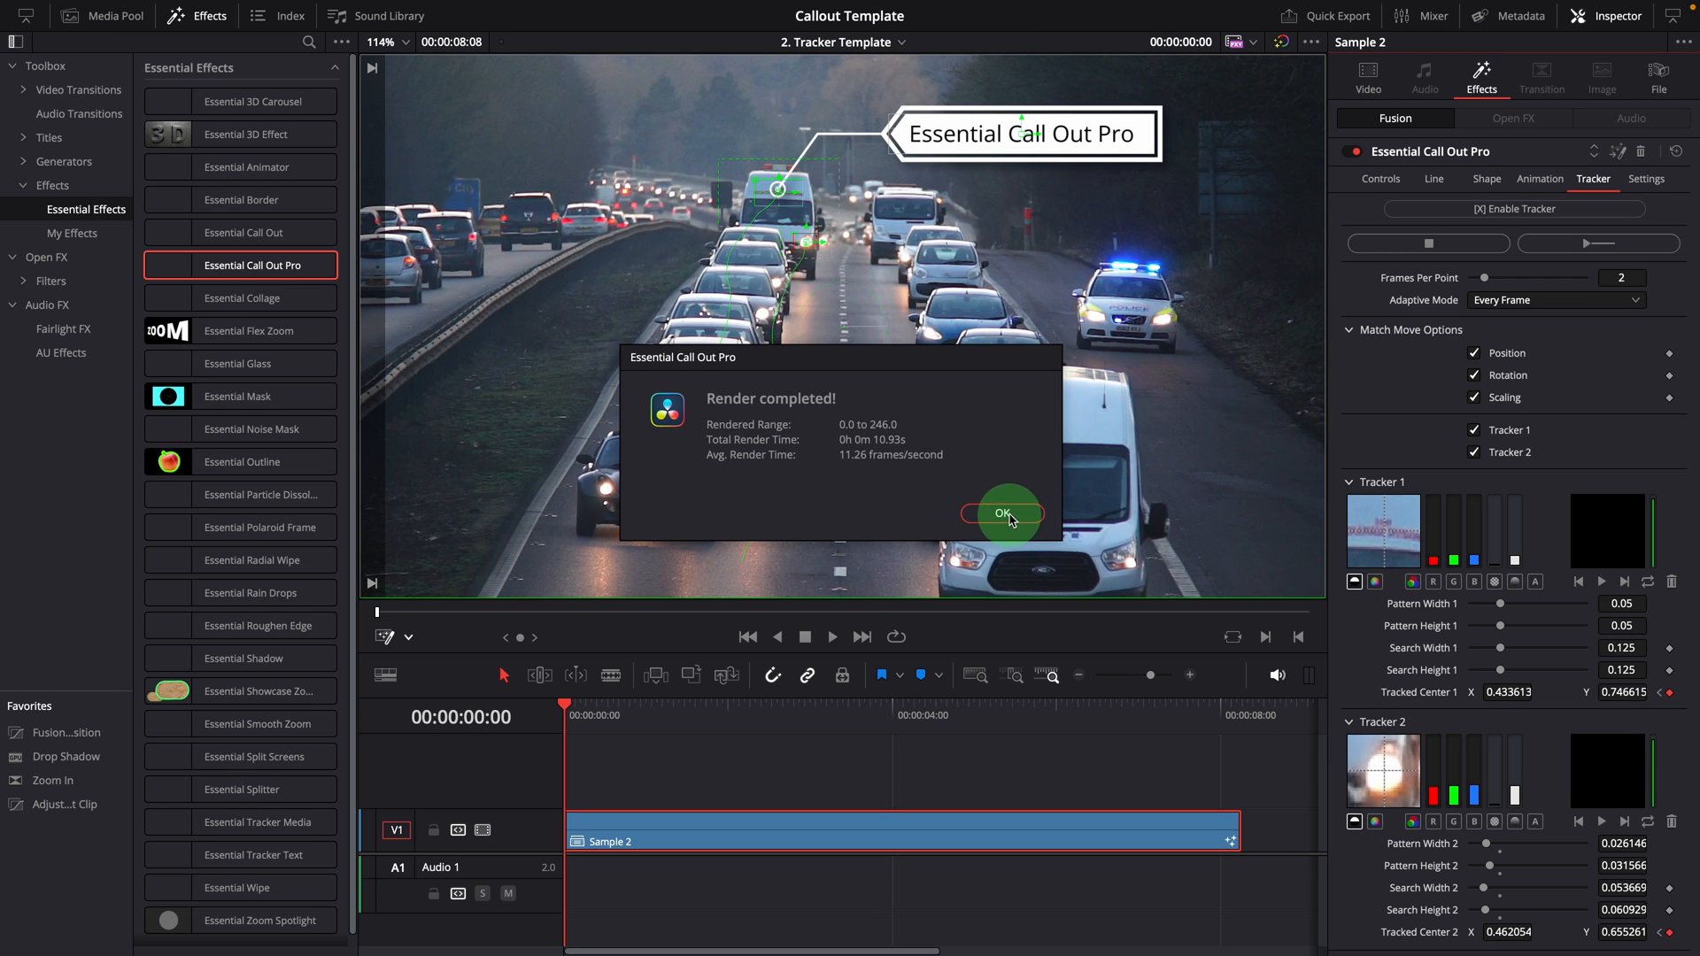
click(1002, 514)
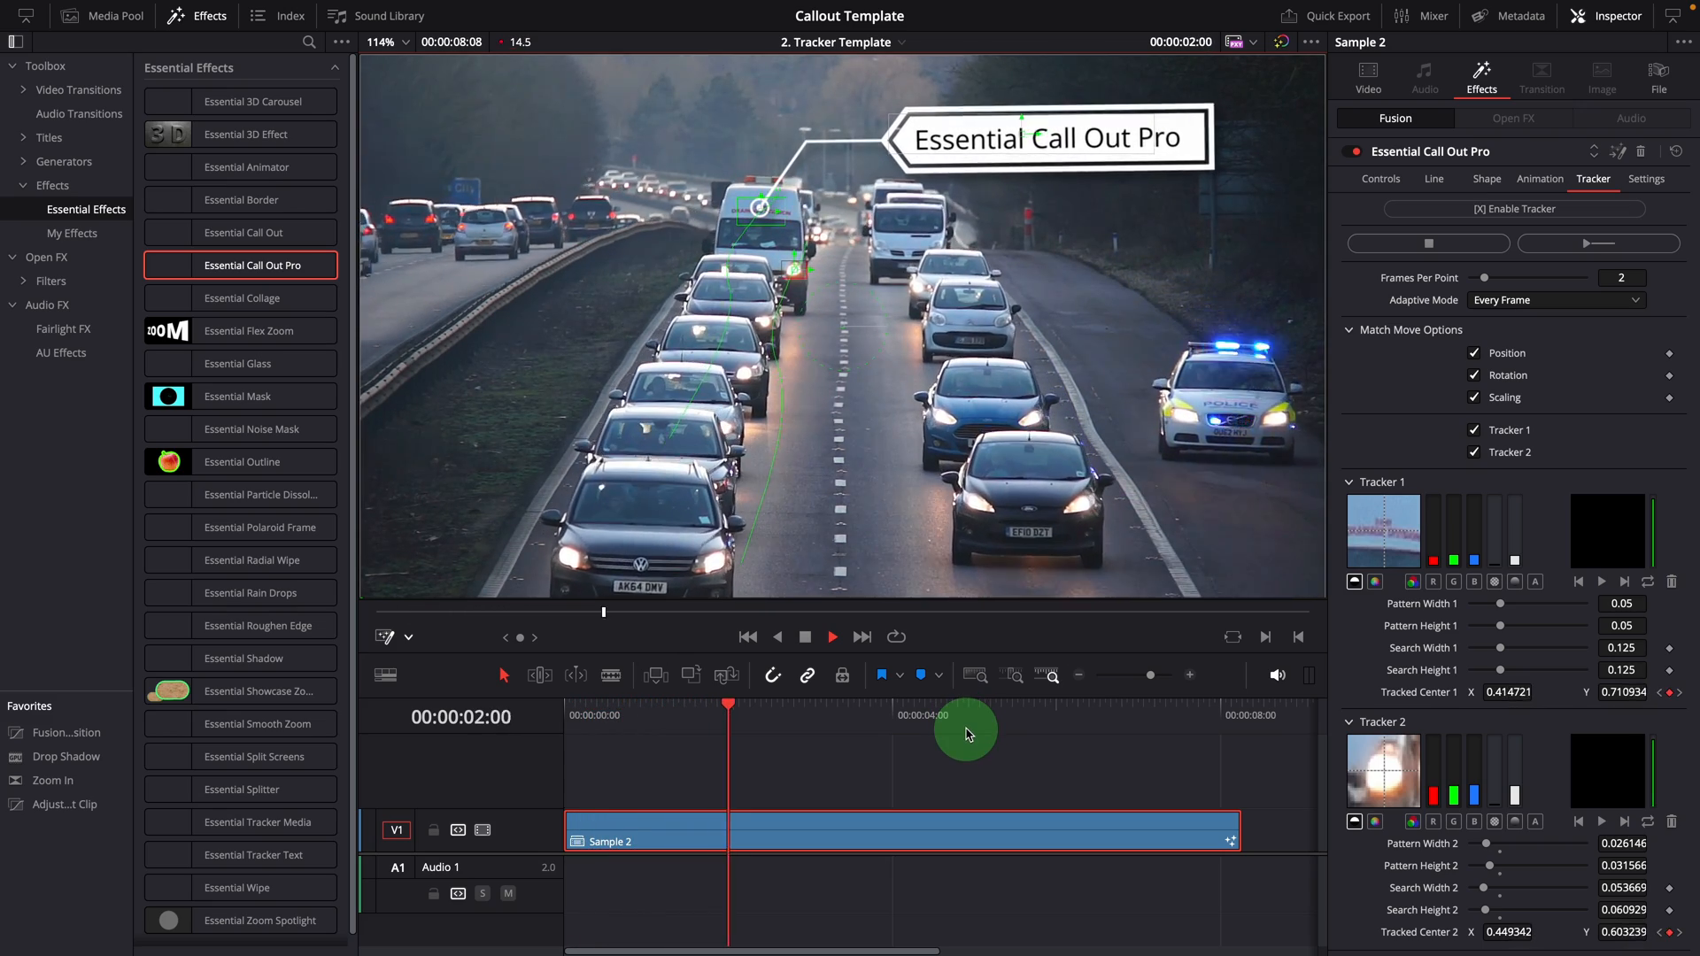
Step: Scrub through the clip to confirm the callout follows and grows with the approaching van
drag(728, 703, 923, 703)
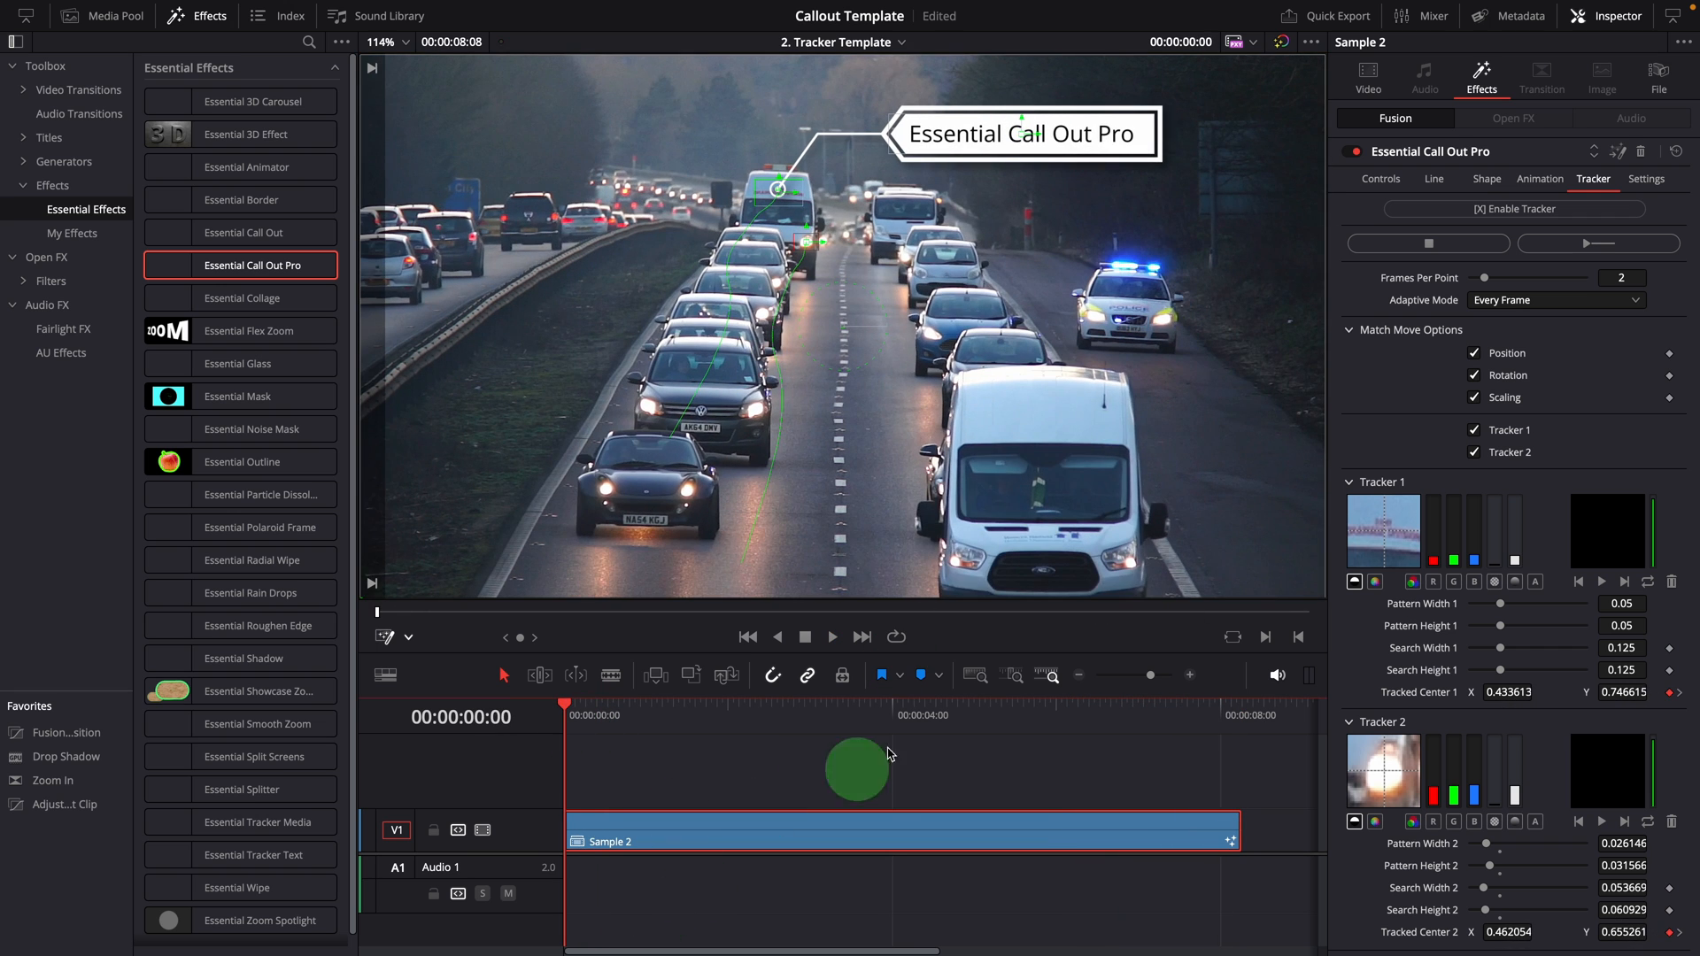
click(1541, 179)
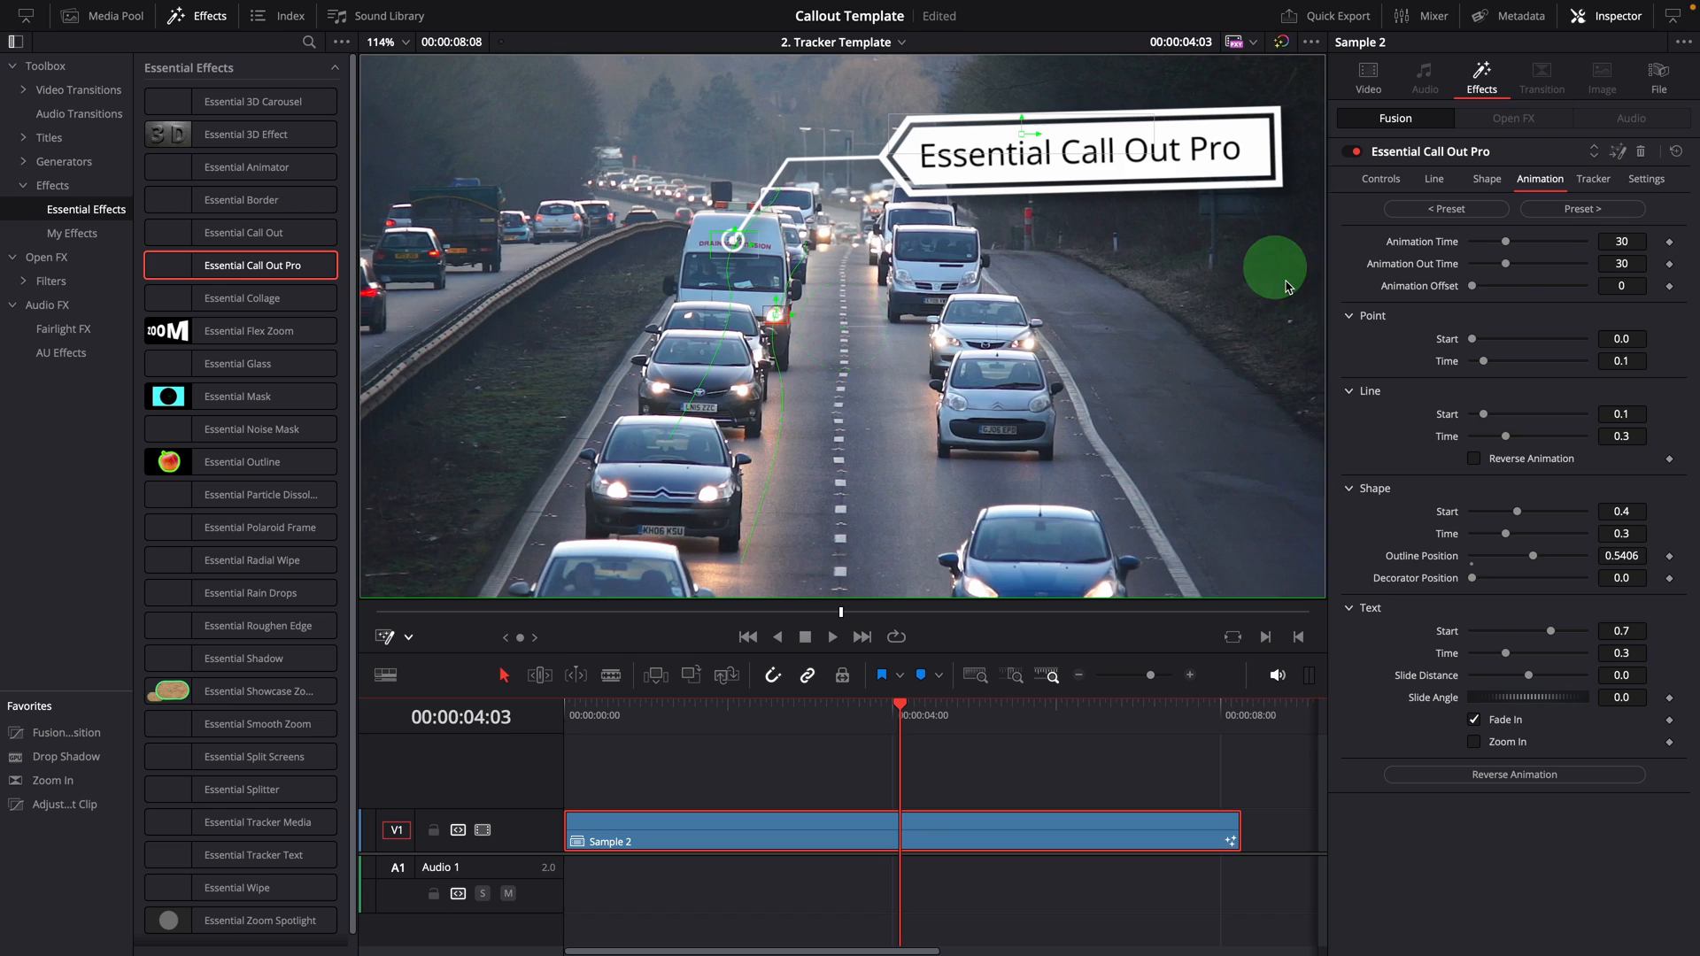
click(1594, 179)
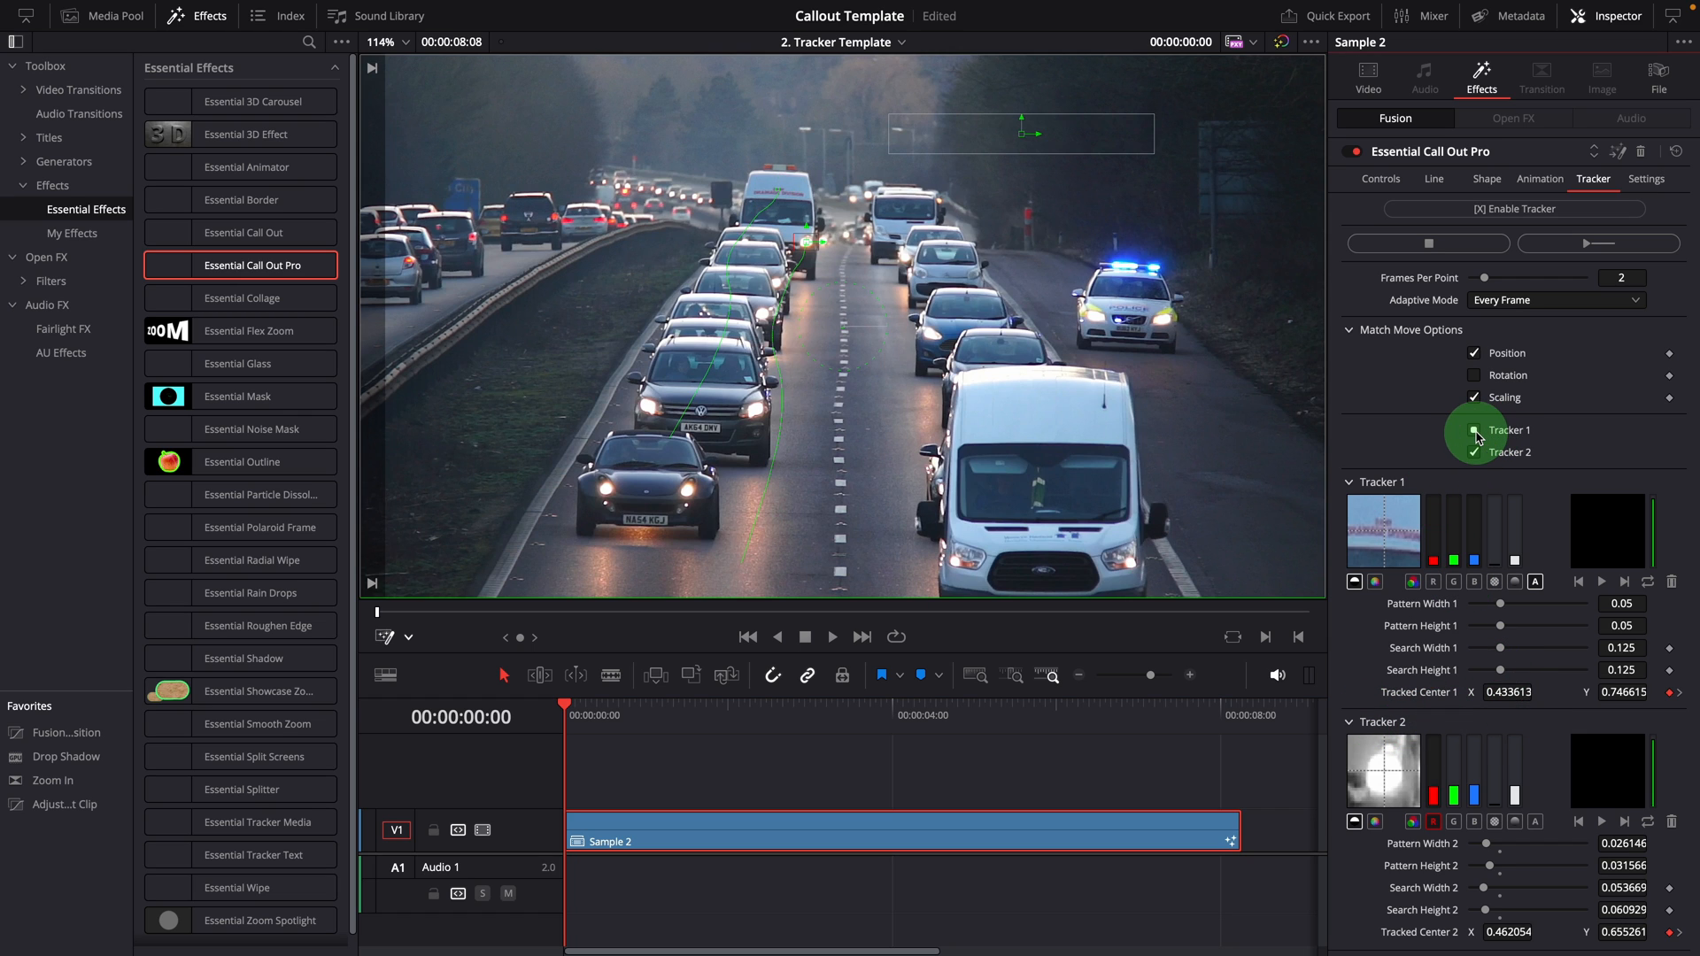
Step: Disable Tracker 1, remove Tracker 2's old path and re-track forward with Tracker 2 alone
click(1474, 430)
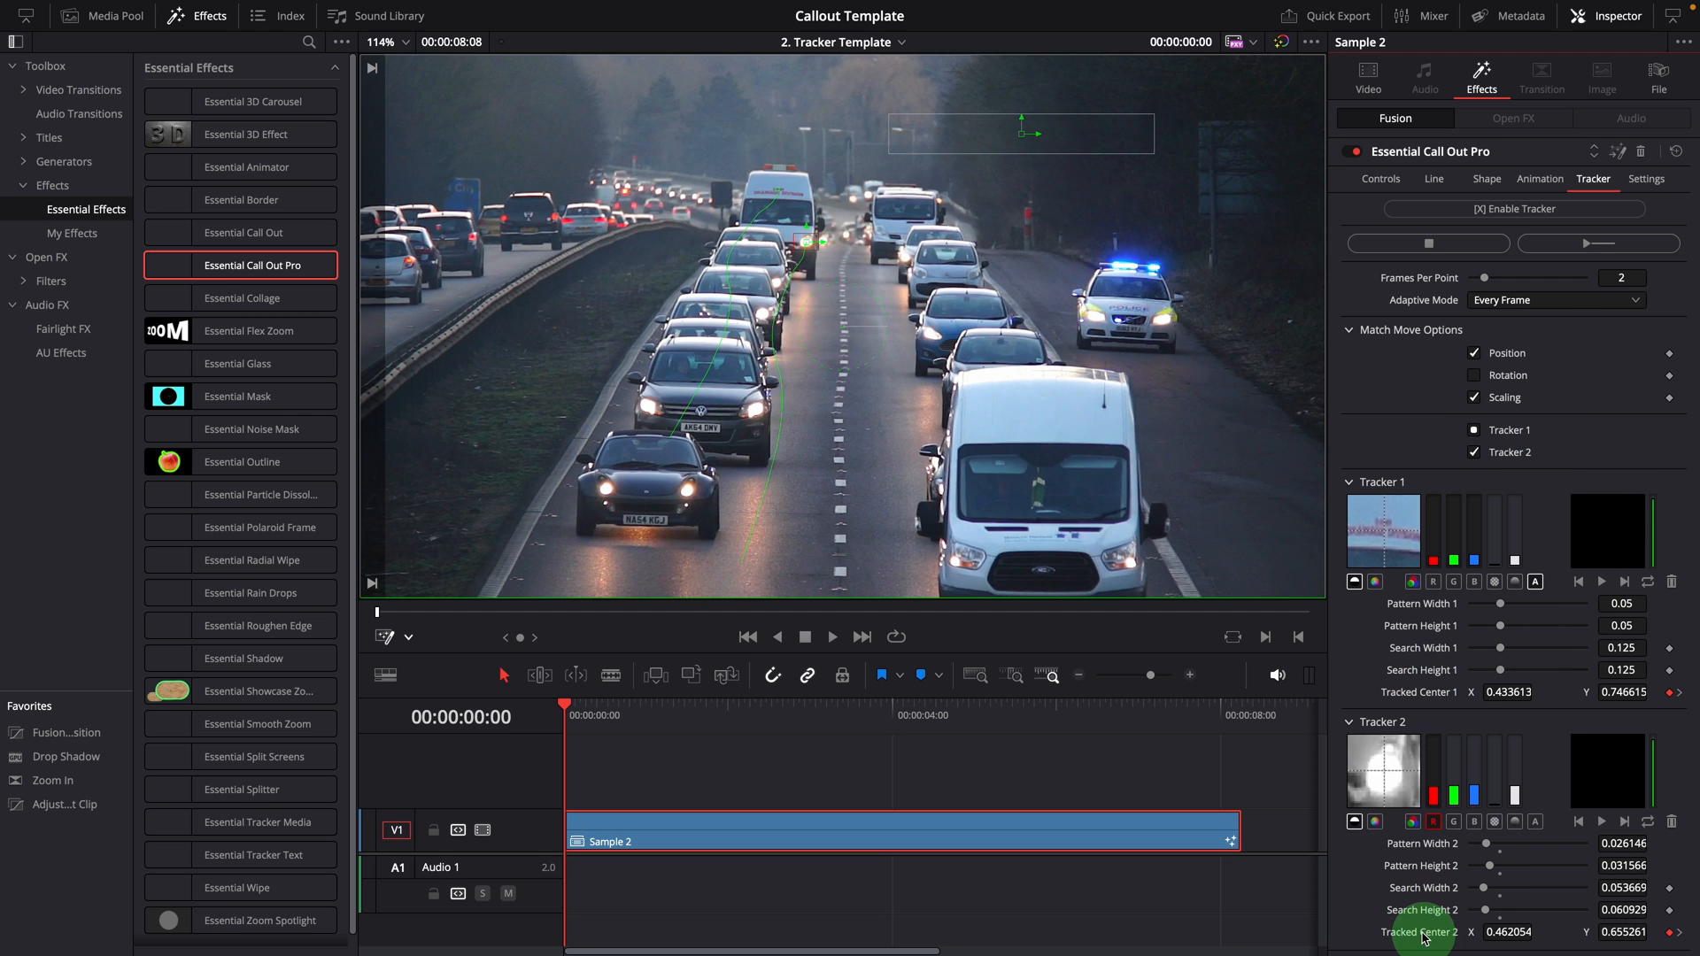
right_click(1456, 932)
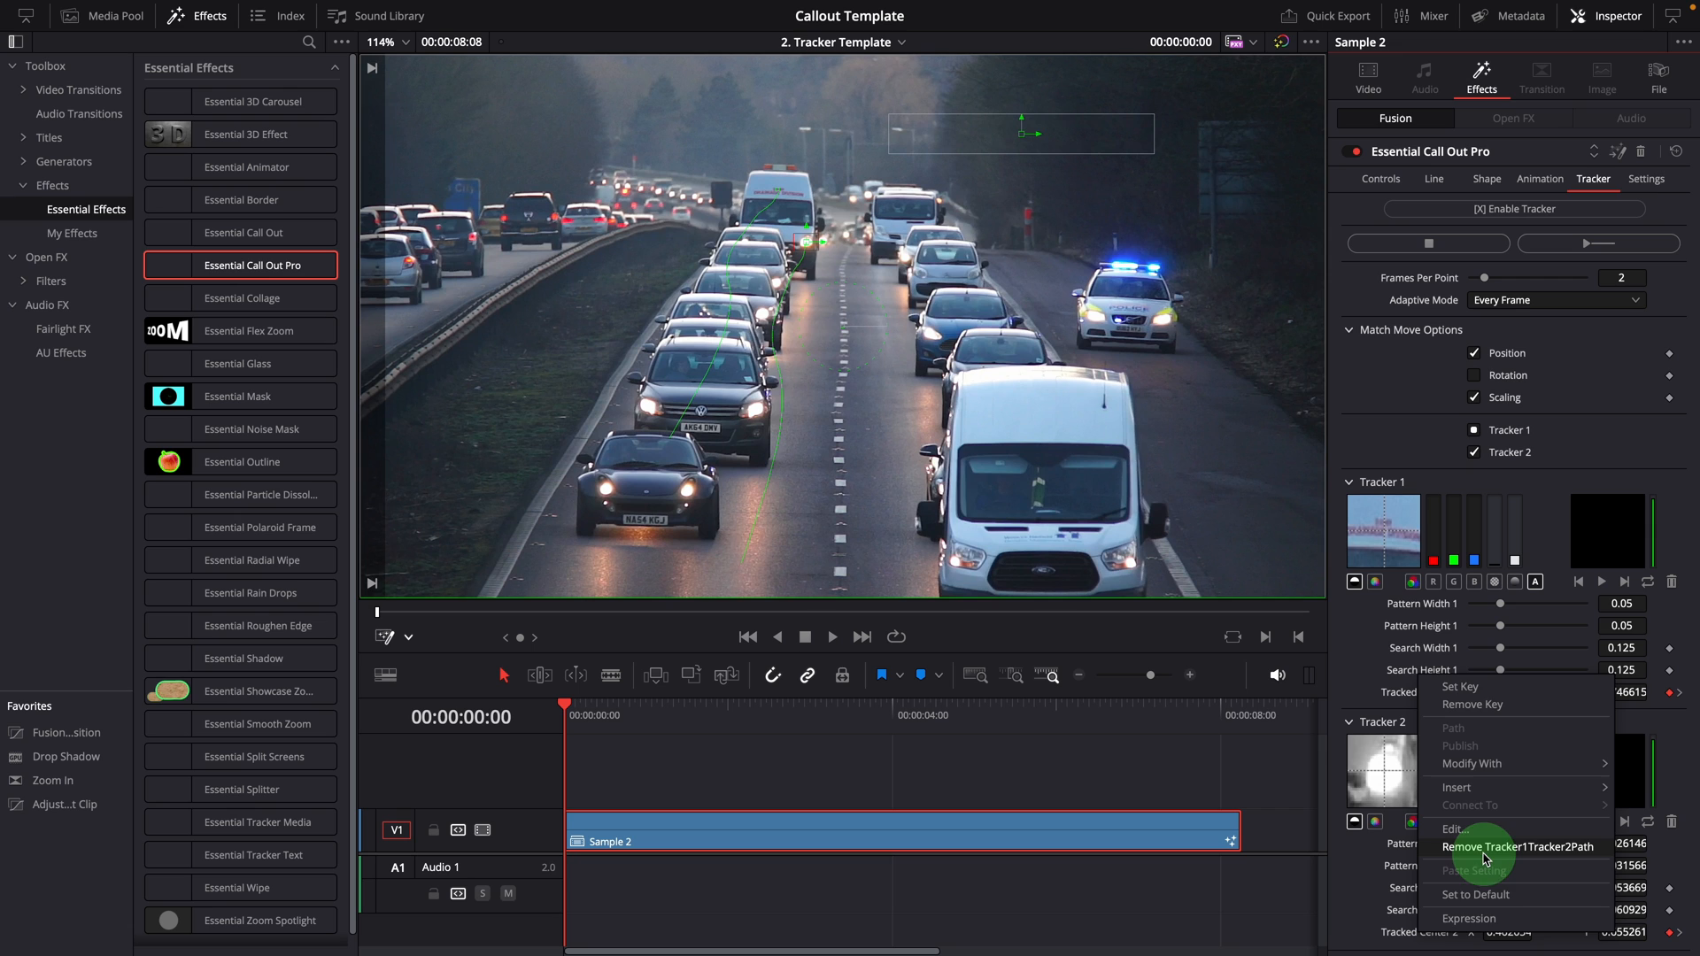
click(1521, 846)
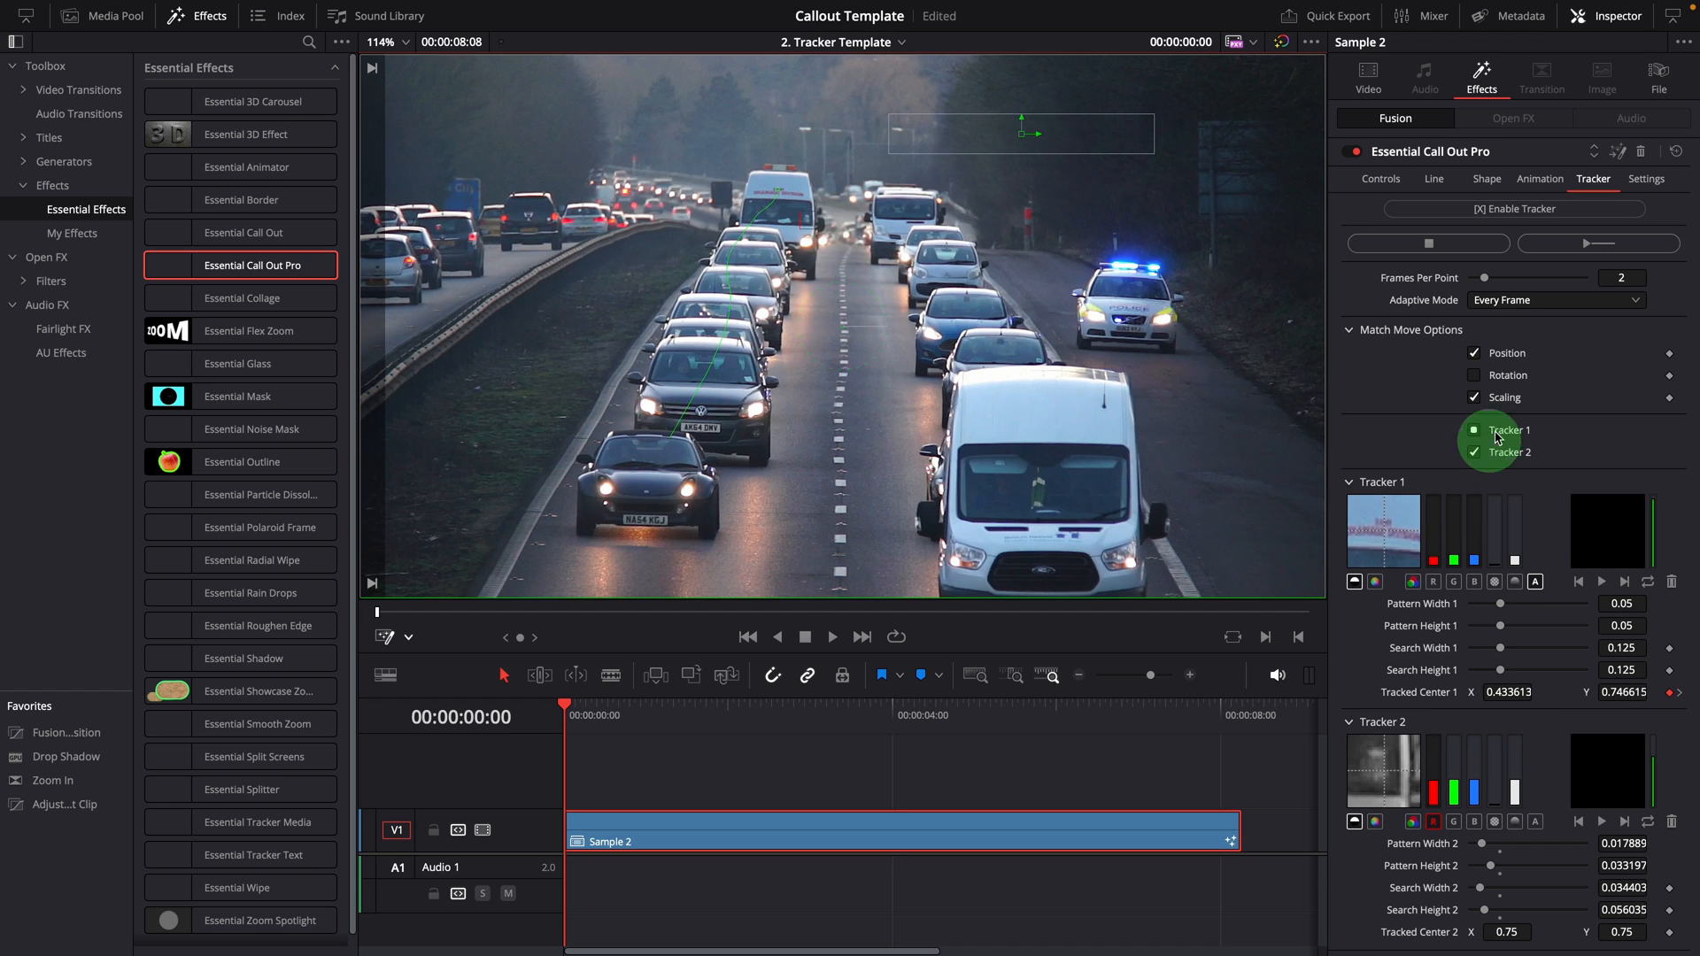
click(1473, 431)
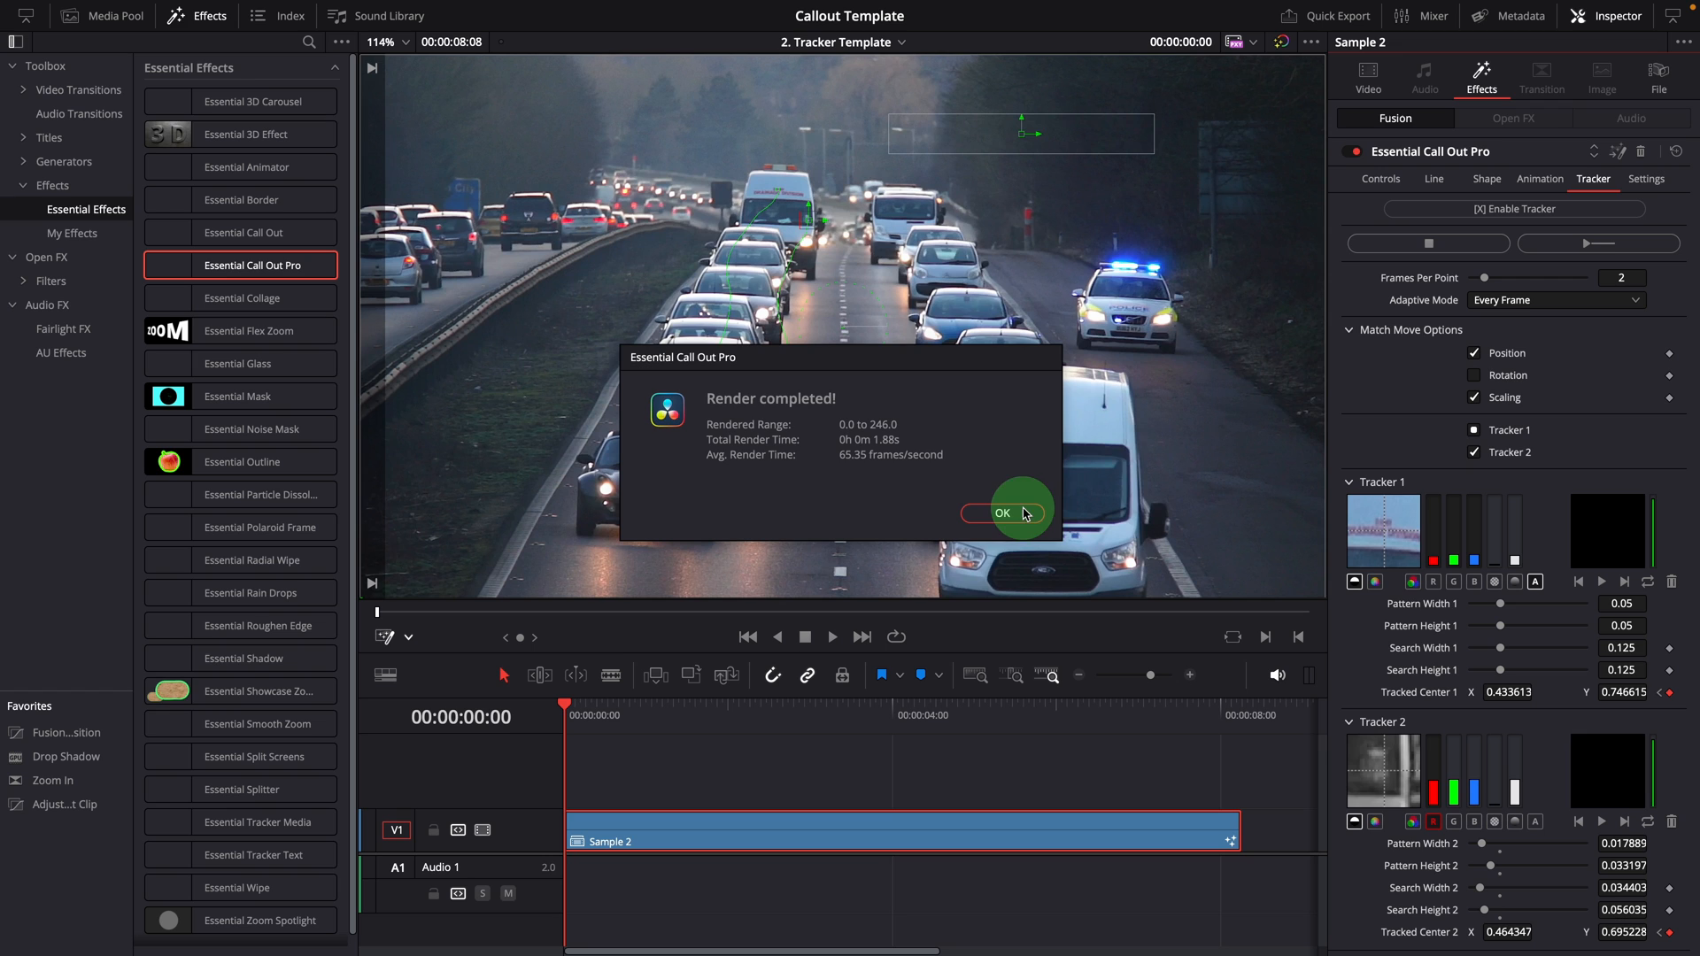
click(1002, 513)
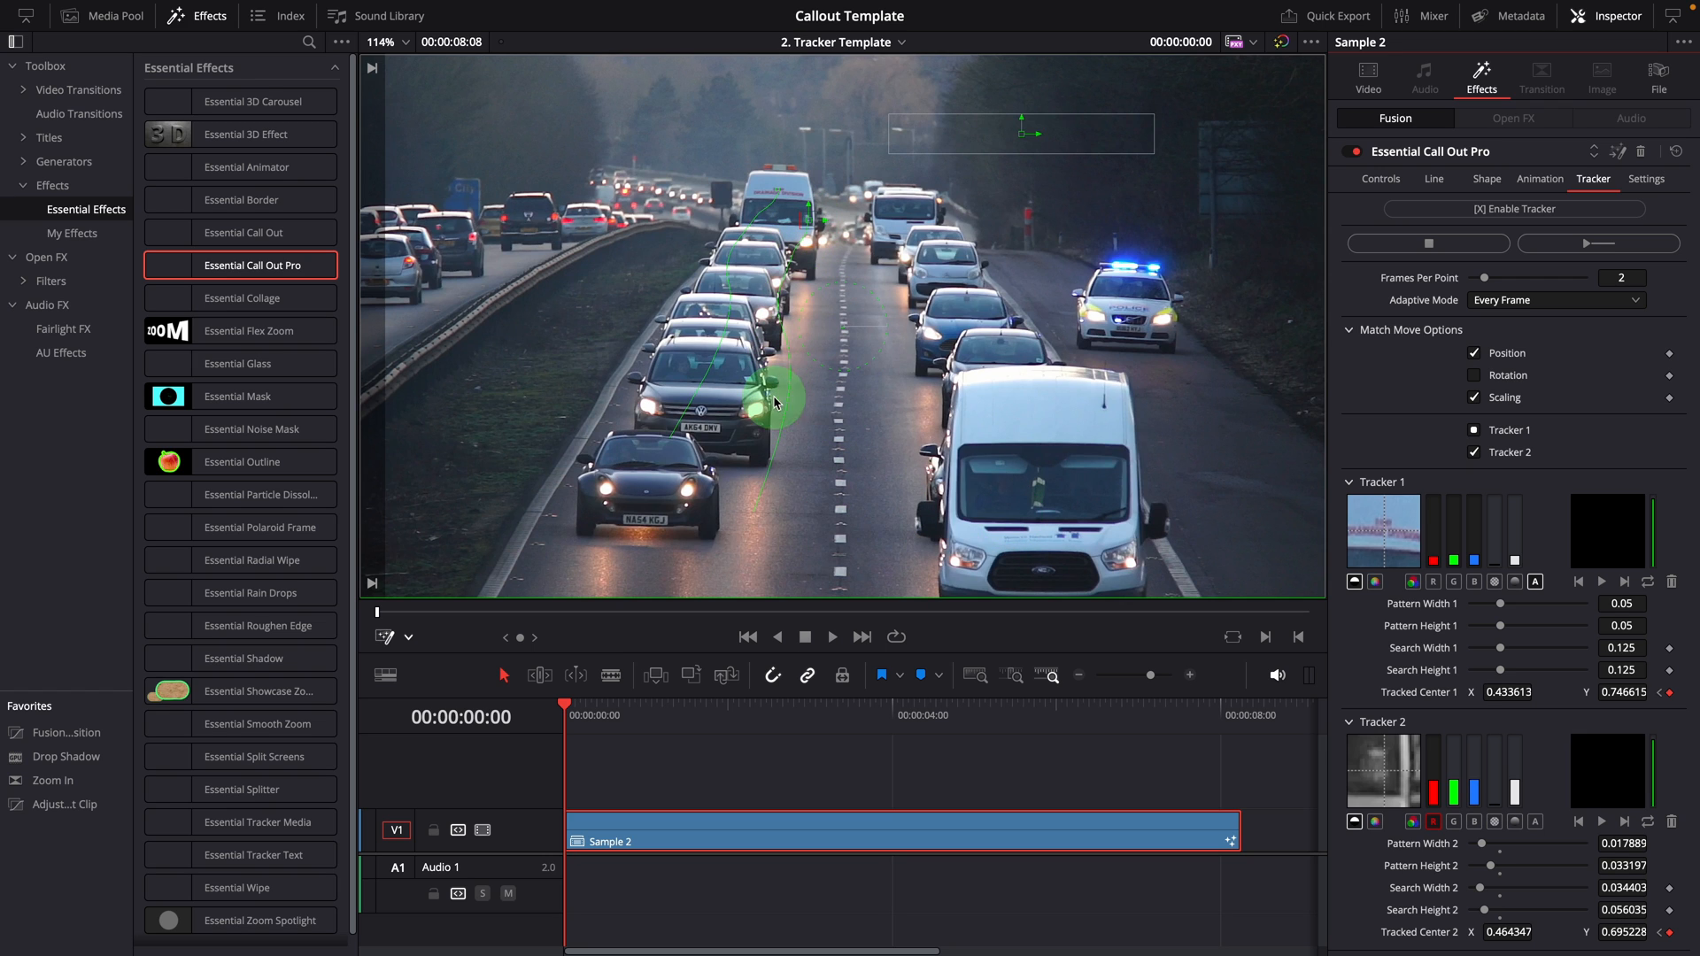
drag(775, 395, 742, 586)
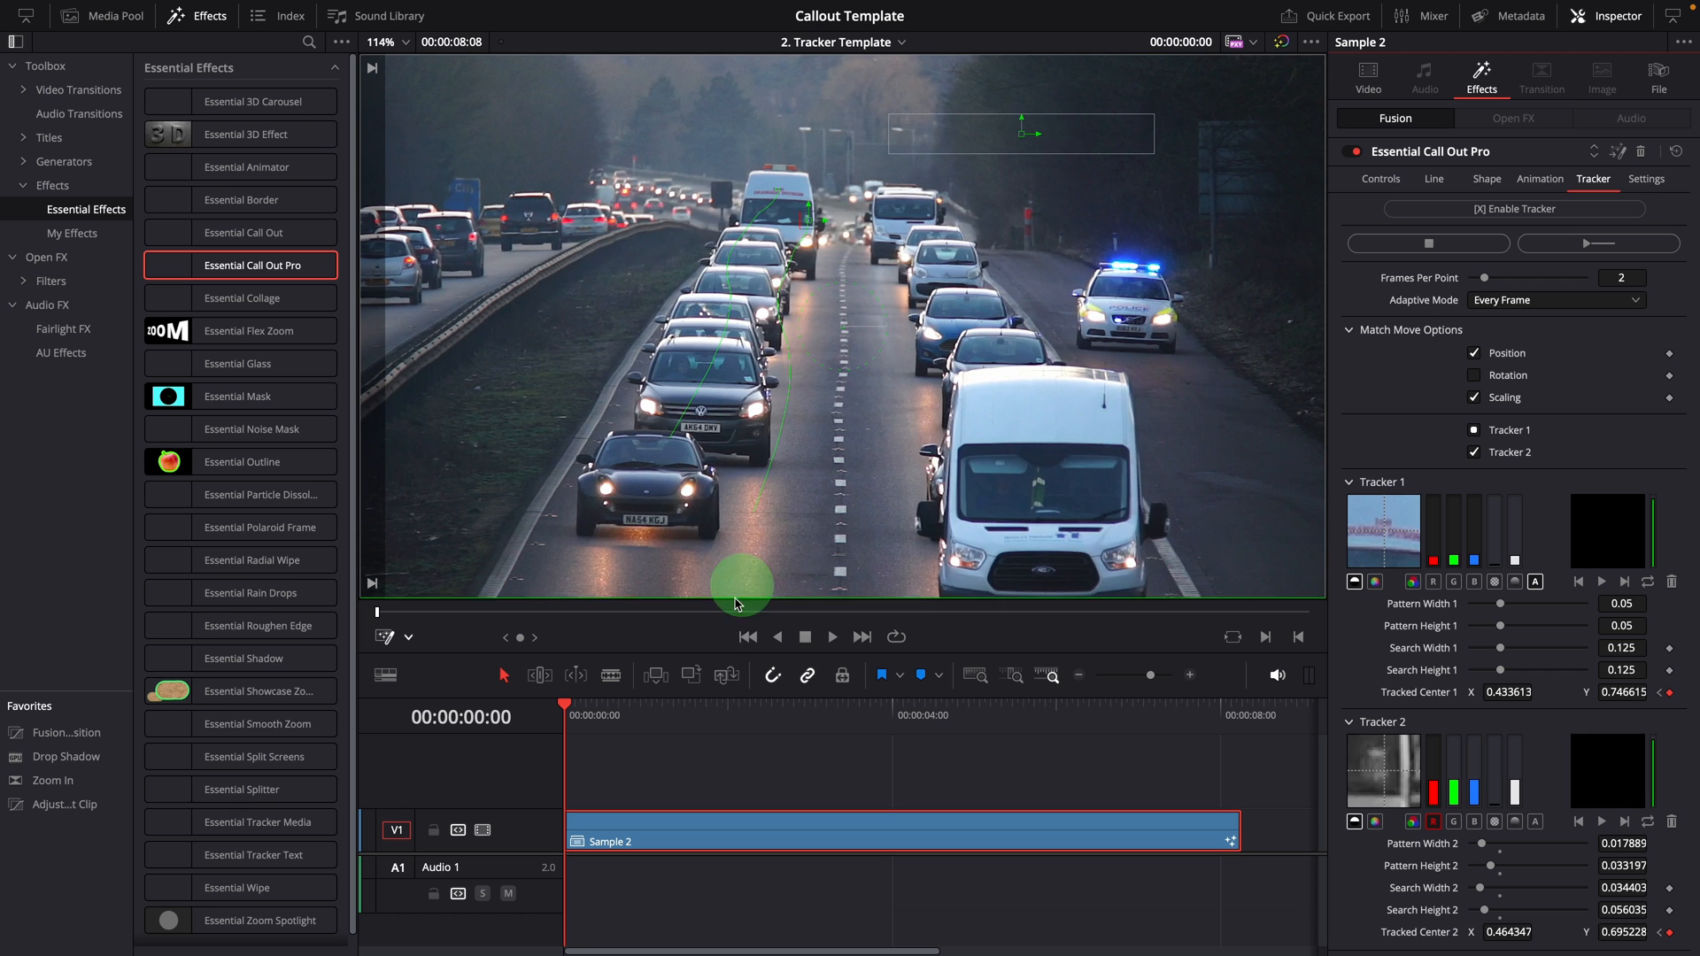
click(833, 636)
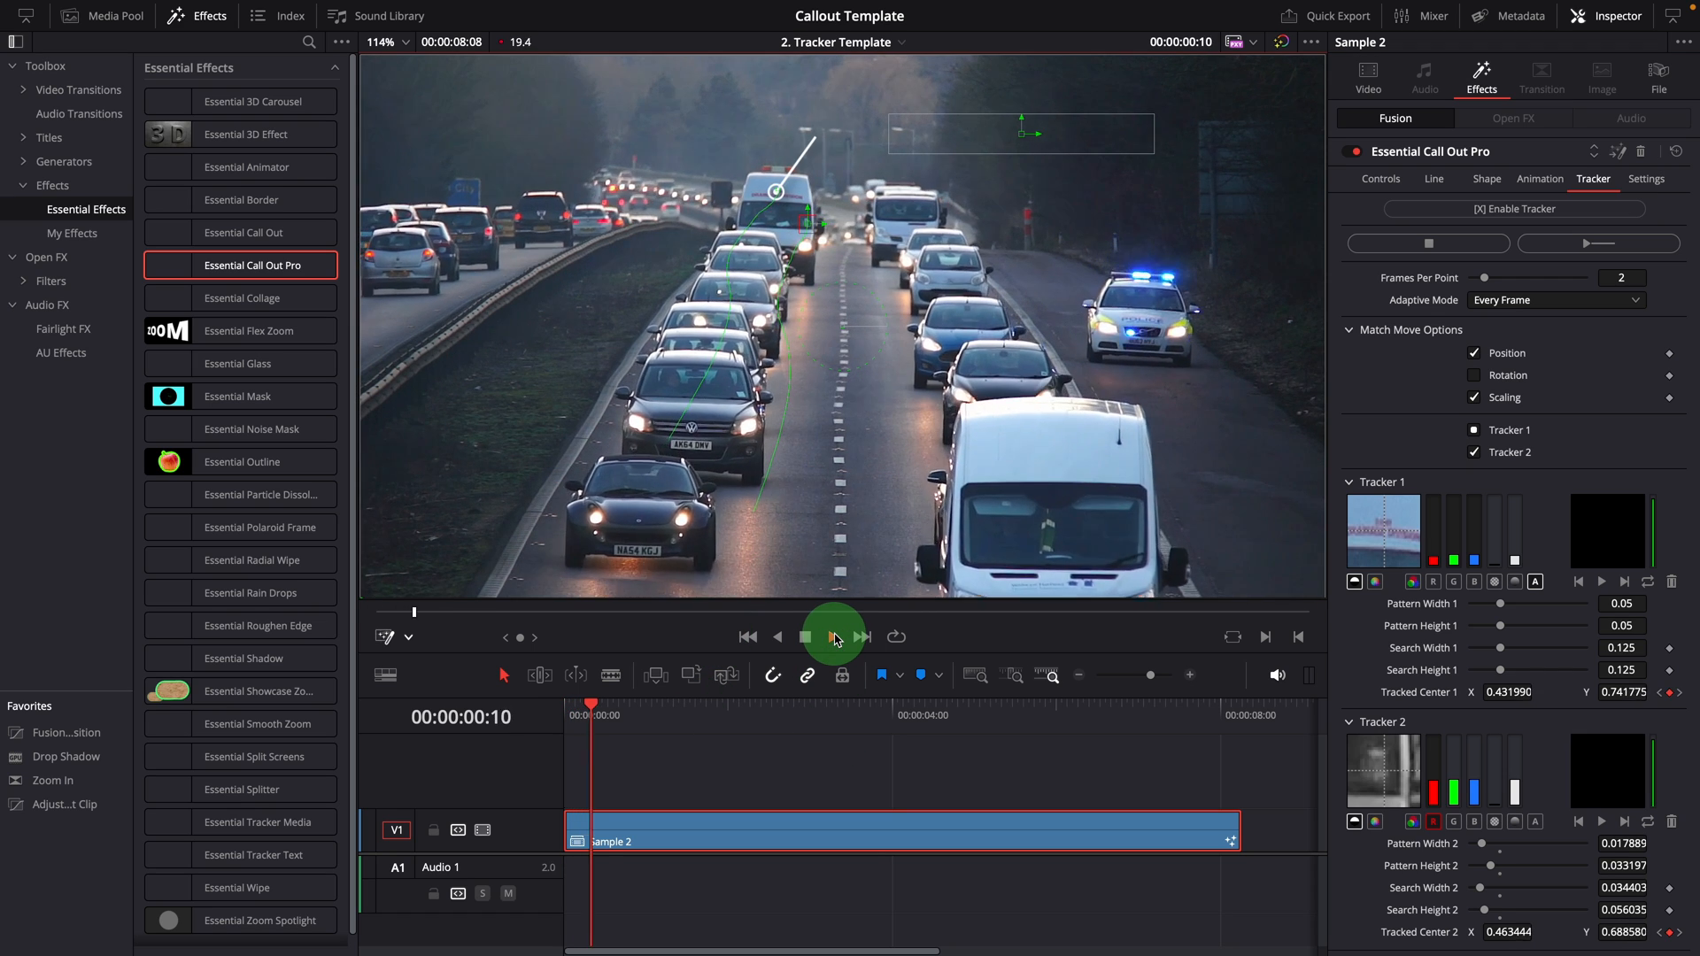
click(806, 635)
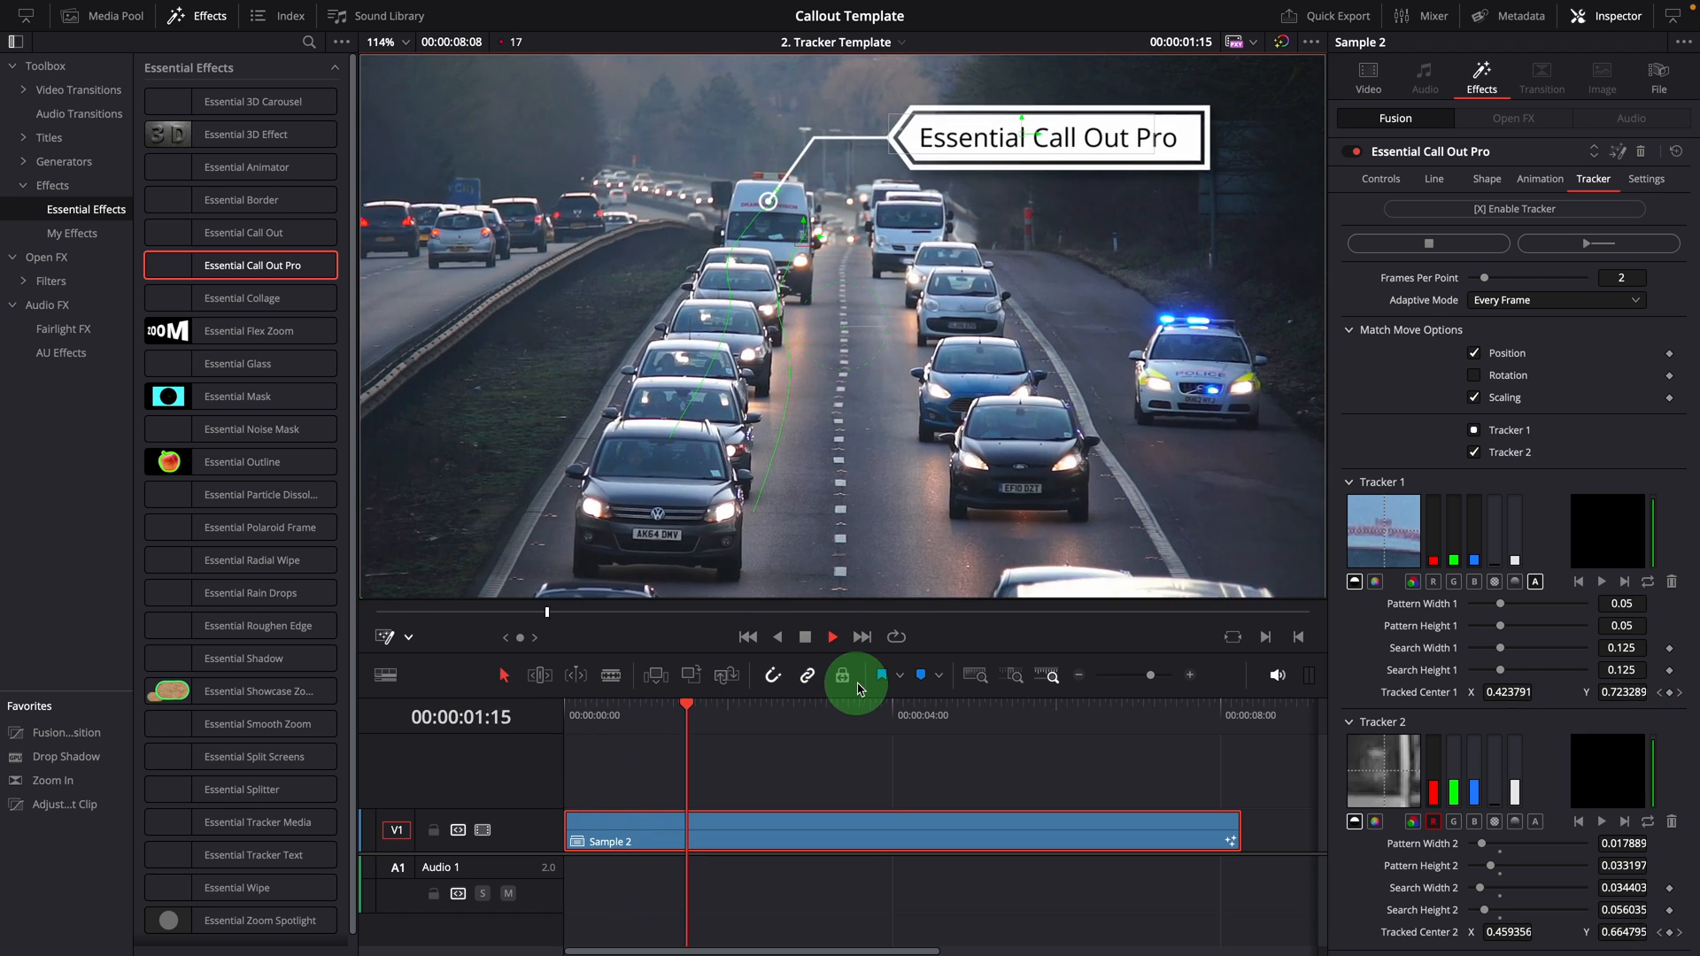